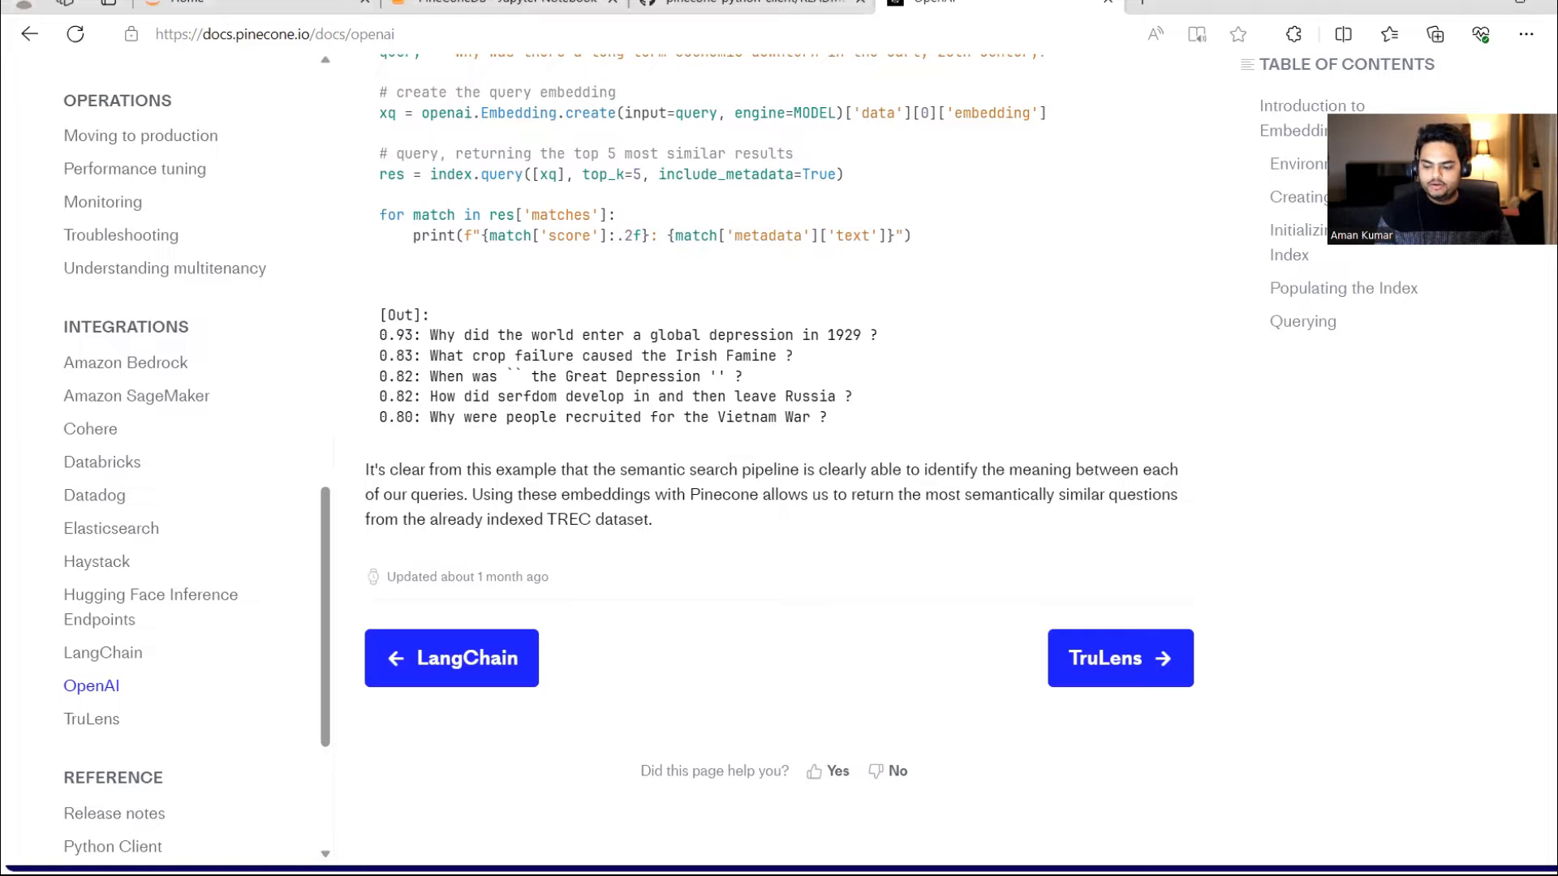
- Show the Pinecone homepage via the logo, clear the selection, then return to the PineConeDB notebook
scroll(up, 3)
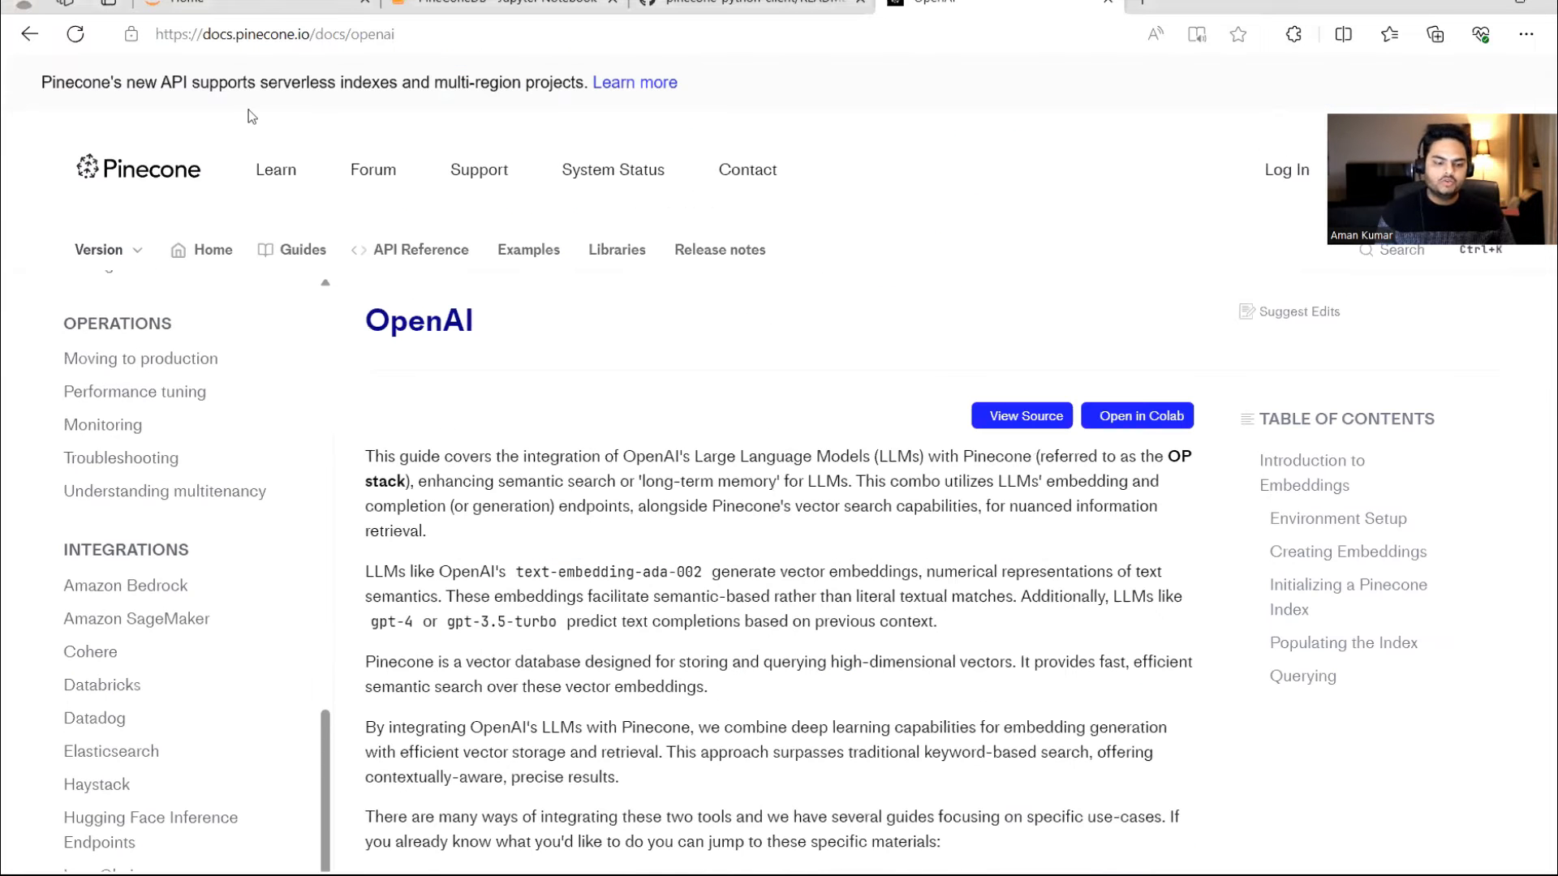
click(140, 169)
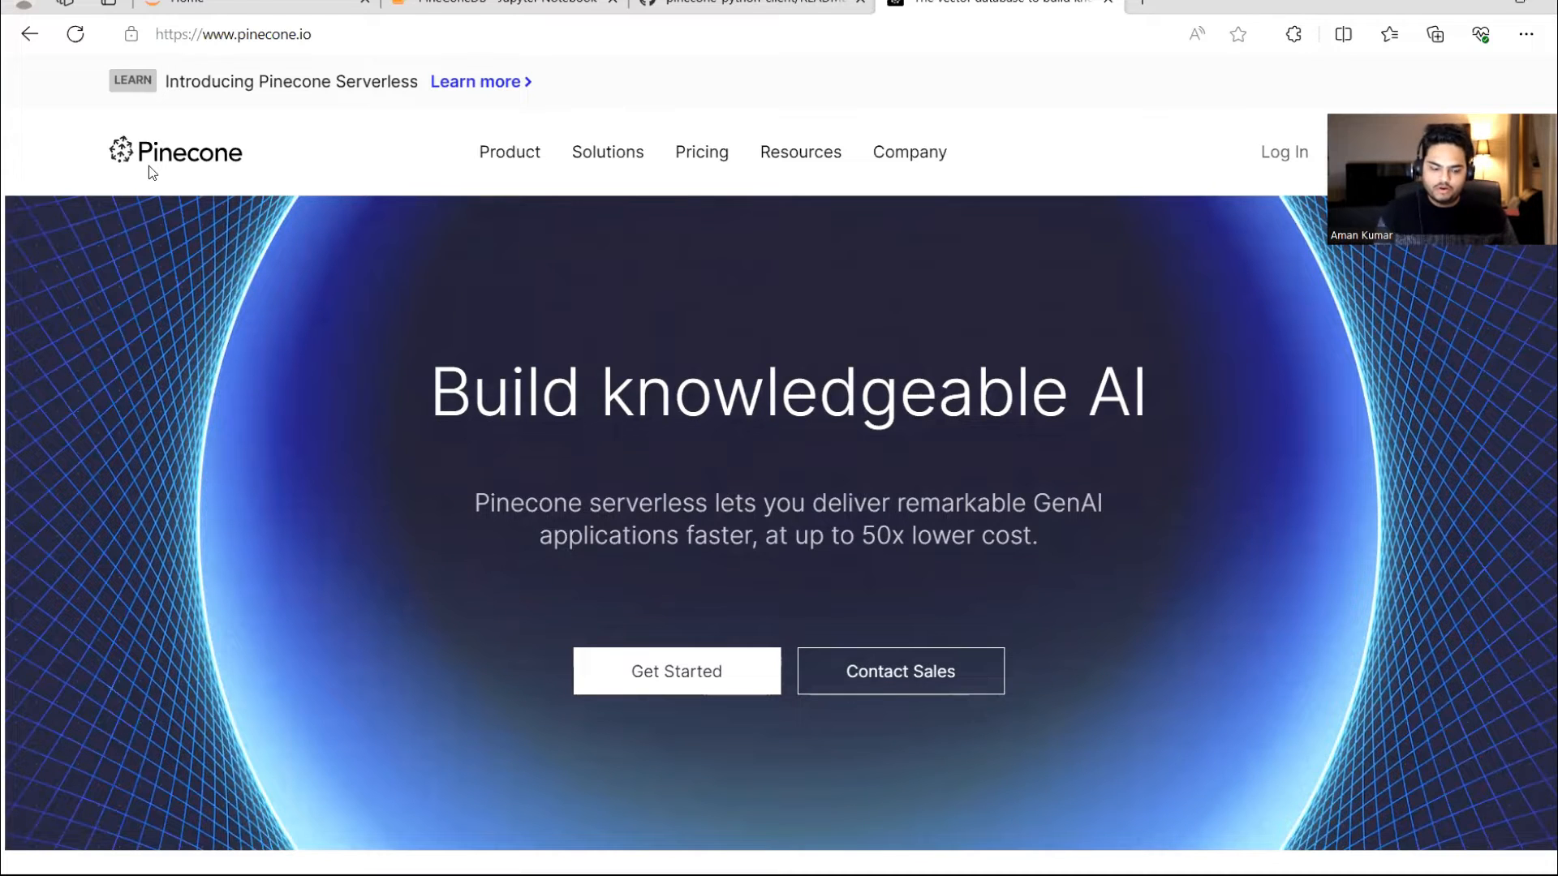
mouse_move(245, 181)
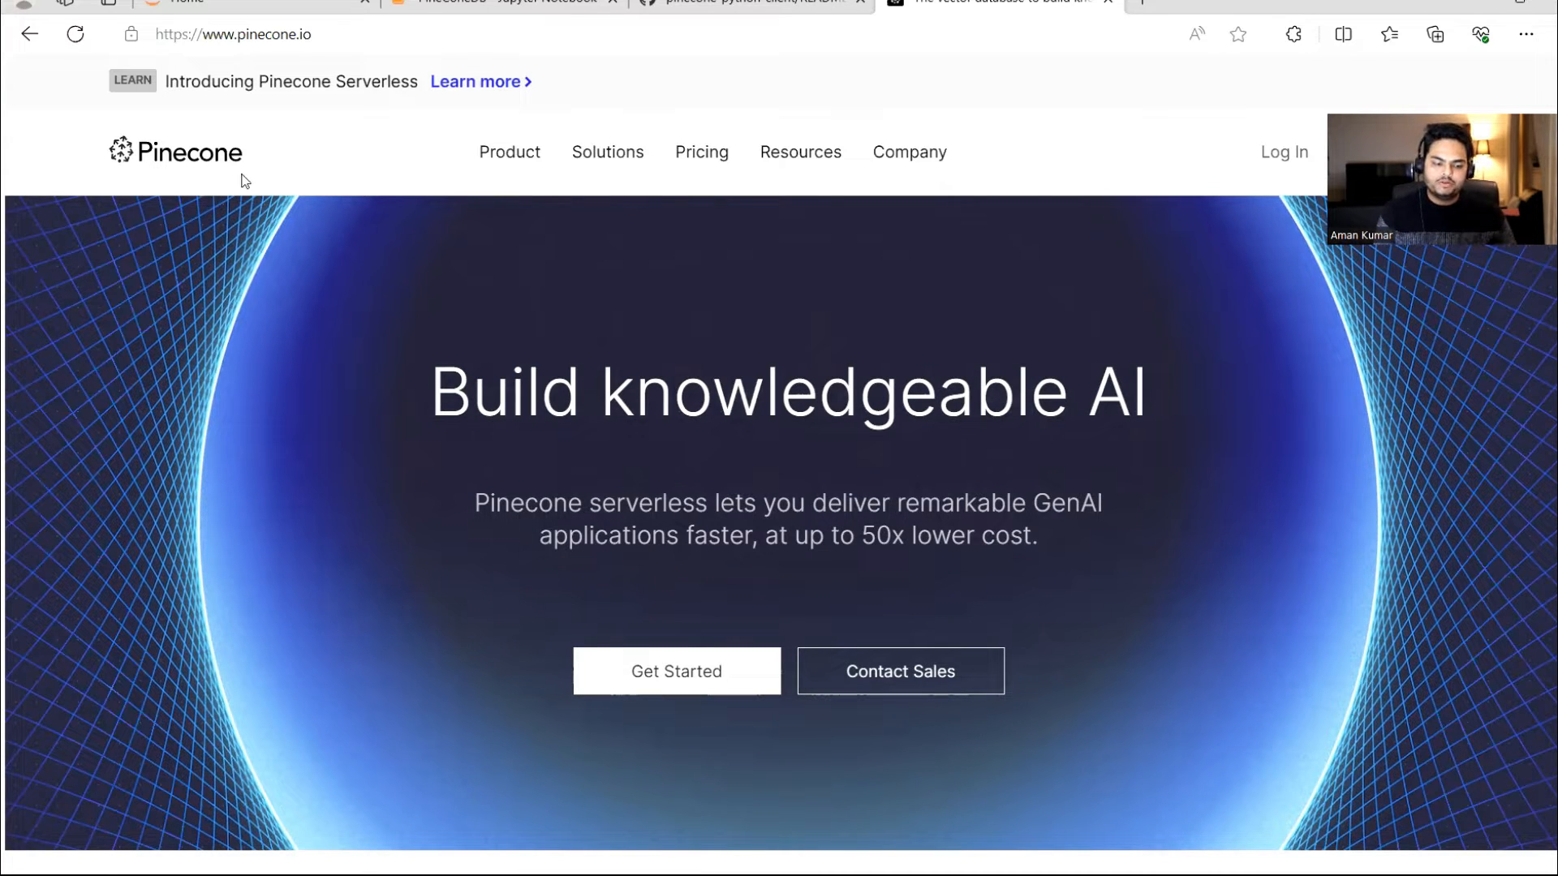
mouse_move(333, 283)
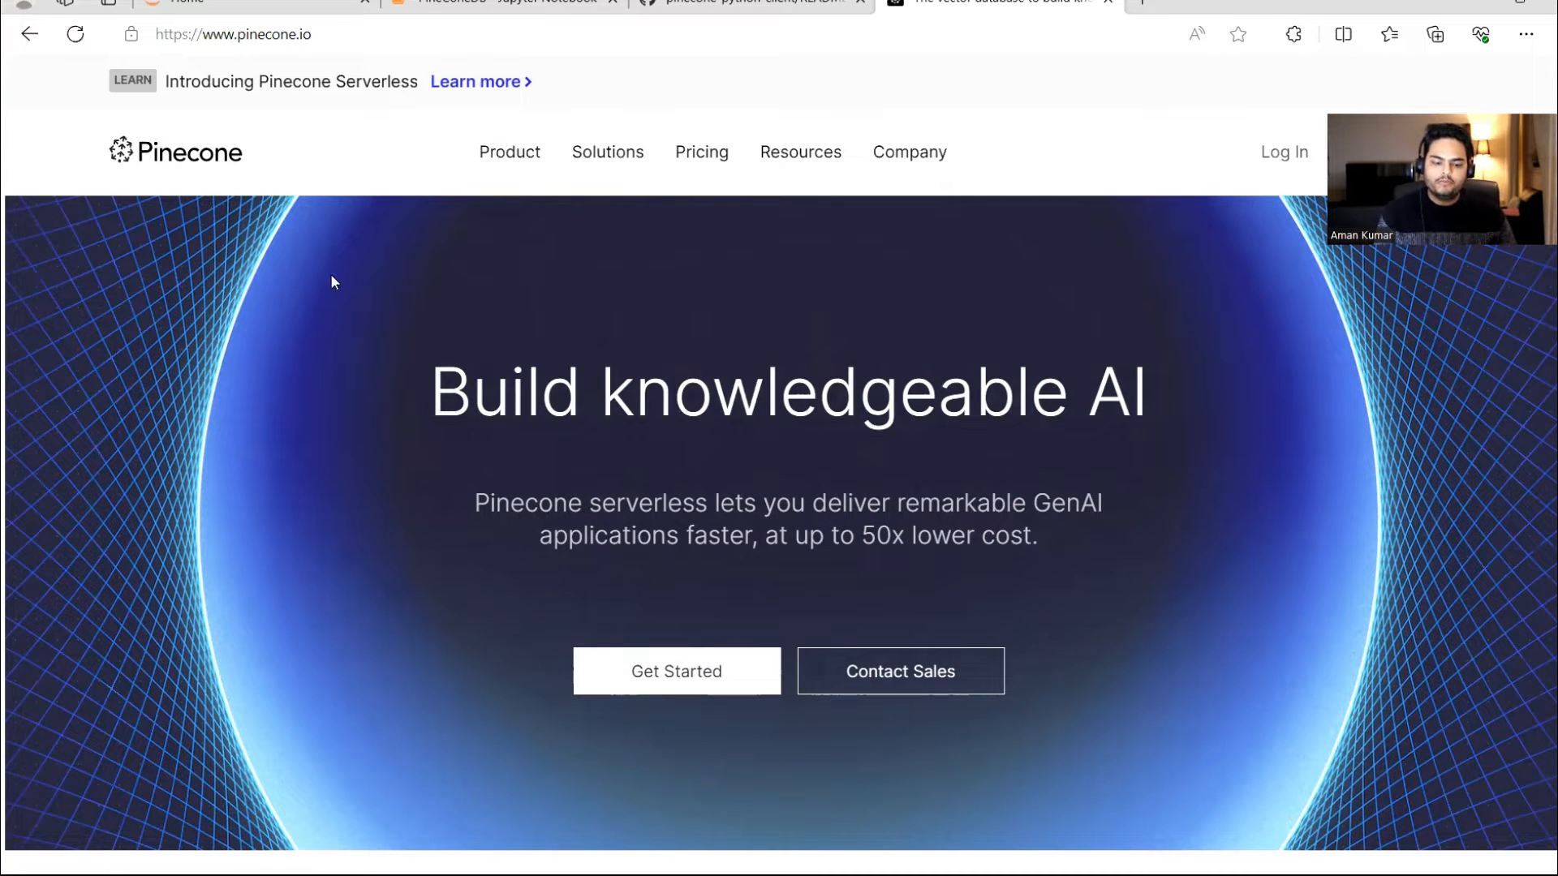
mouse_move(114, 395)
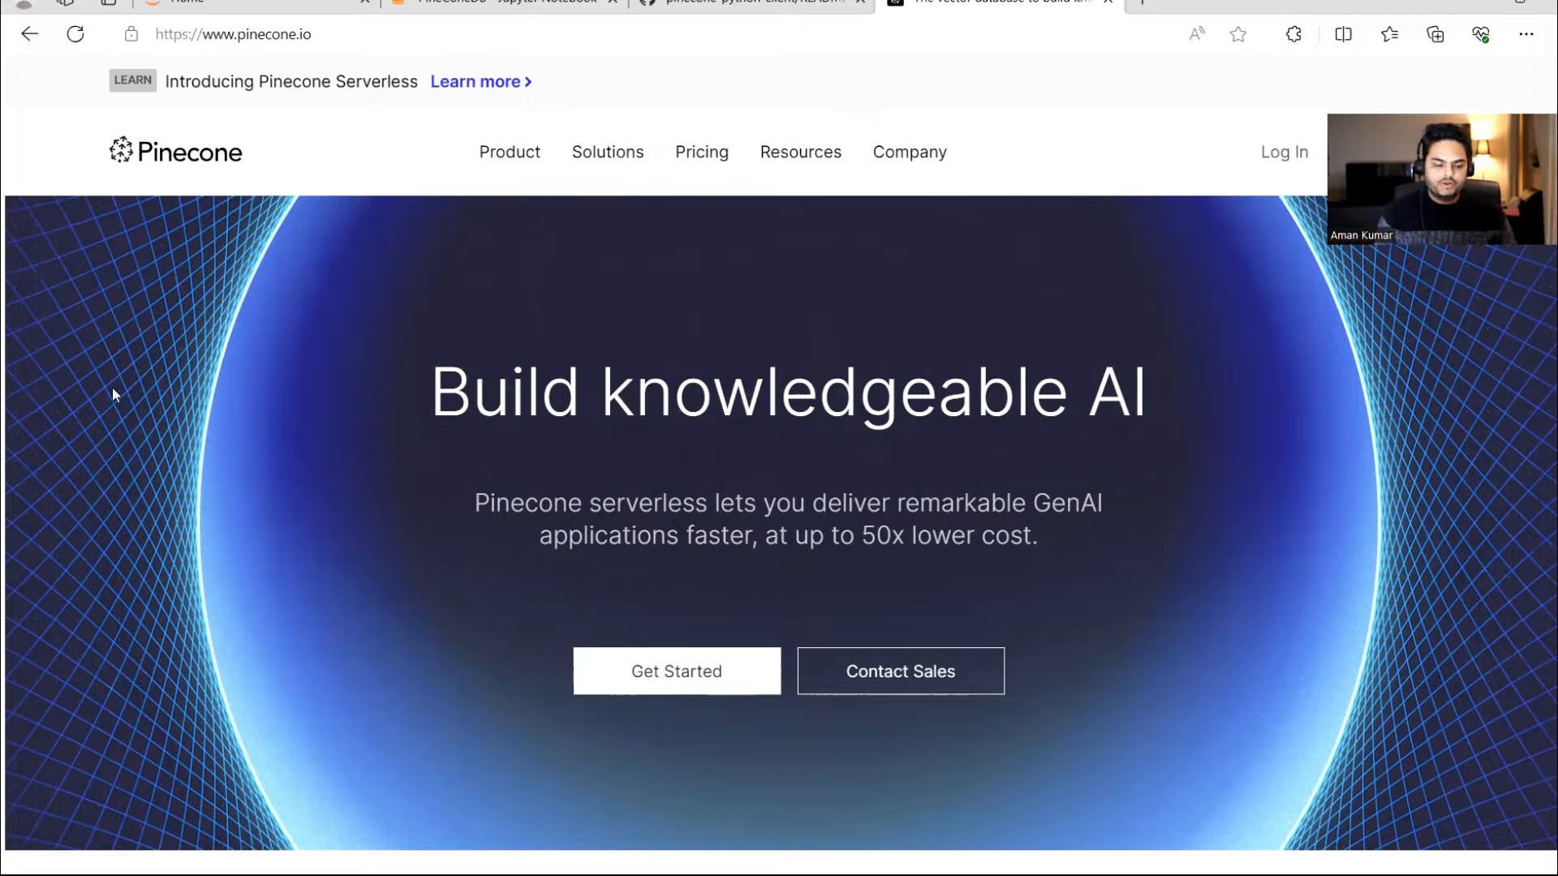
mouse_move(19, 285)
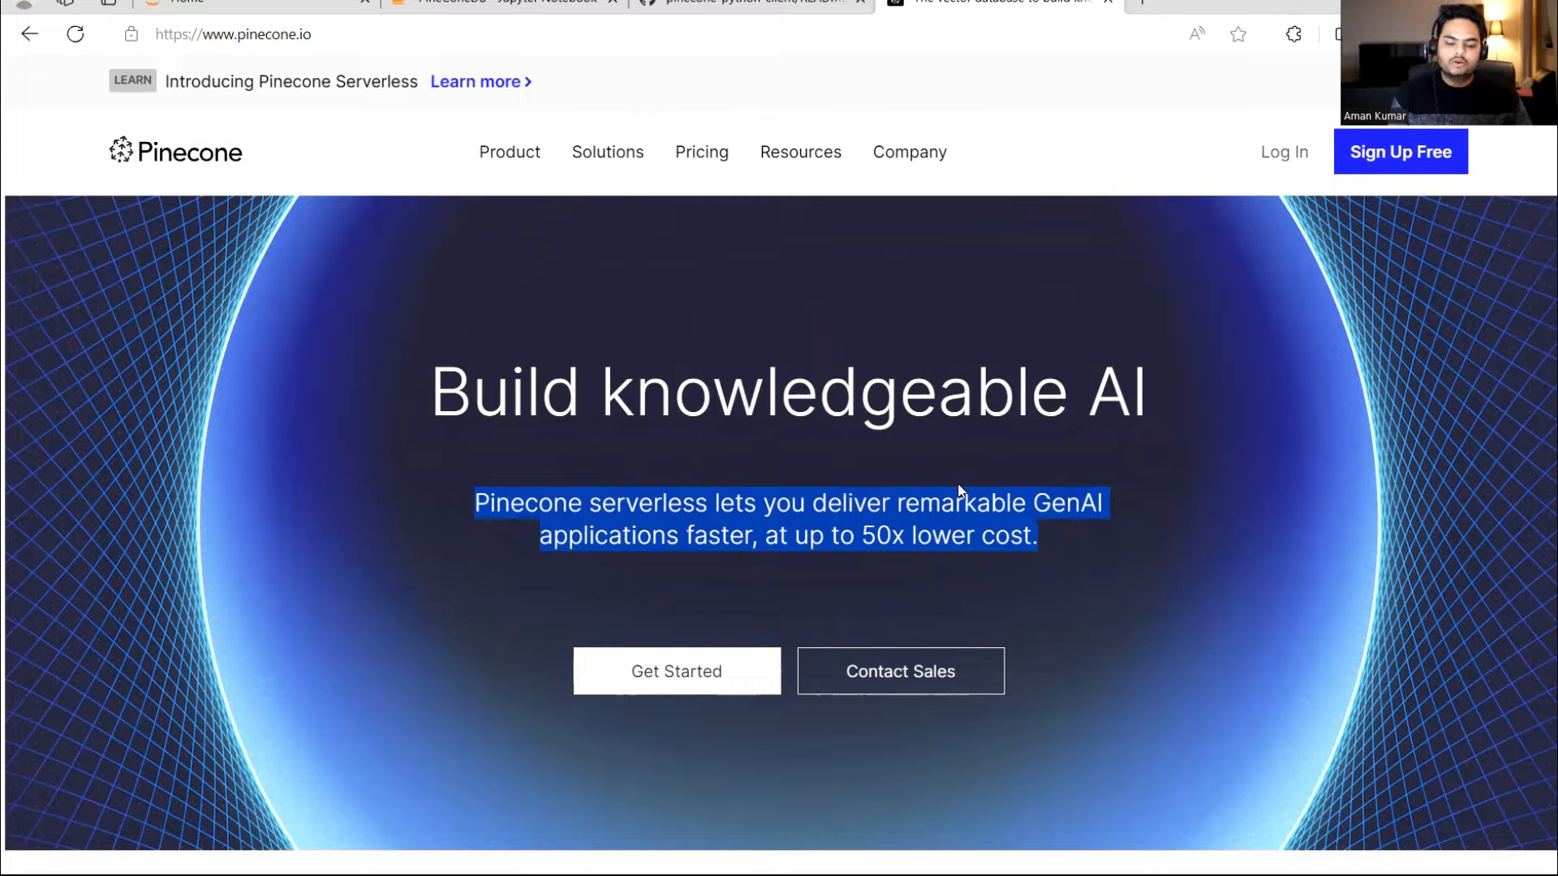
click(908, 493)
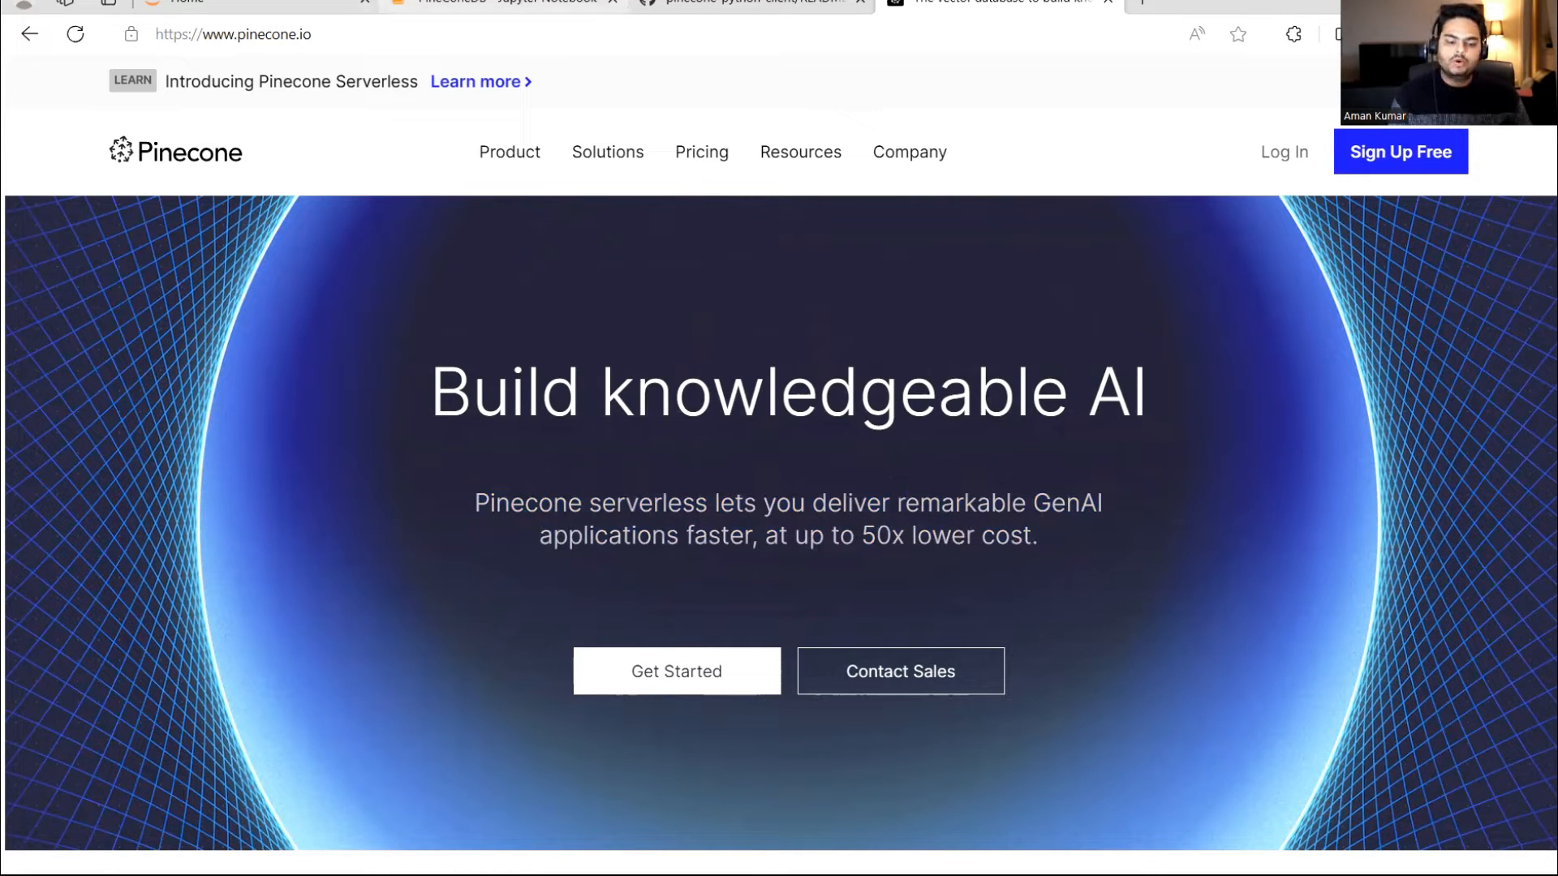
click(502, 3)
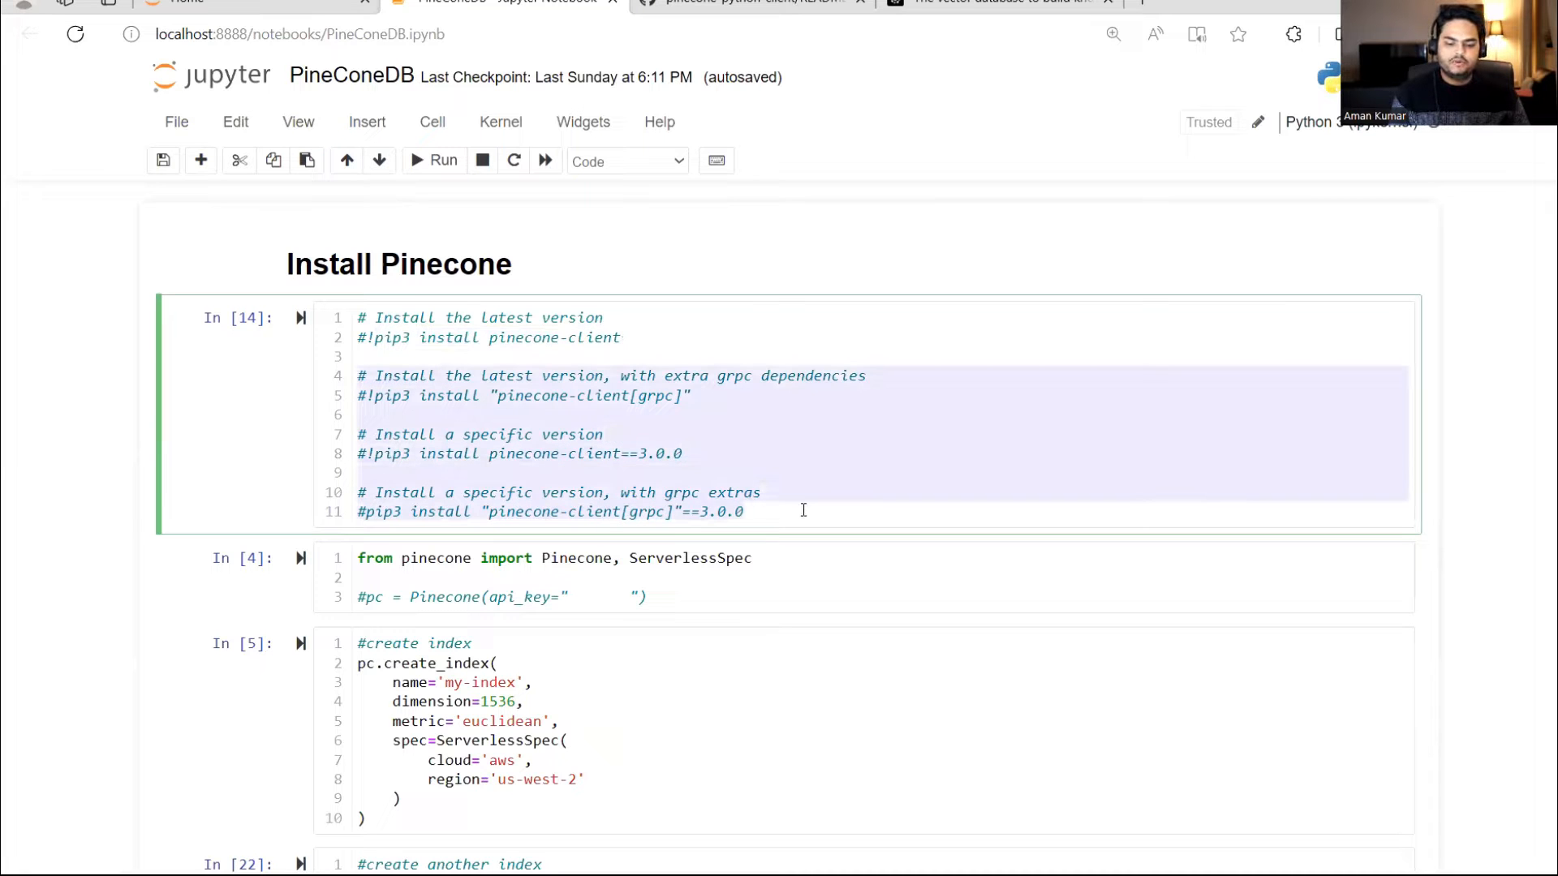
- Glance at the Pinecone homepage and switch back to the PineConeDB notebook's import cell
click(440, 344)
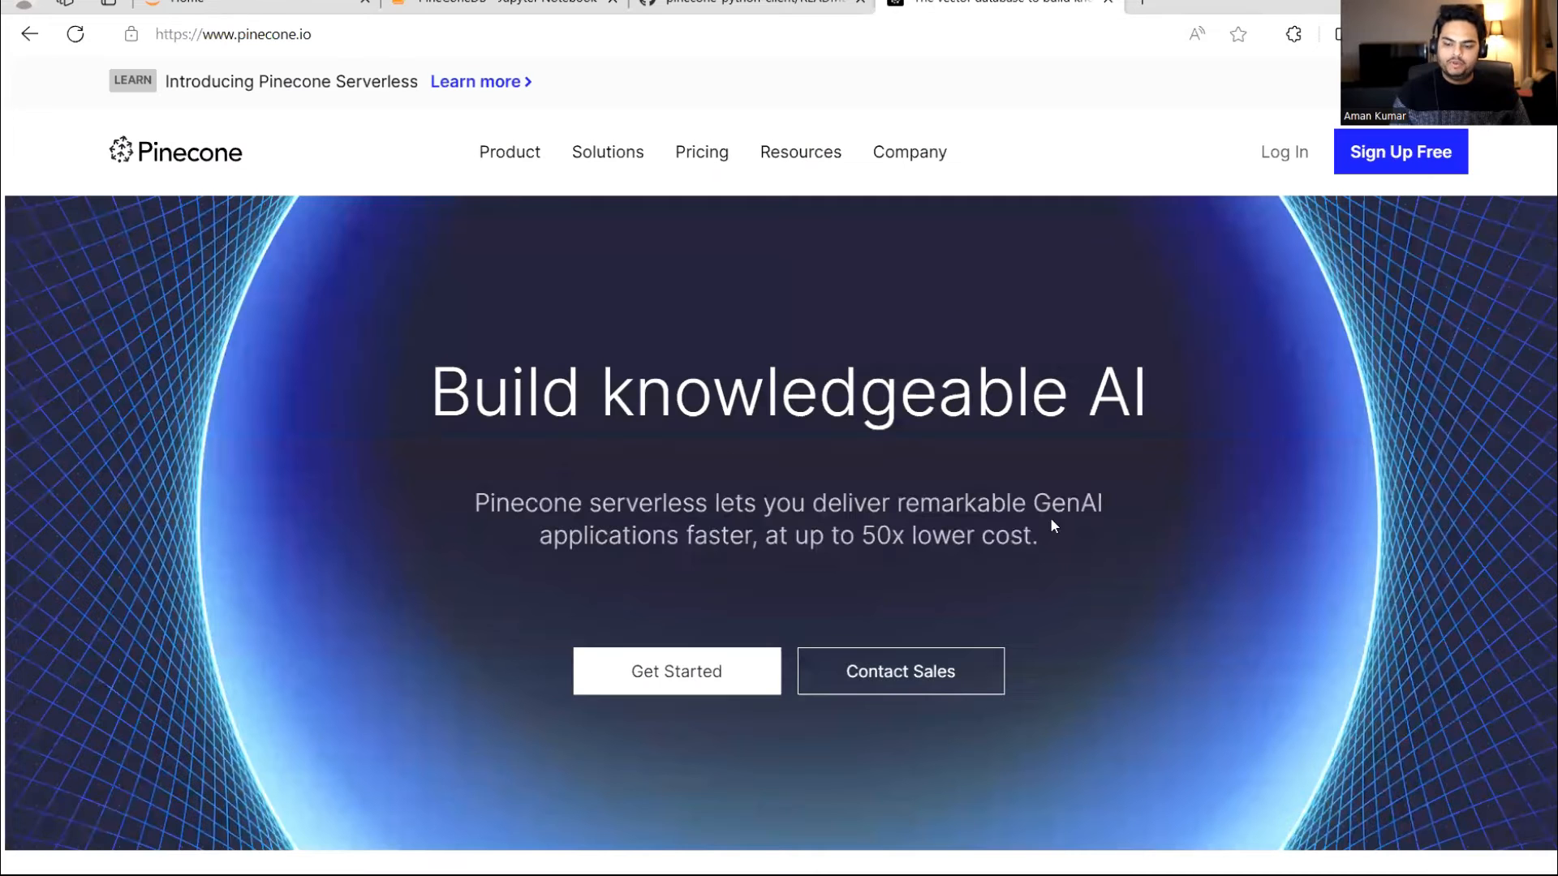
mouse_move(1190, 396)
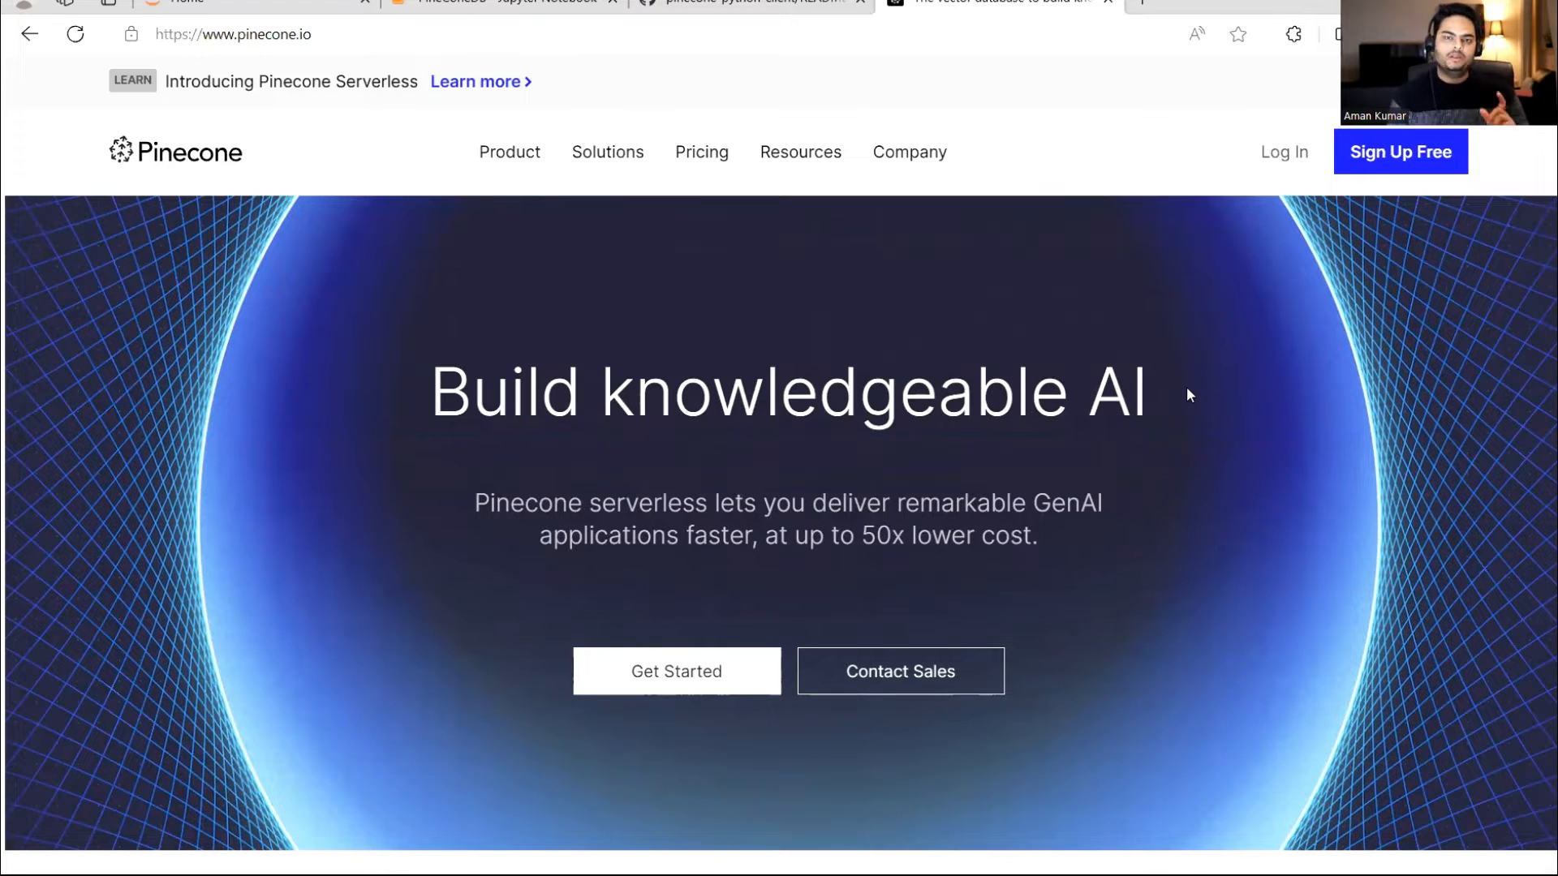
mouse_move(1172, 394)
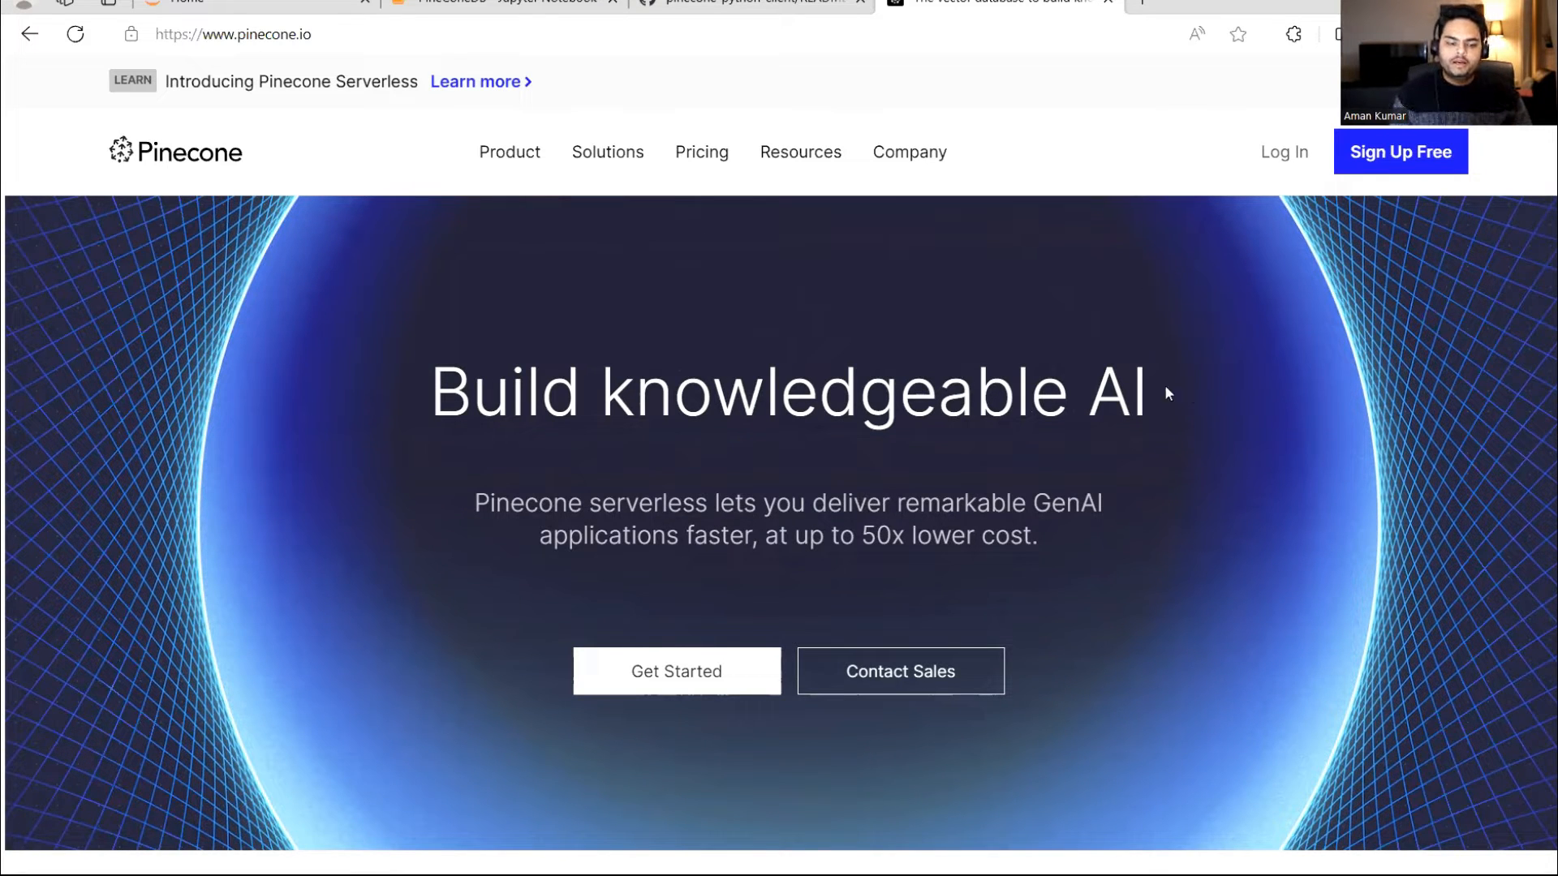
click(501, 3)
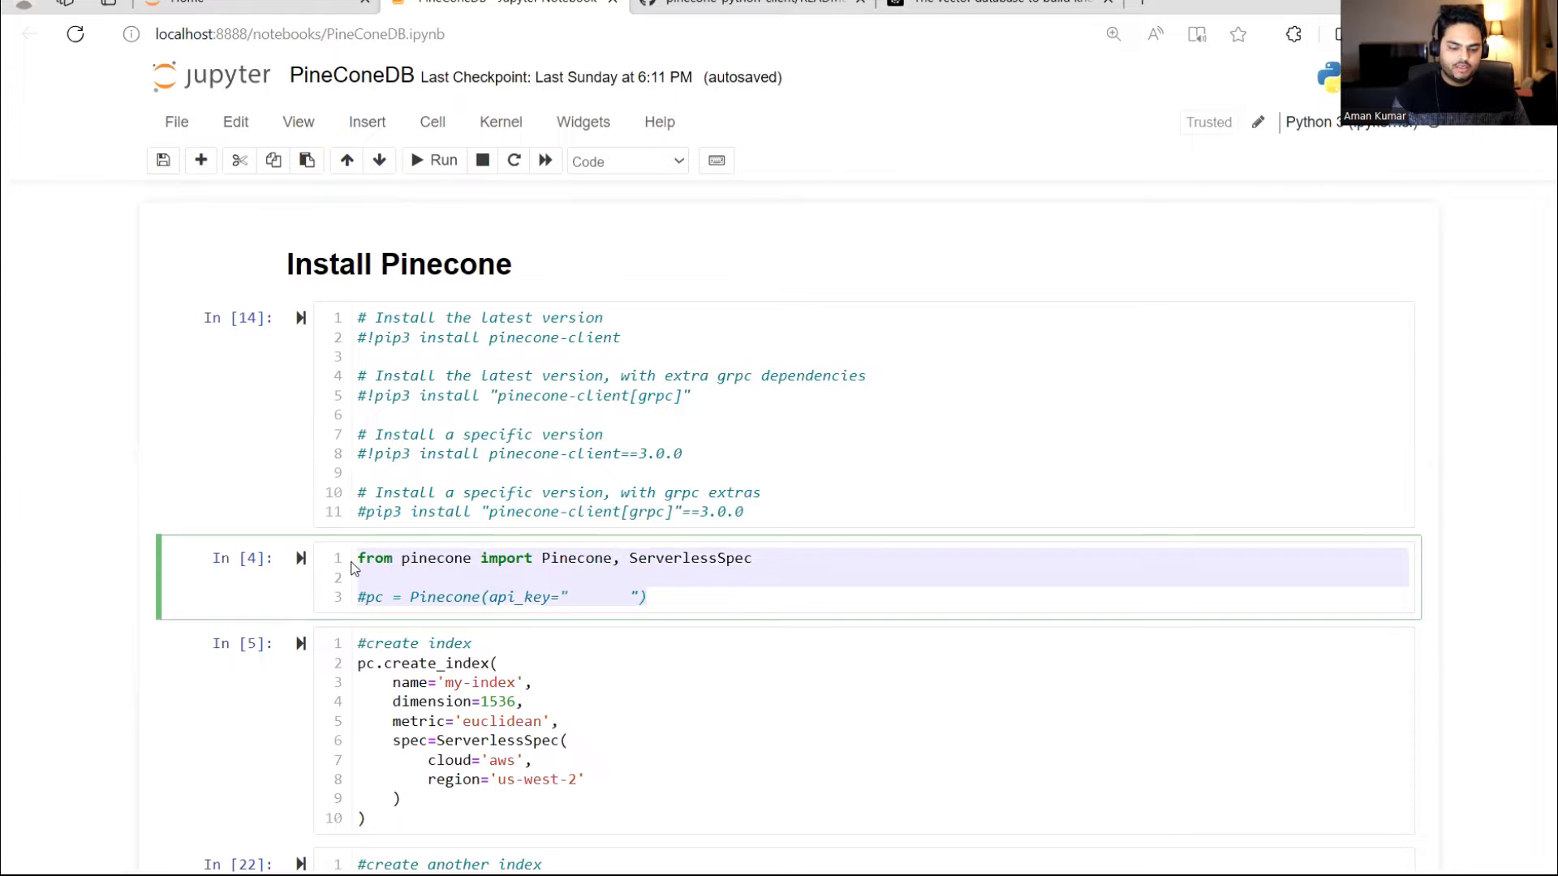
- Edit the commented Pinecone client line so api_key reads "your api key"
scroll(down, 3)
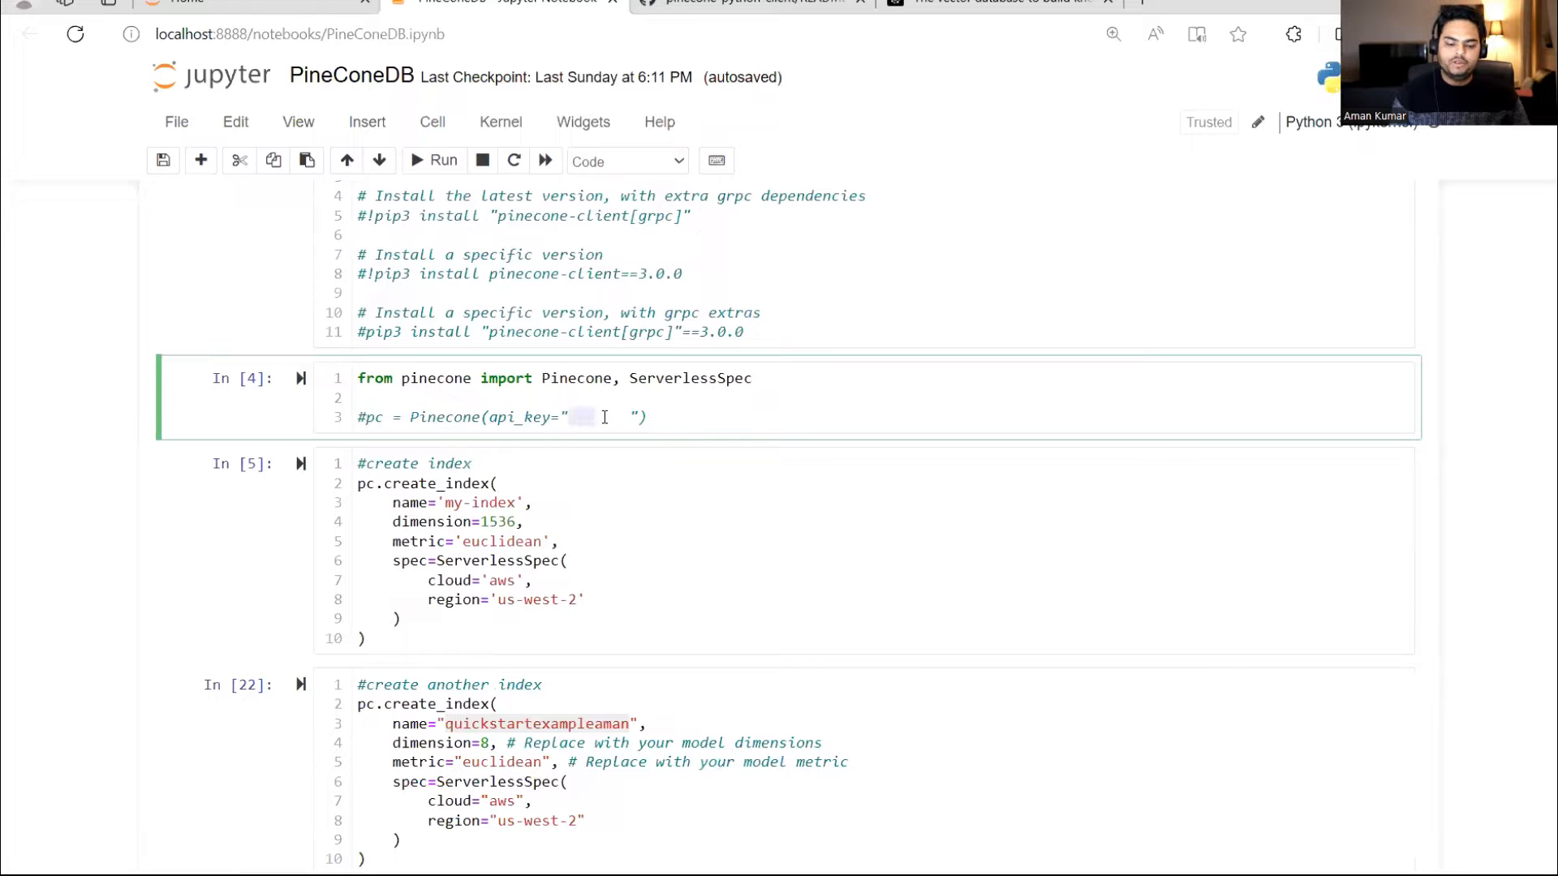
text(your d)
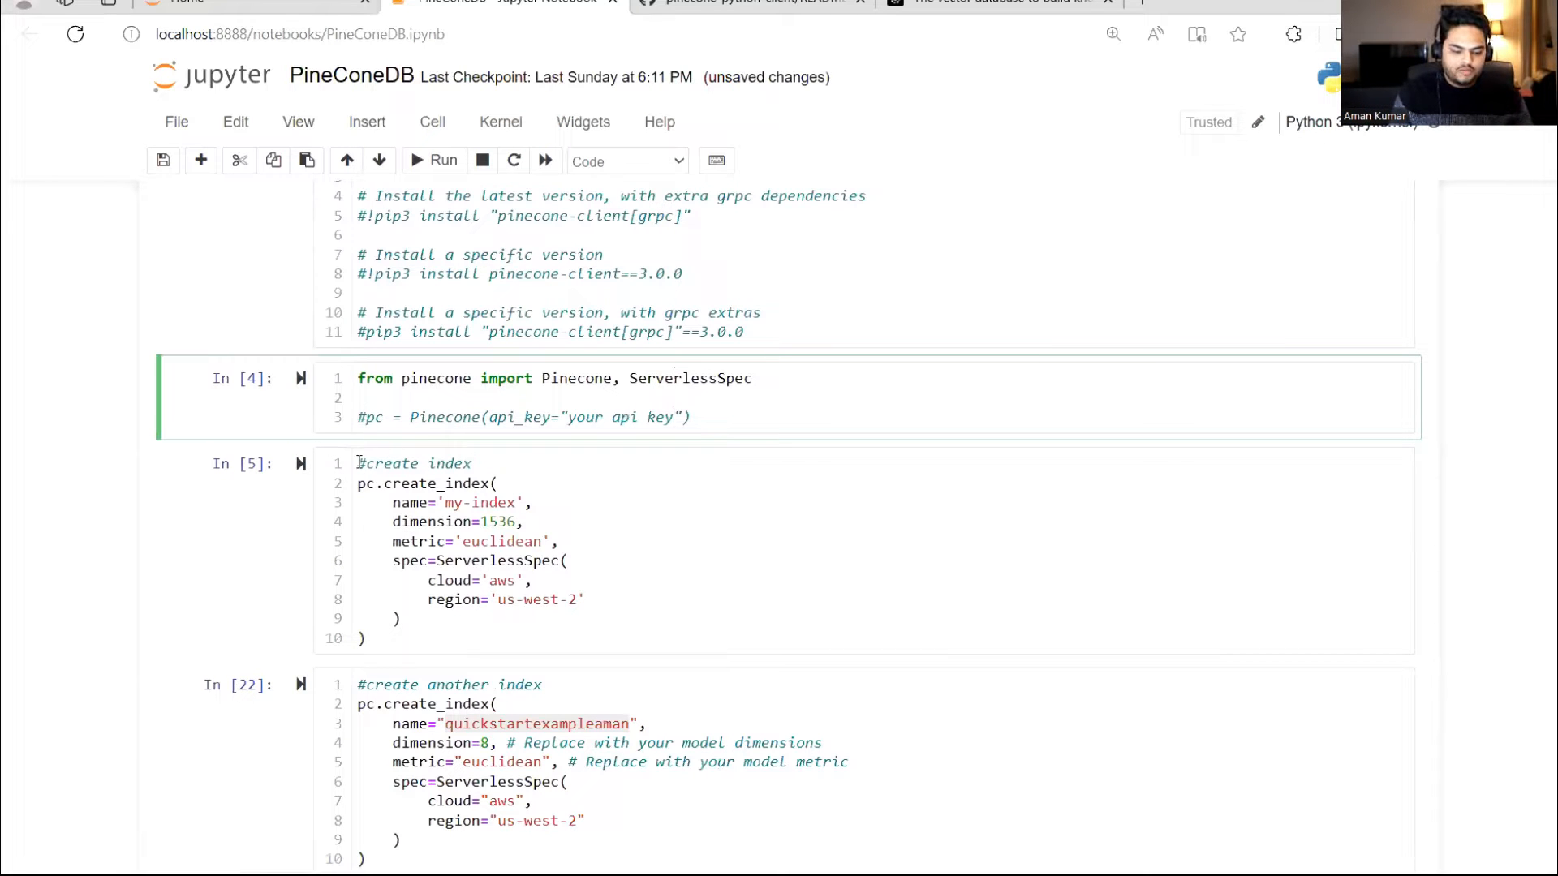
- Change the create-index name from 'my-index' to 'my-index-aman'
click(772, 552)
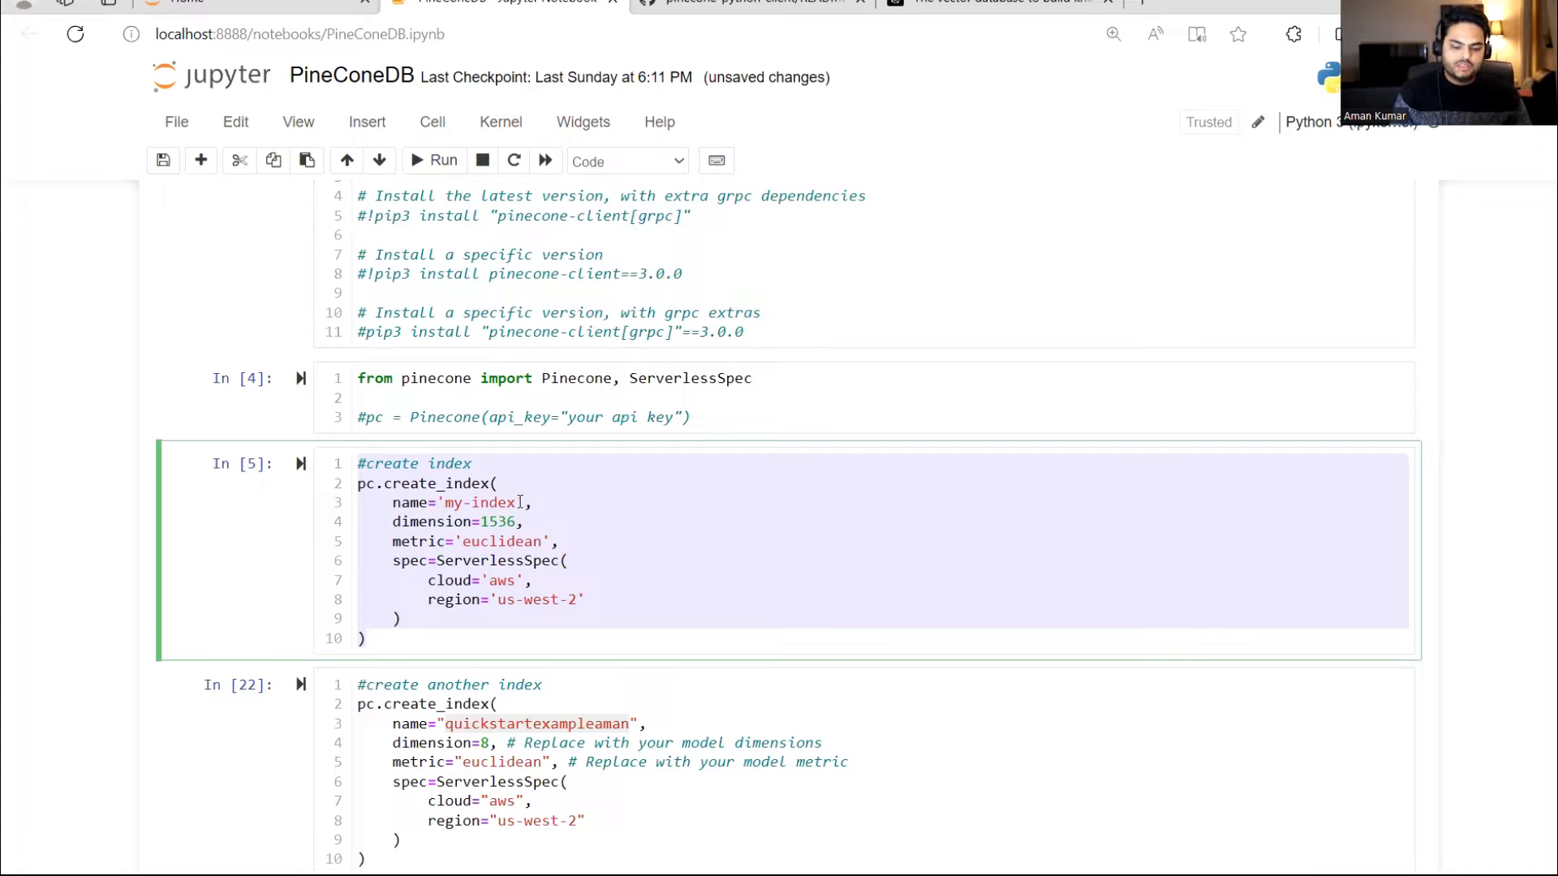
text(aman)
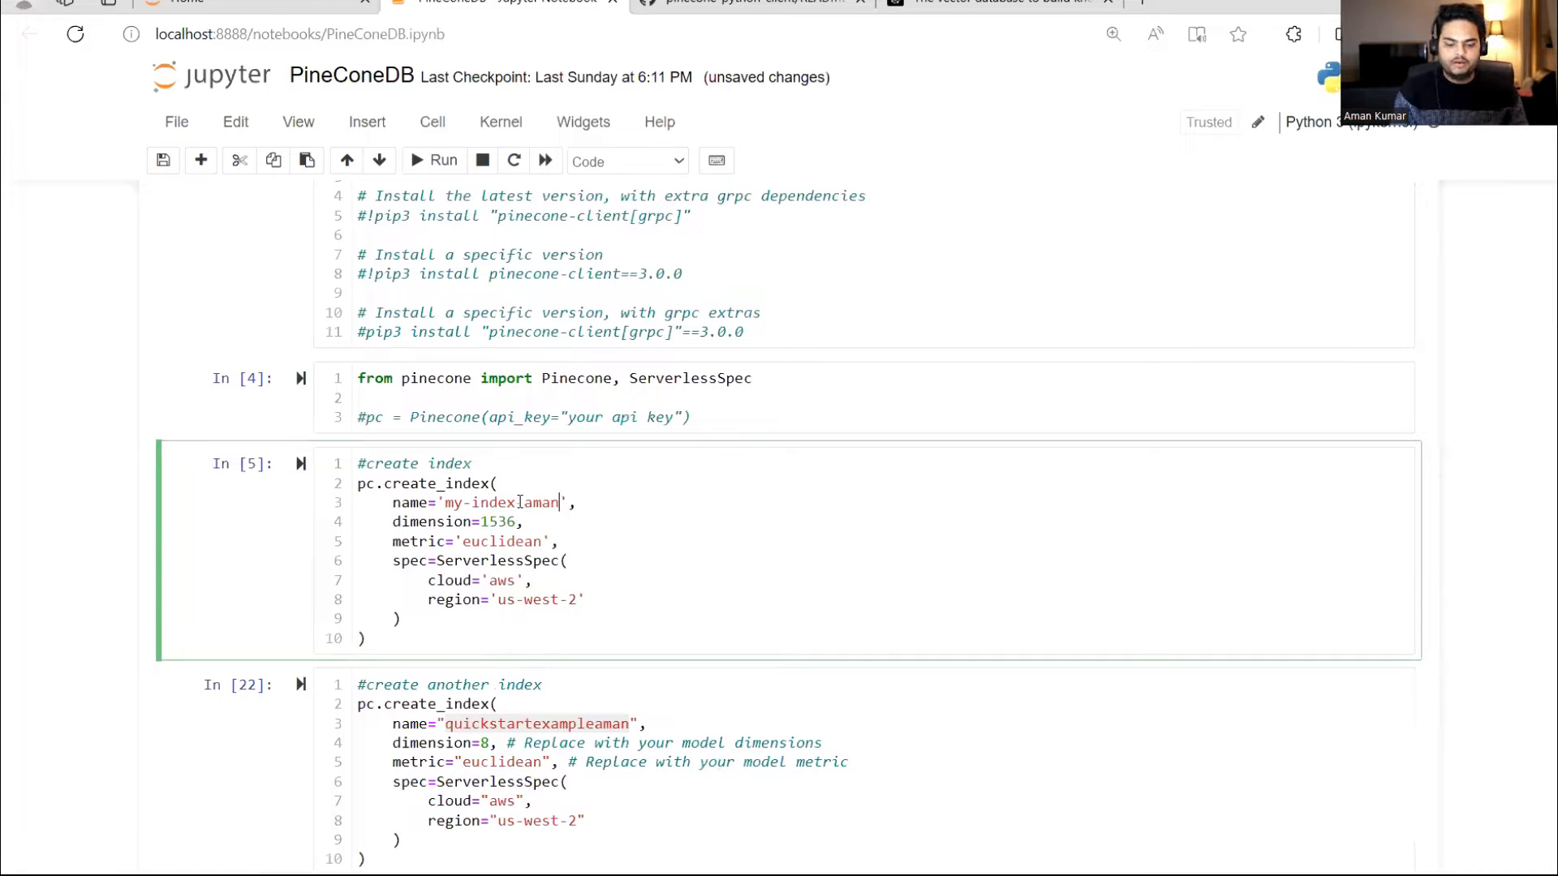
text(-)
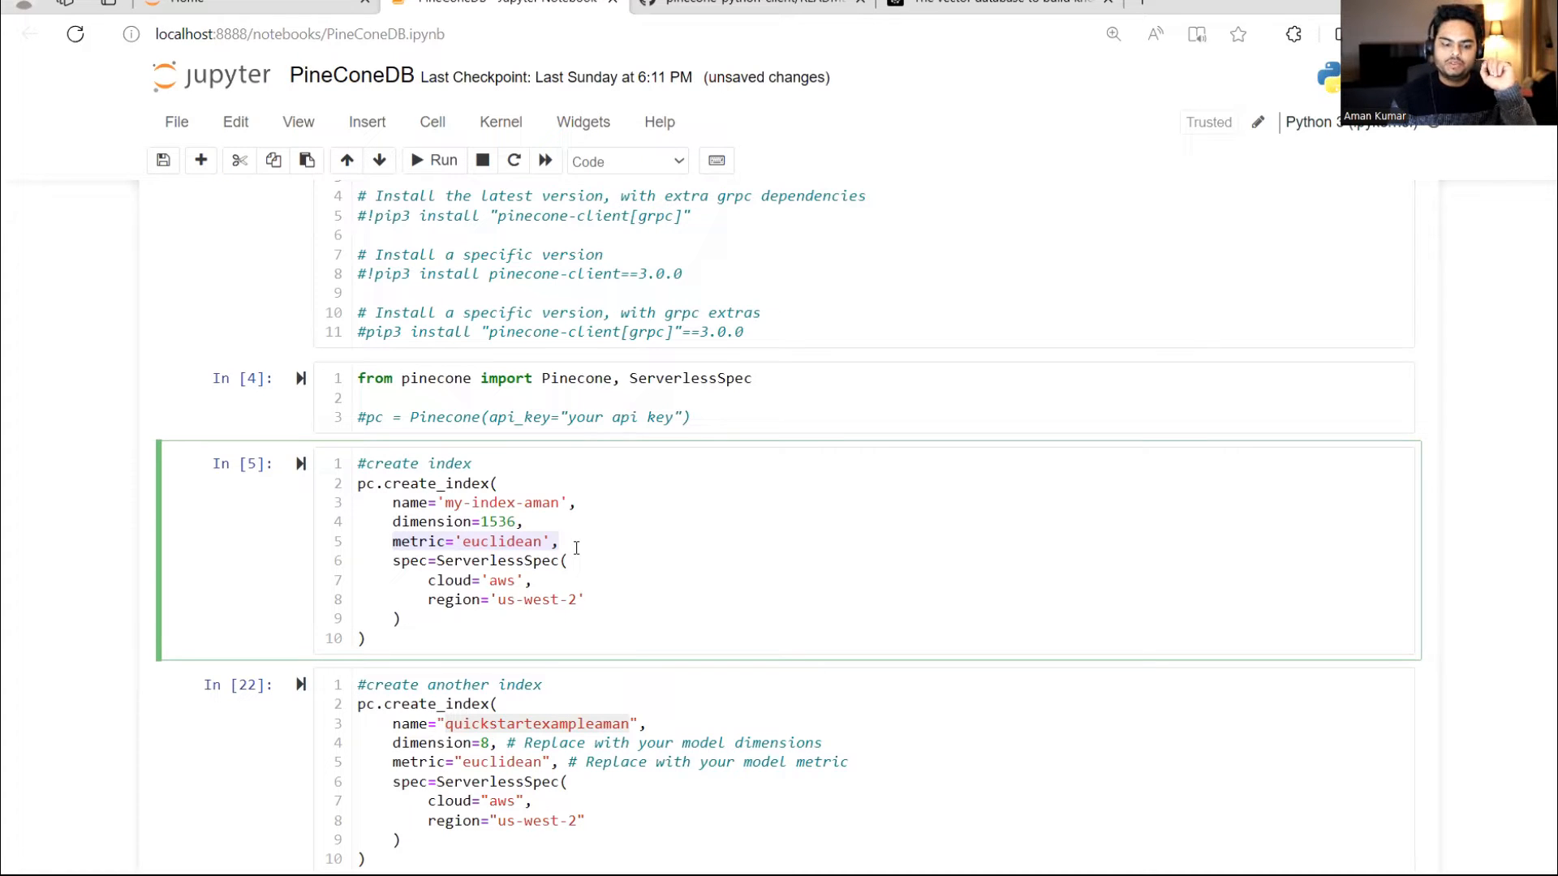
mouse_move(477, 542)
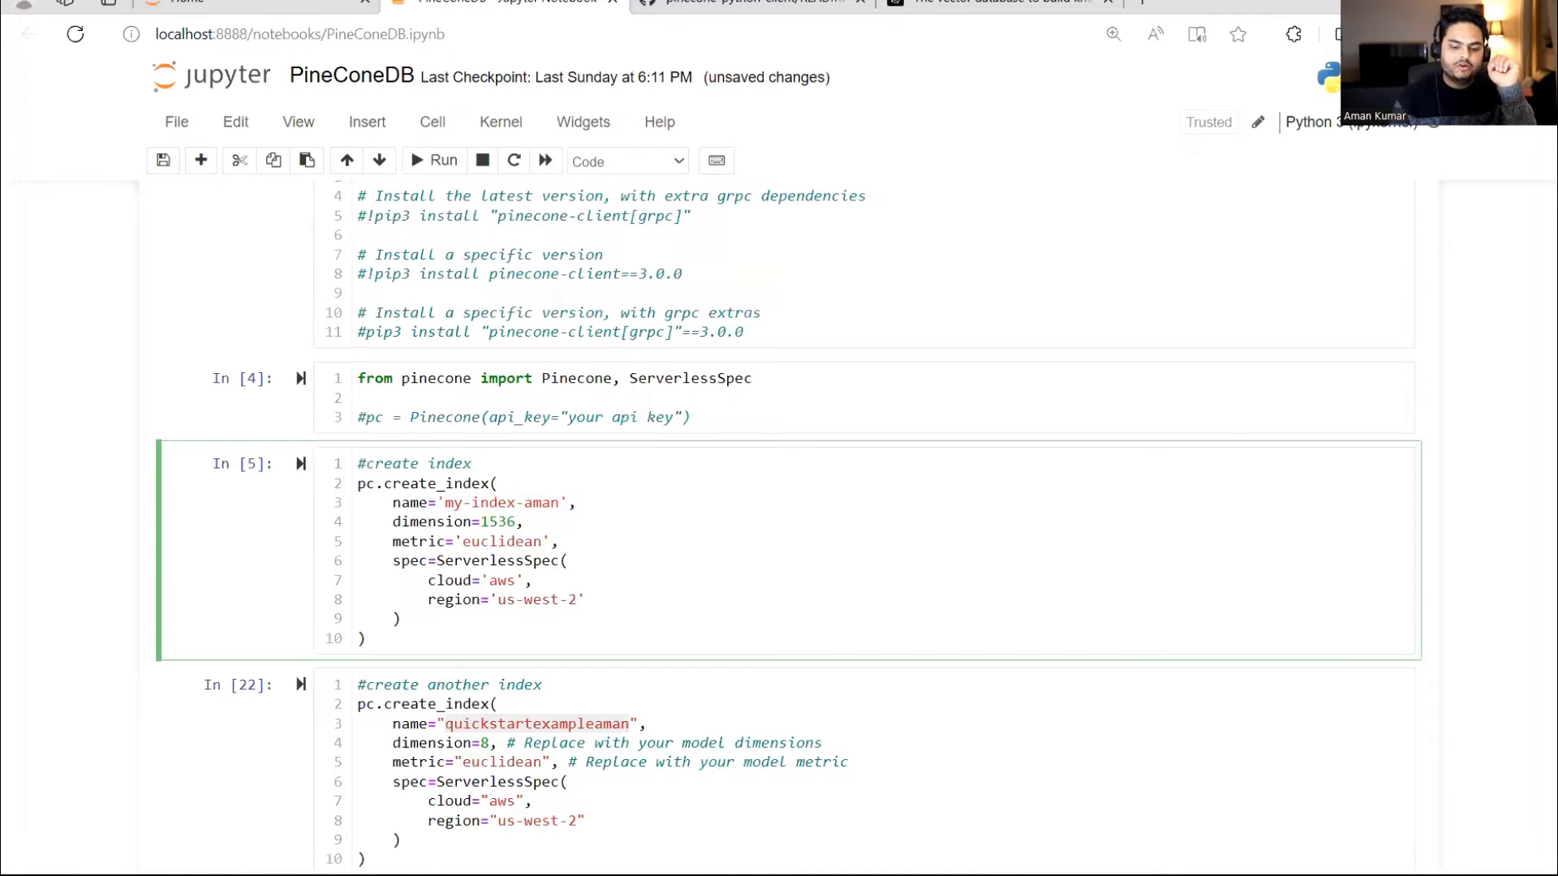
- Run the 'create another index' cell and review its 409 'resource already exists' traceback
scroll(down, 3)
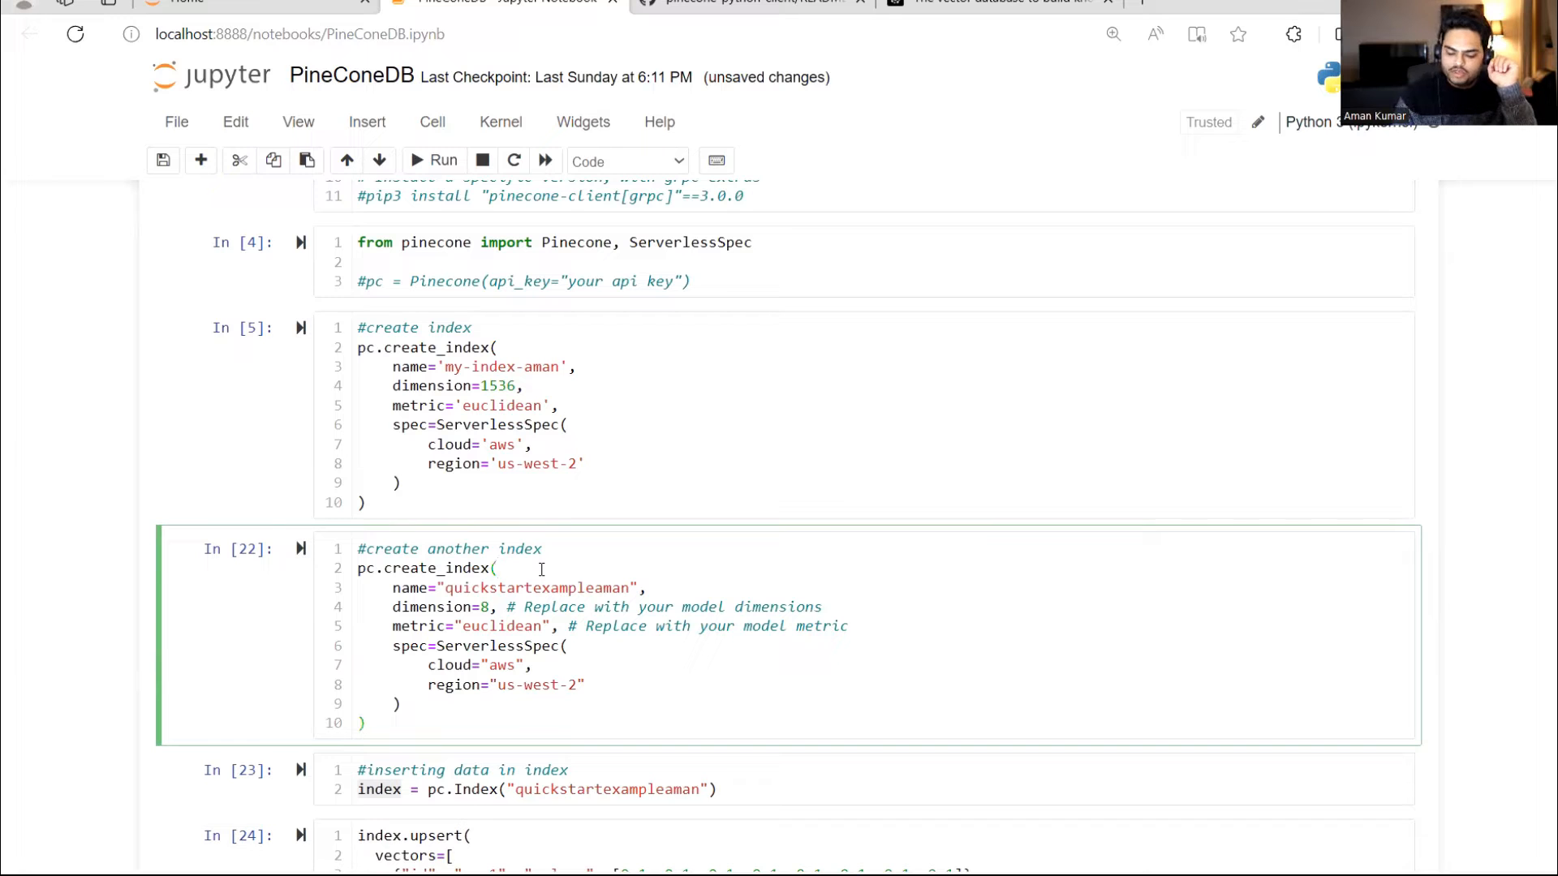
click(442, 161)
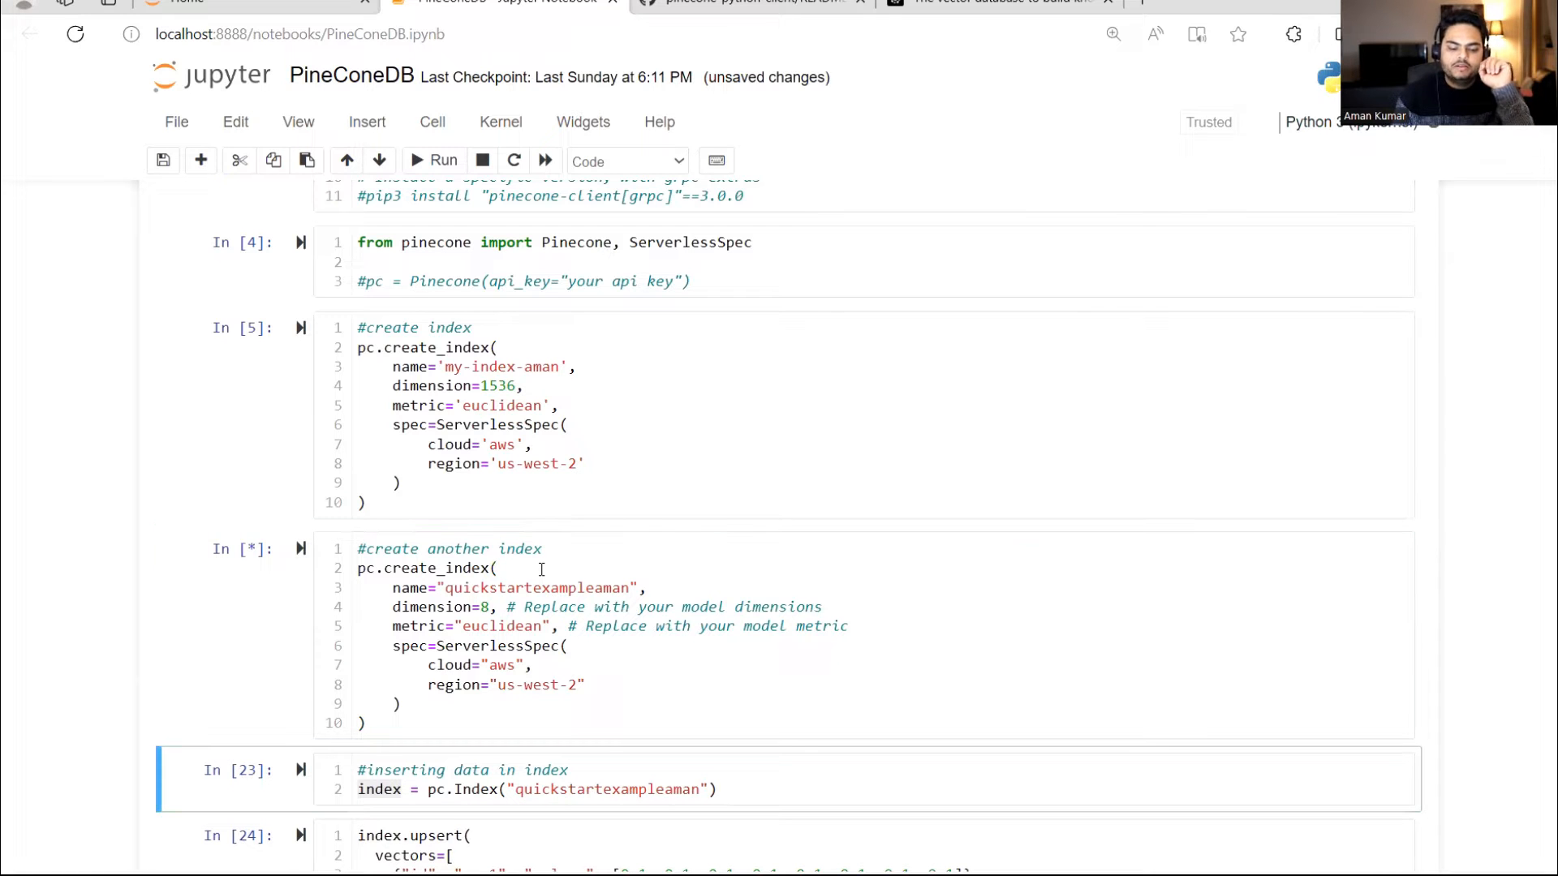
click(443, 161)
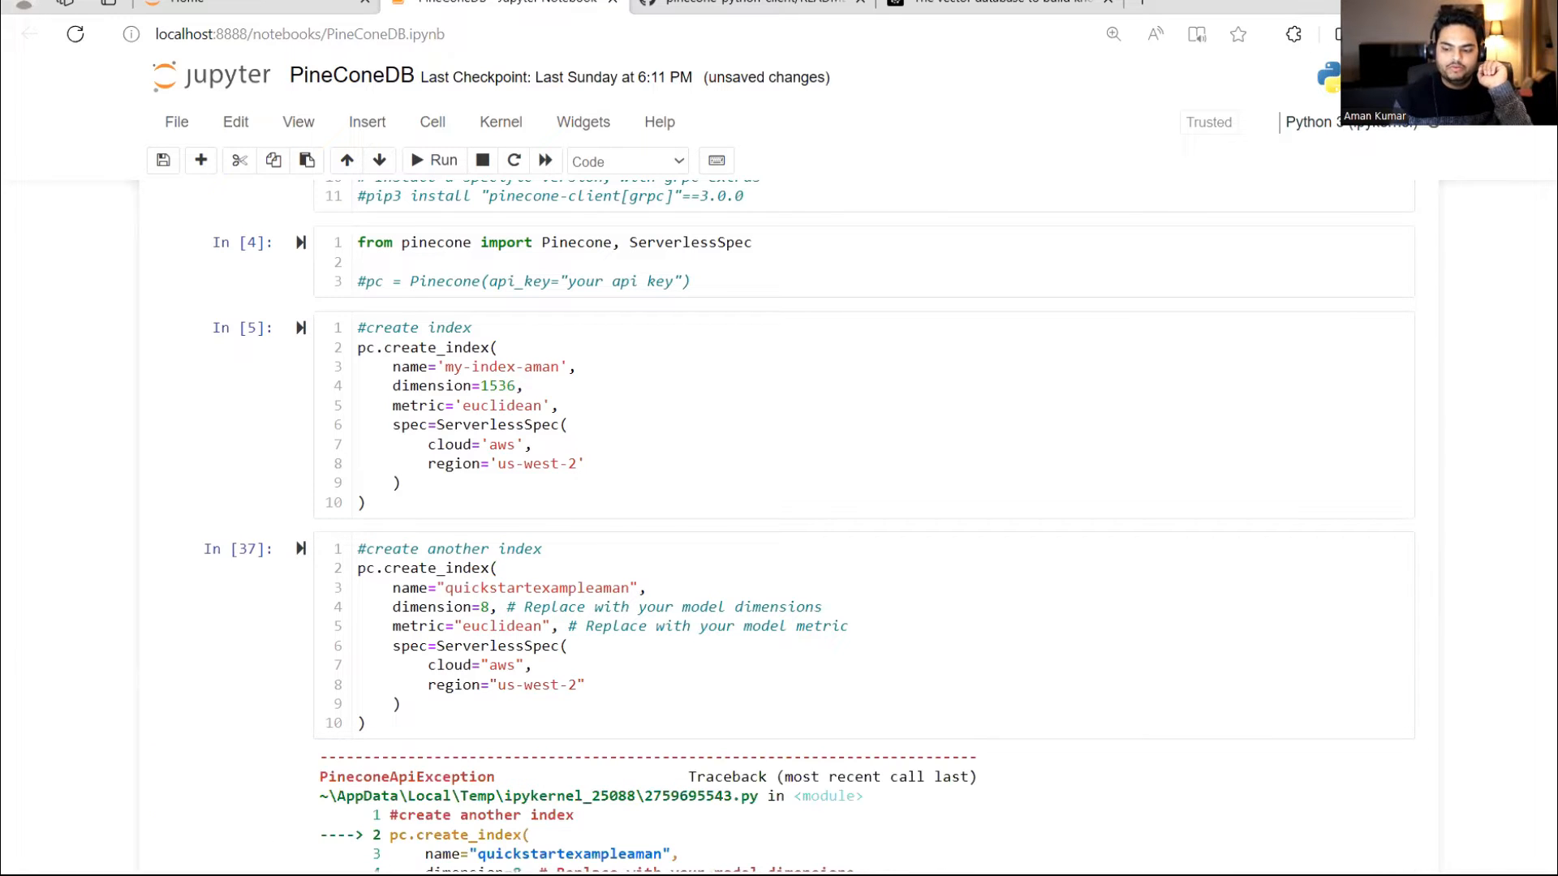
scroll(down, 3)
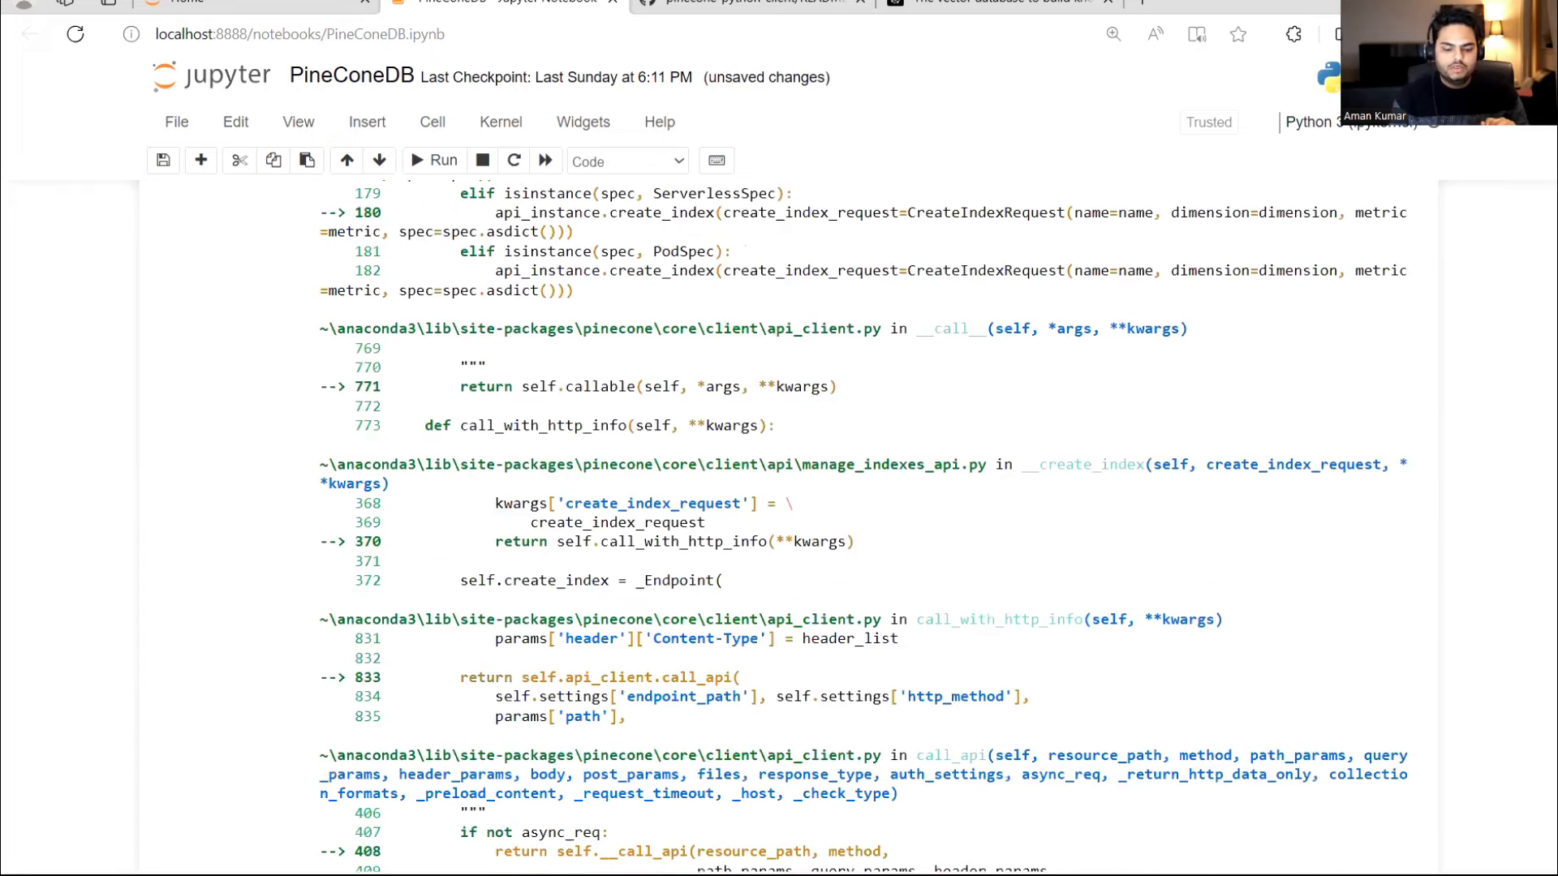
scroll(down, 3)
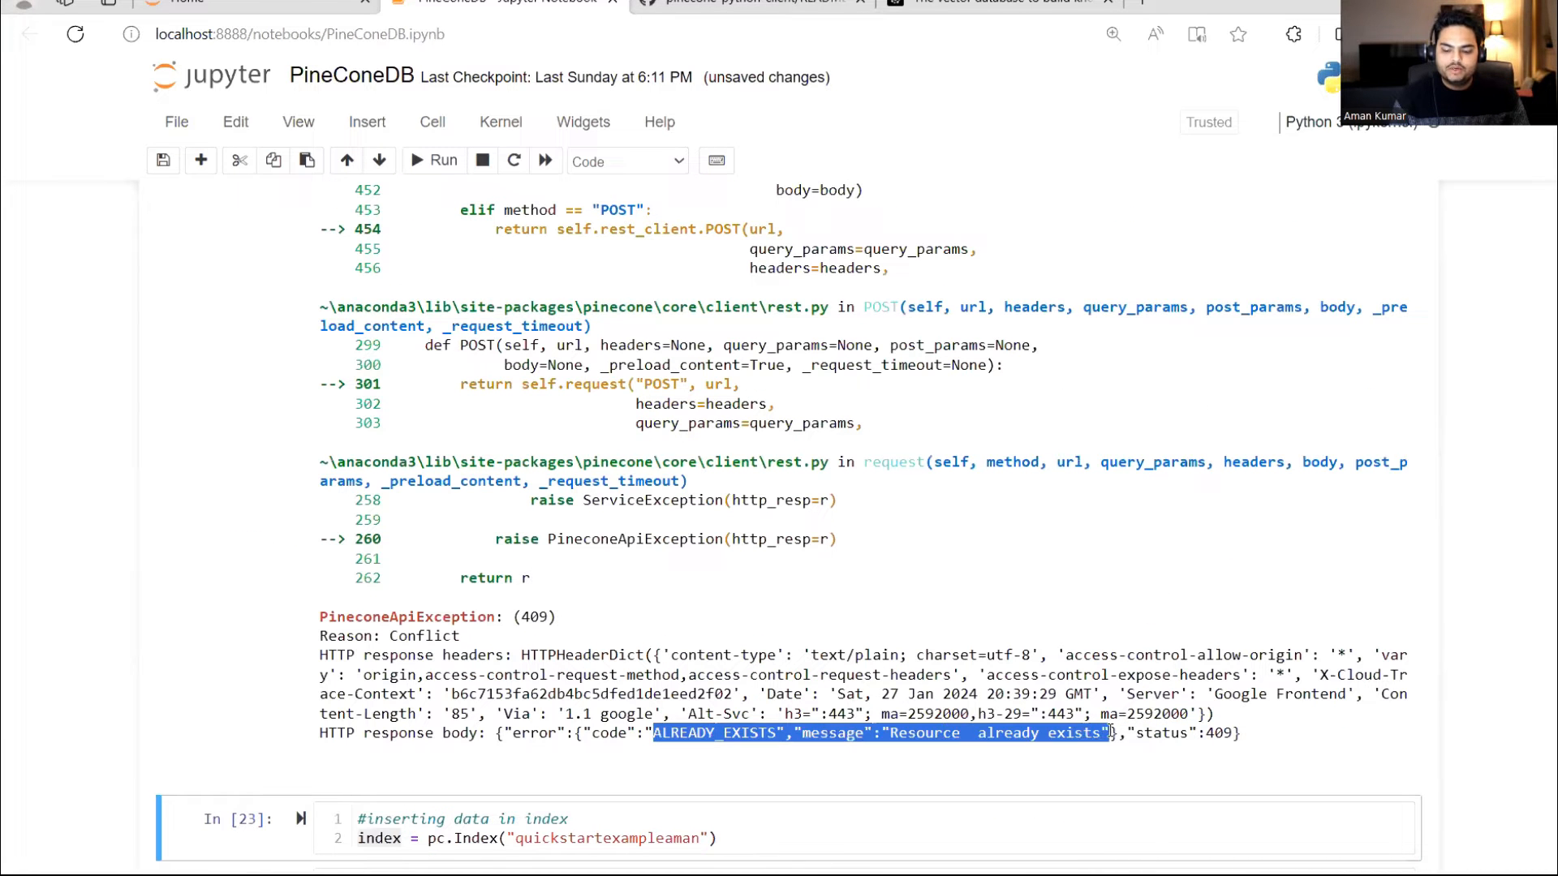
scroll(up, 3)
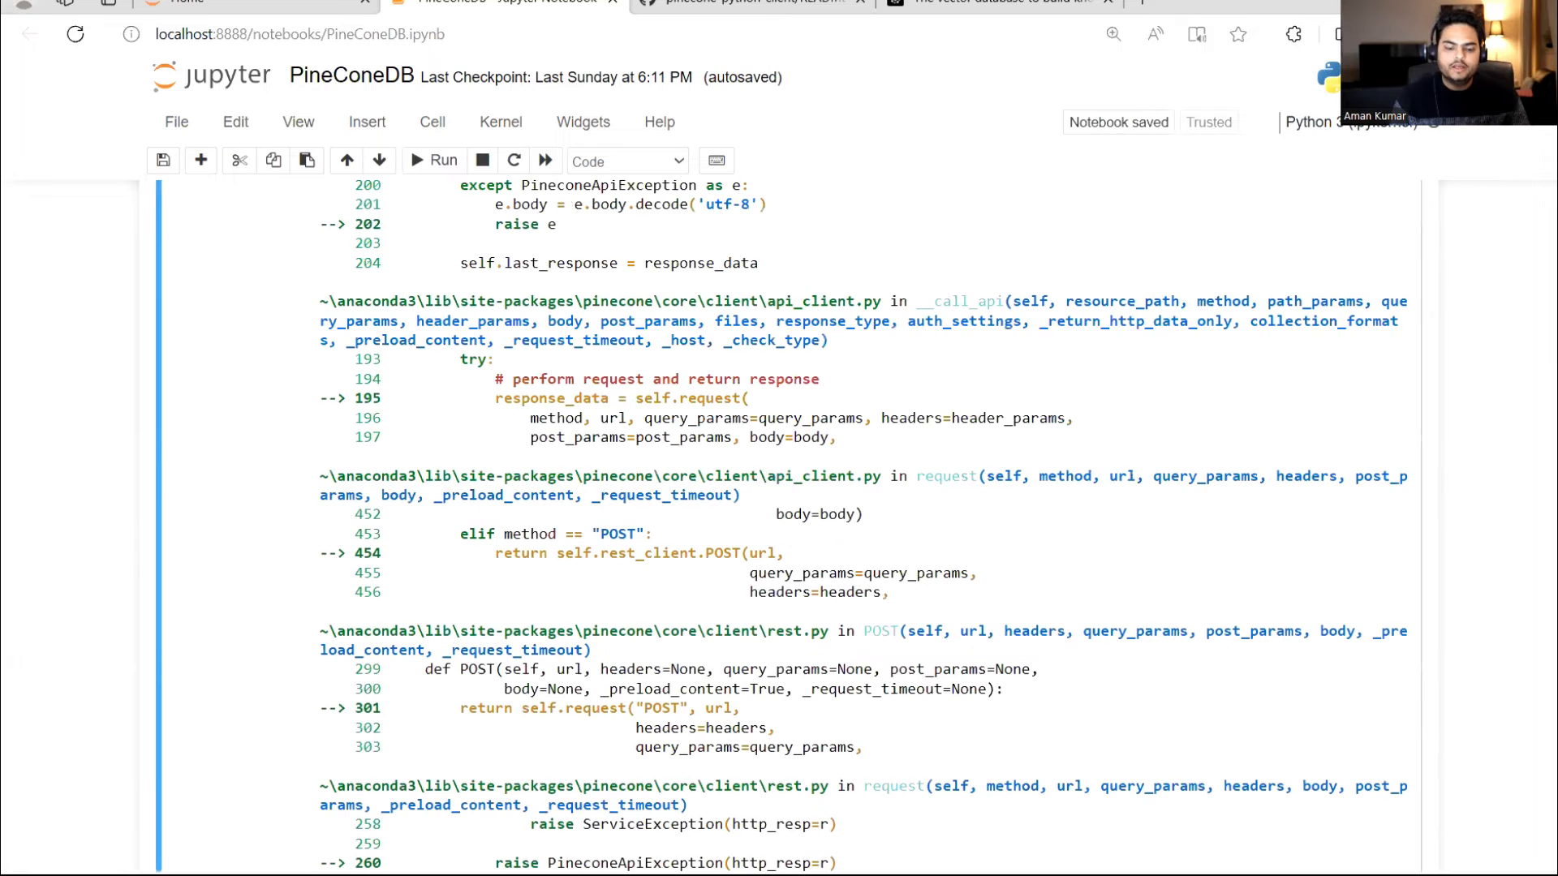
scroll(up, 3)
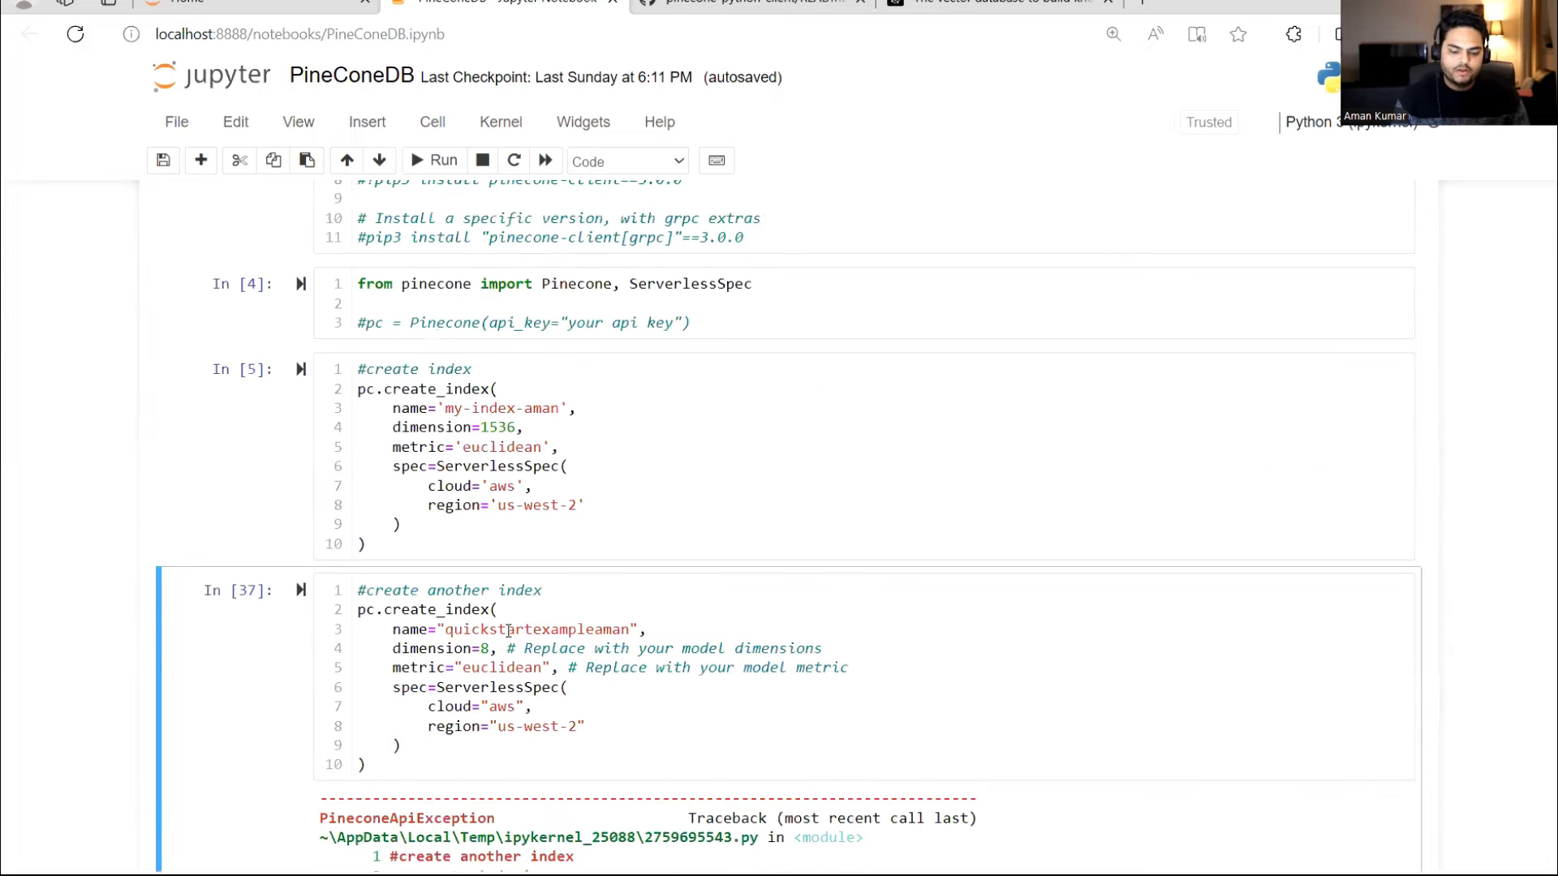
- Create the second index as 'simpleindexaman' and point the pc.Index(...) upsert cell at it
text(simpl)
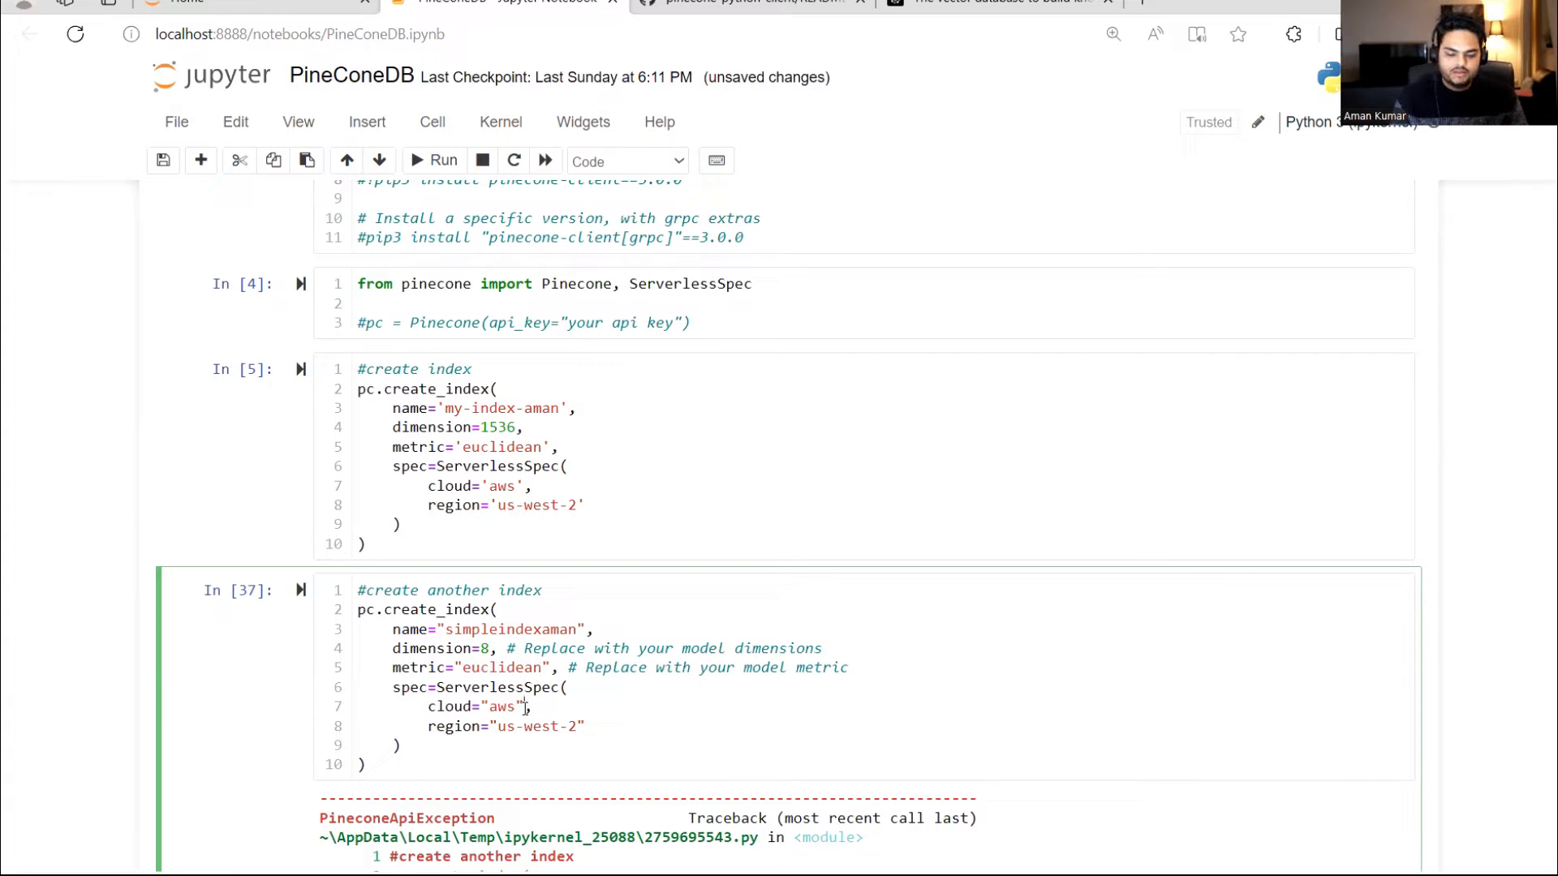
click(443, 160)
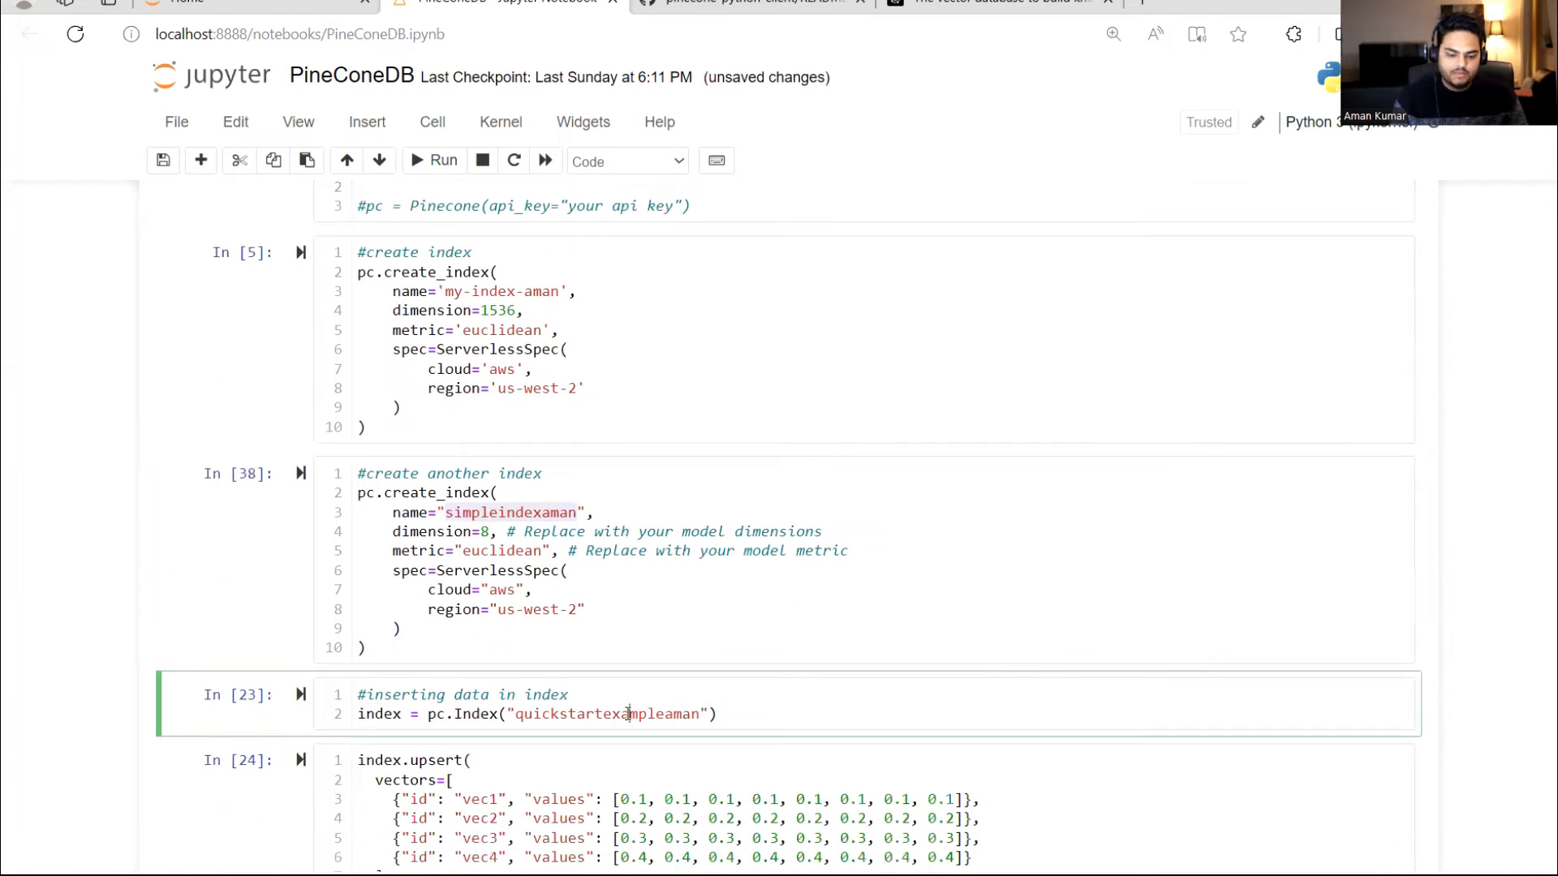
text(simpleindexaman)
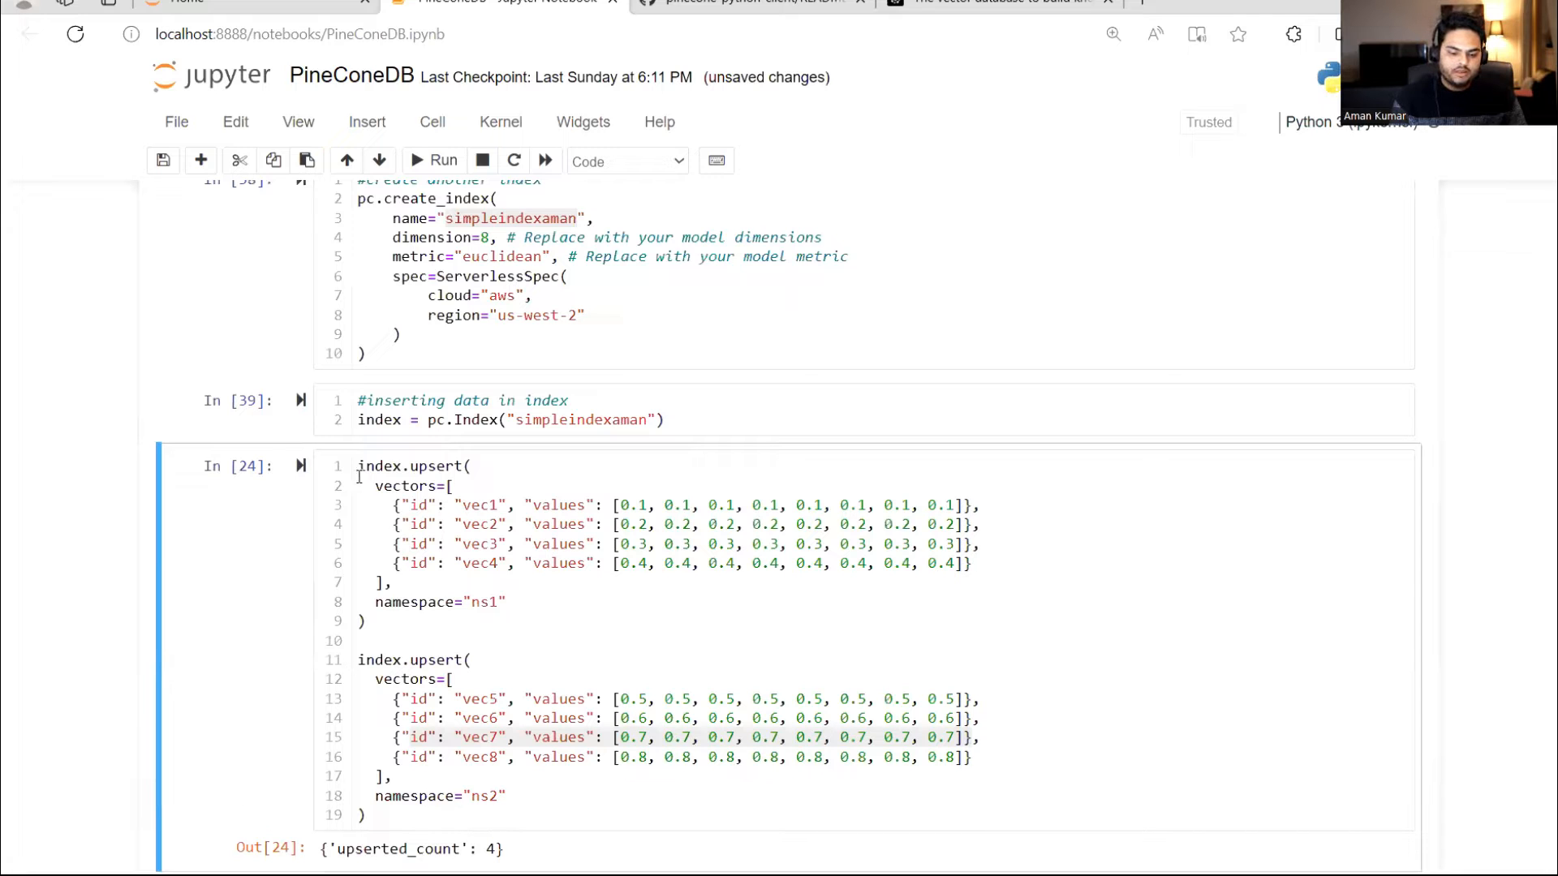
- Run the upsert of vec1–vec4 into ns1 and vec5–vec8 into ns2 of simpleindexaman
click(477, 641)
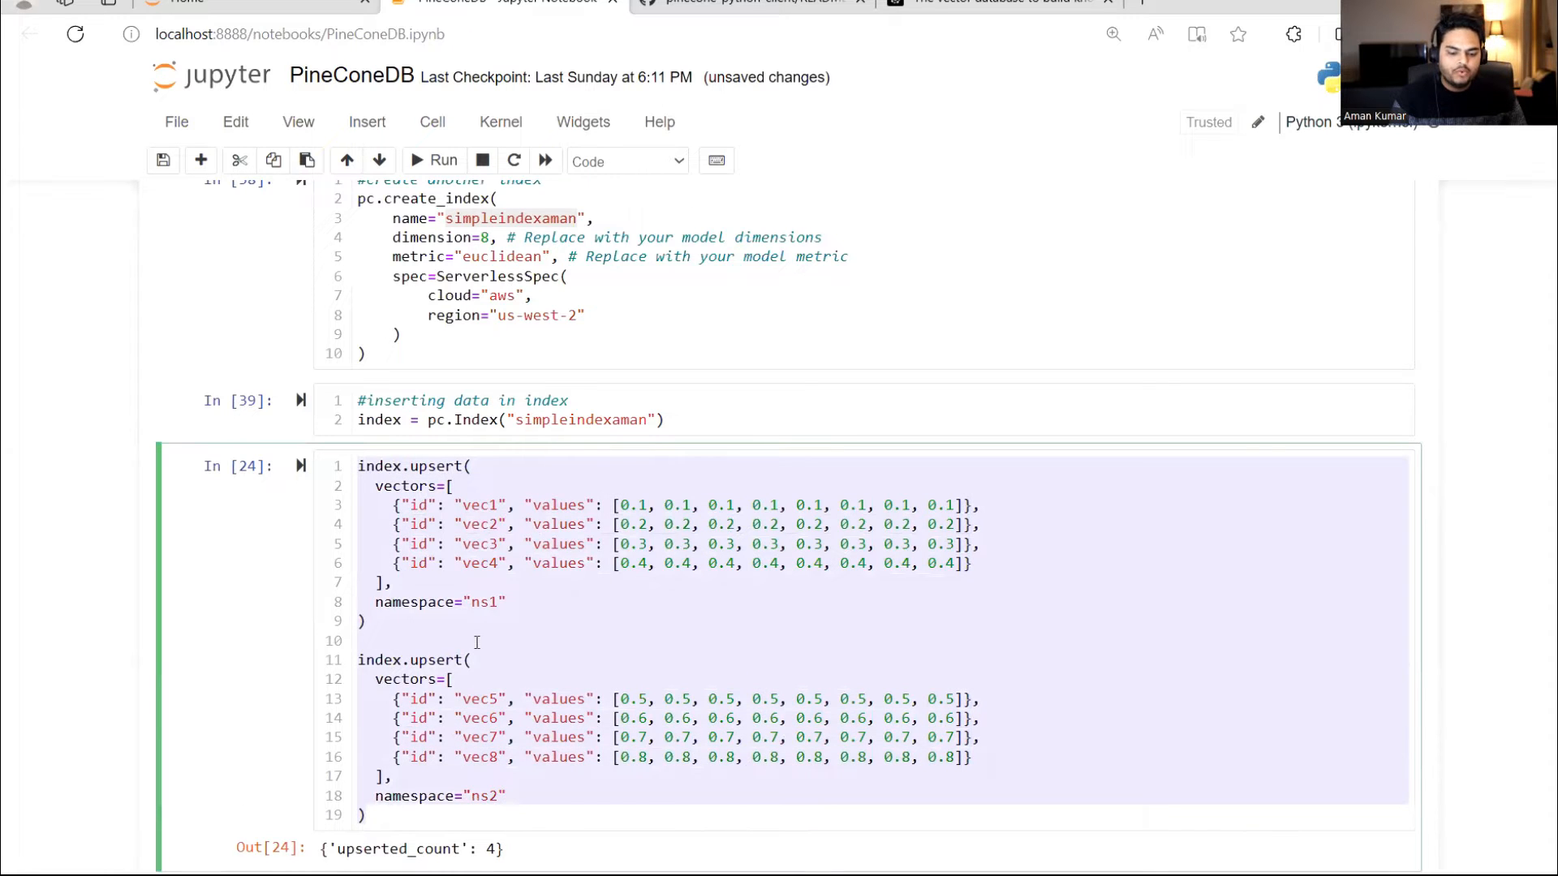
click(369, 622)
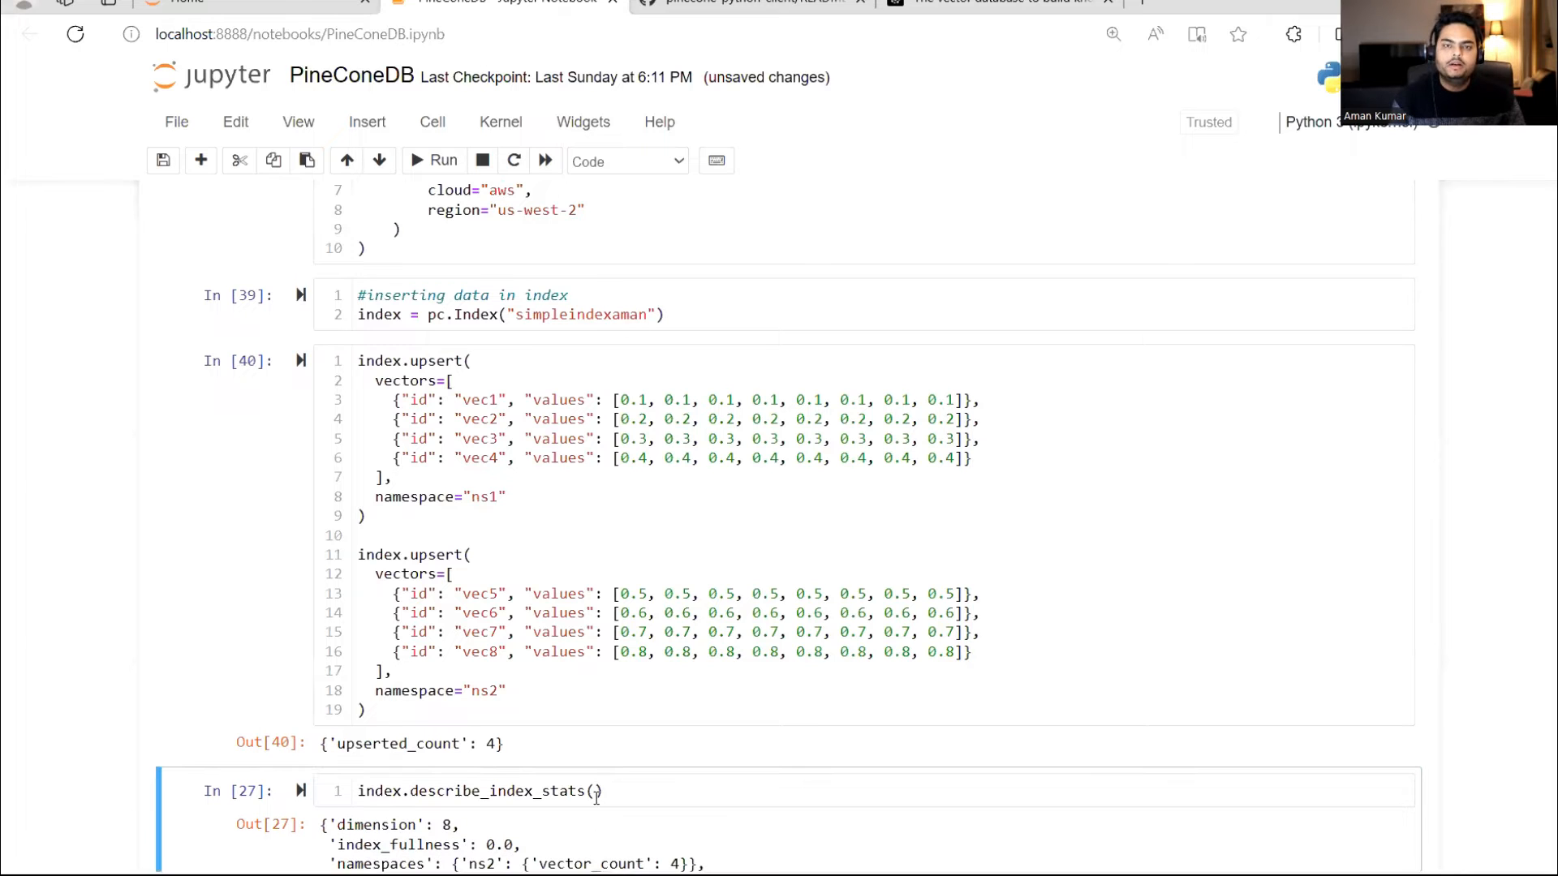
mouse_move(662, 570)
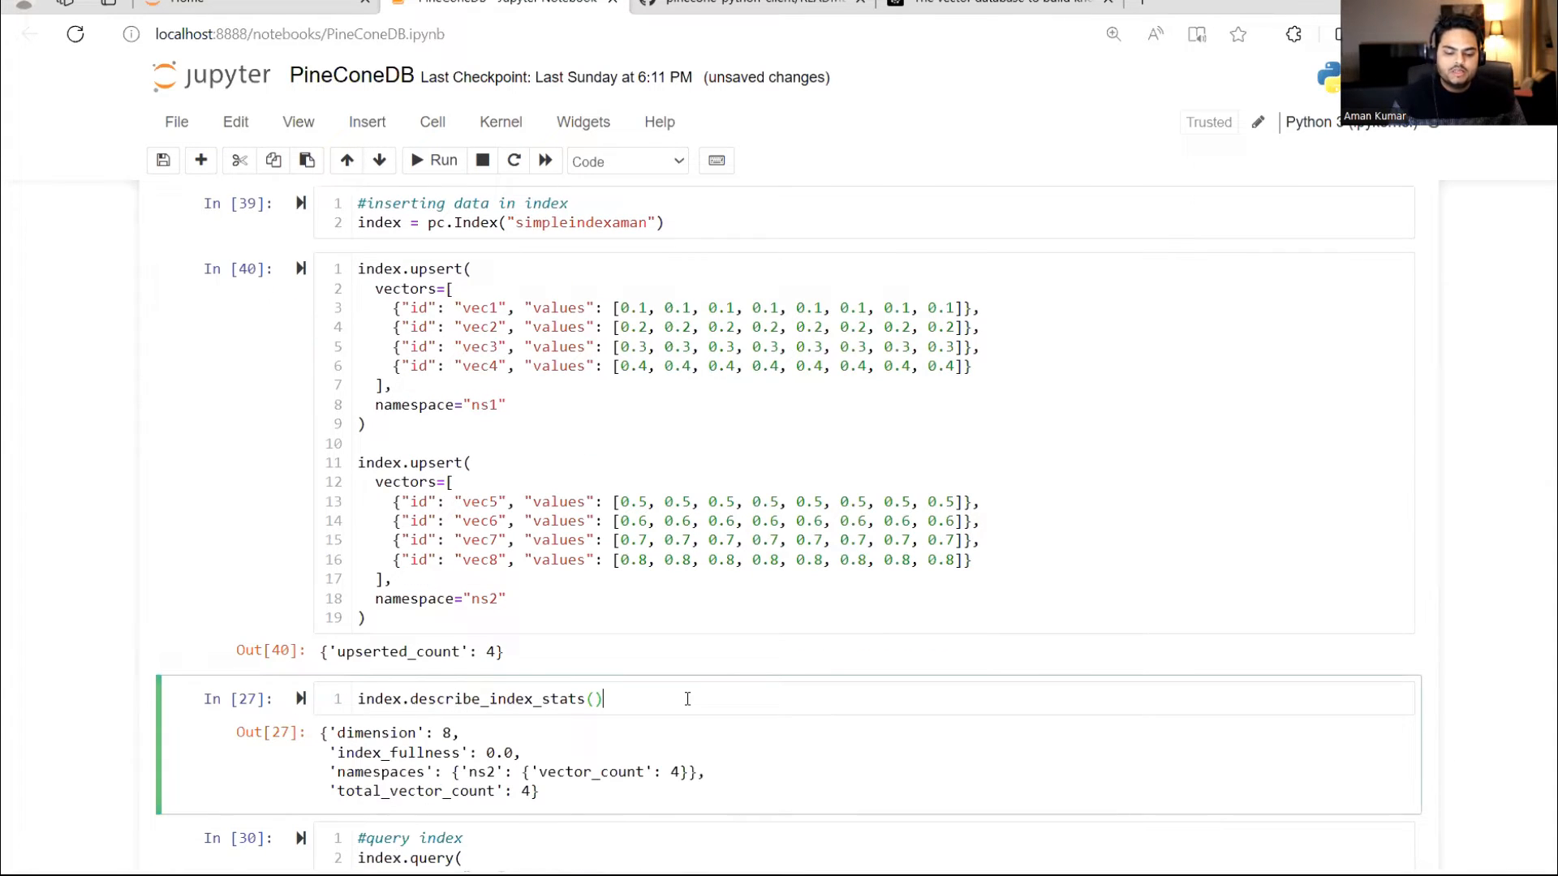
- Re-run describe_index_stats to show 4 vectors each in ns1 and ns2, 8 in total
click(445, 161)
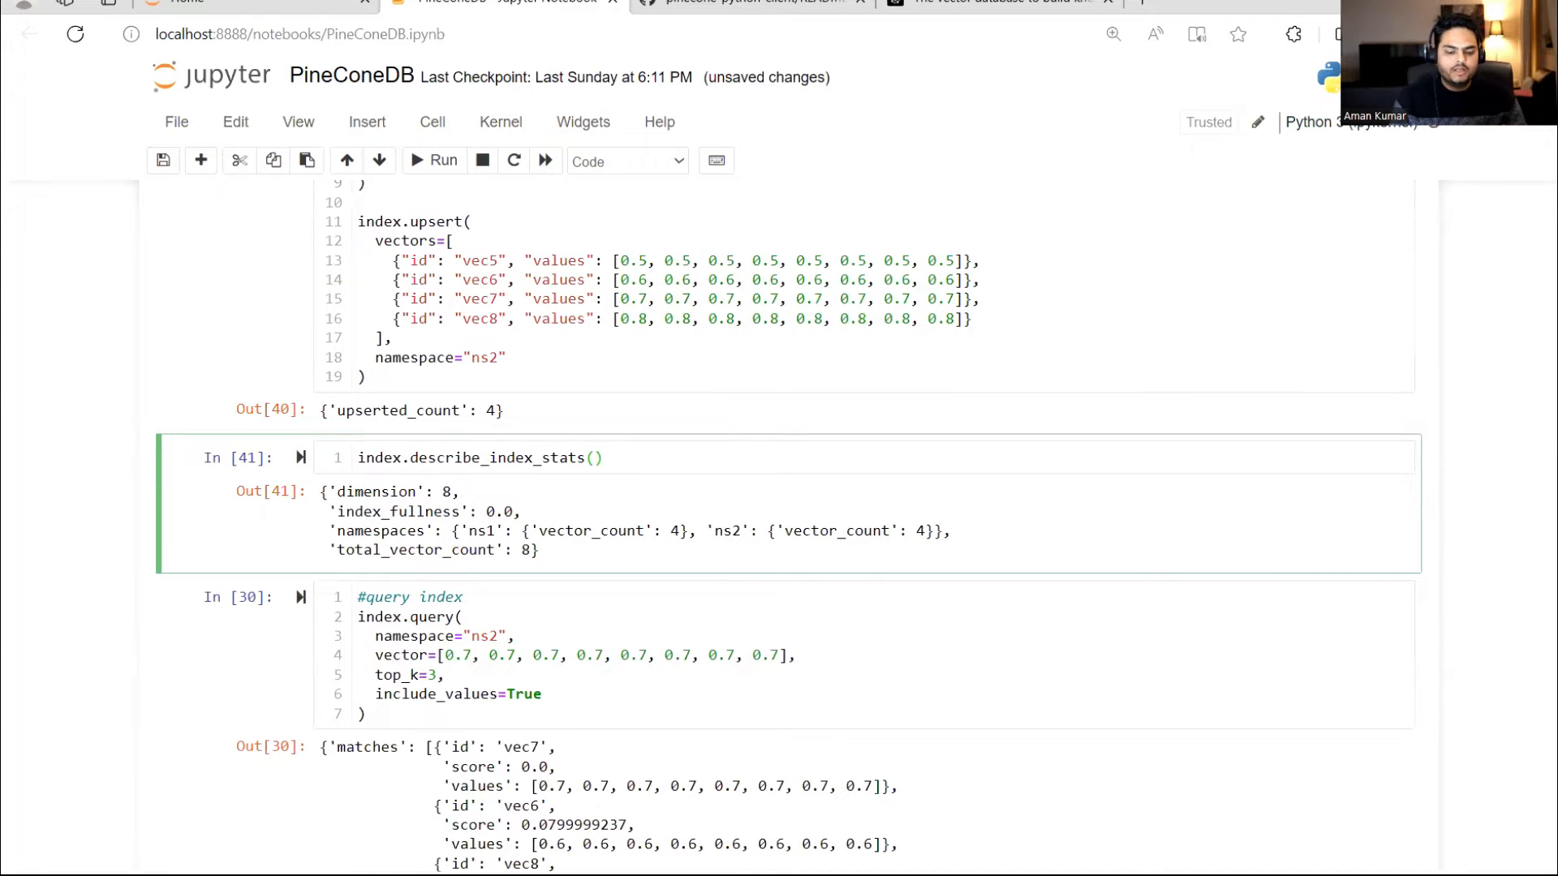
scroll(down, 3)
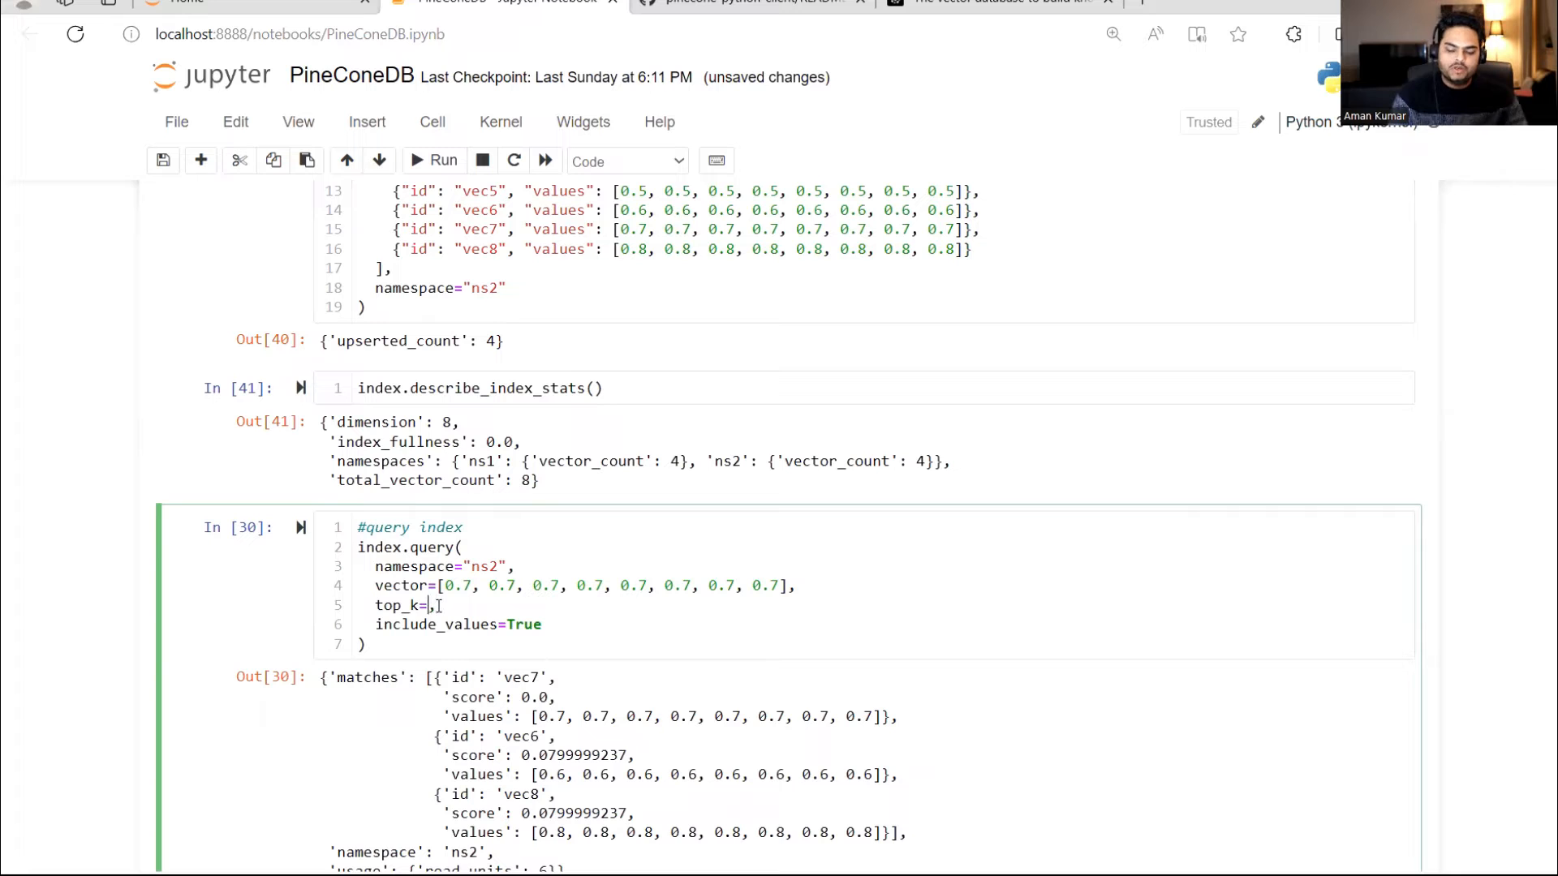
- Run the ns2 query with top_k 2 so it returns vec7 and vec6, and inspect the results
text(2)
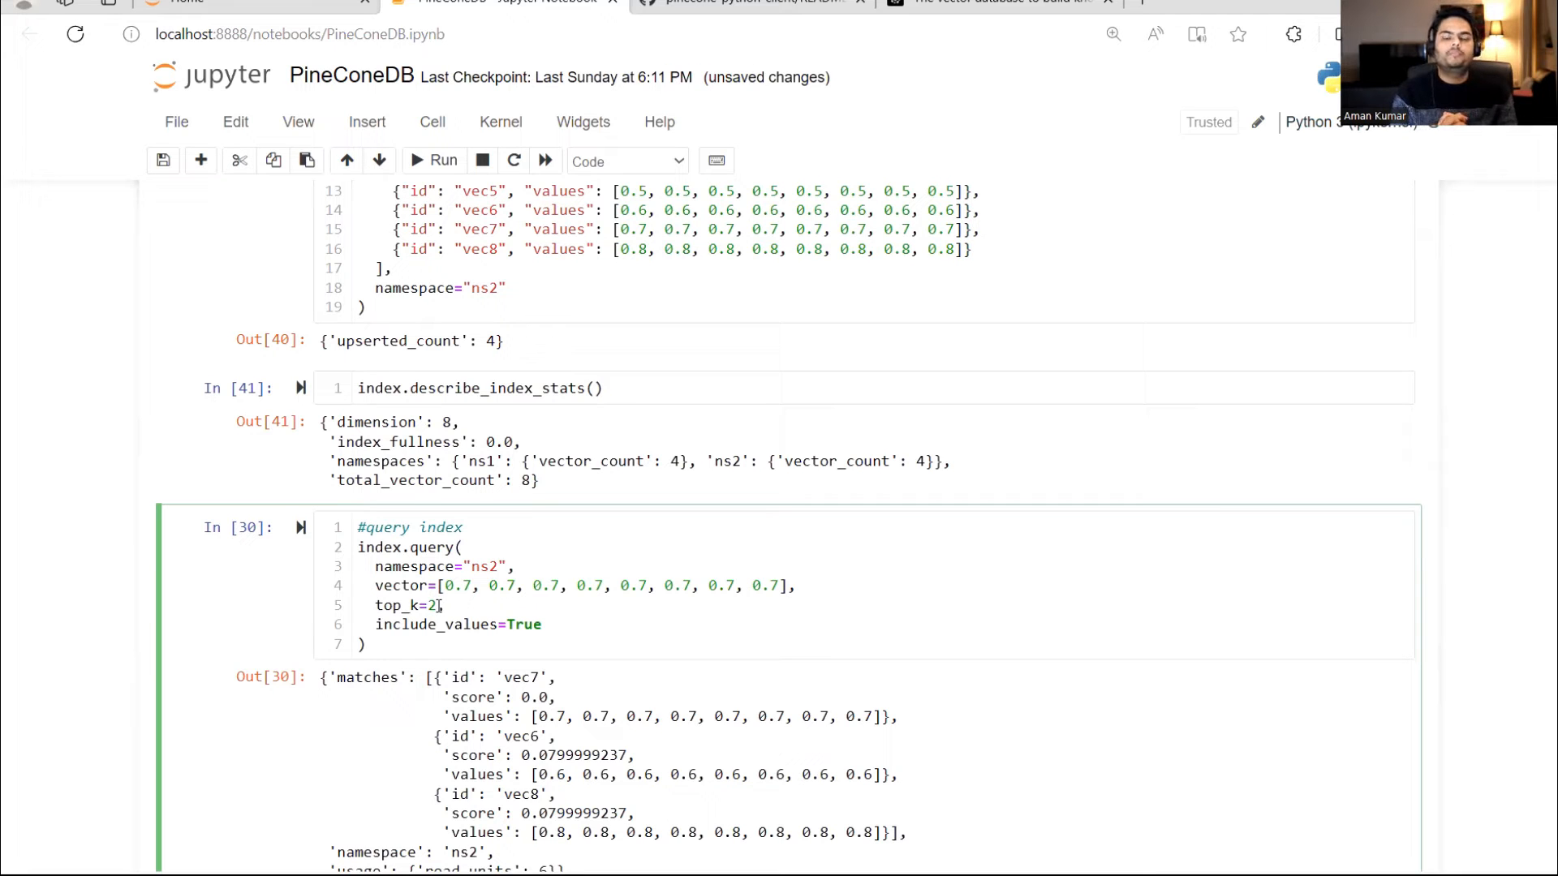
key(ctrl+s)
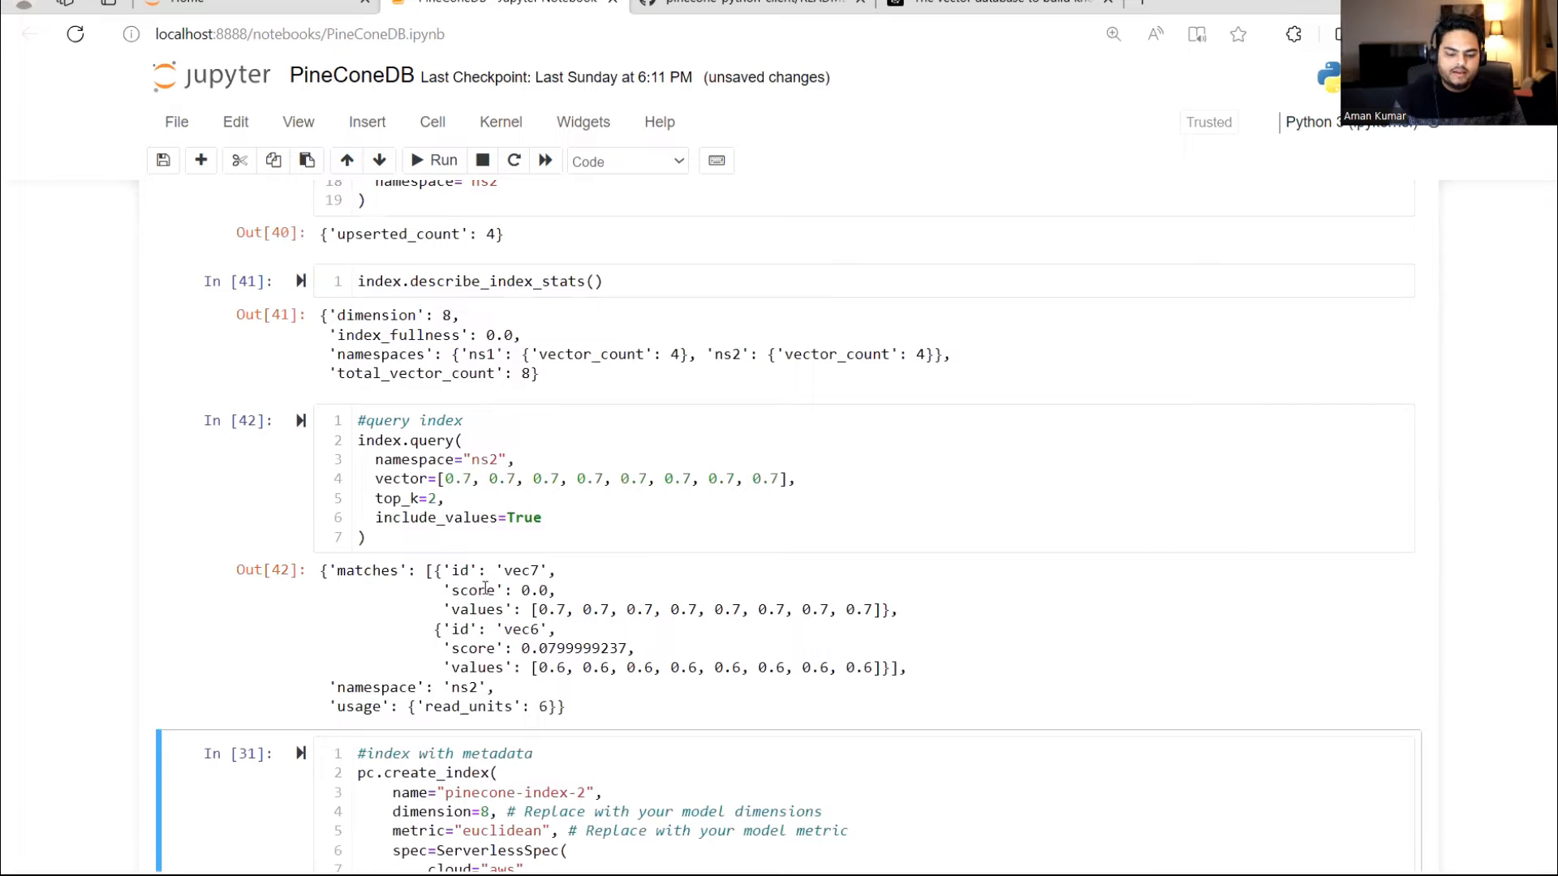
double_click(520, 570)
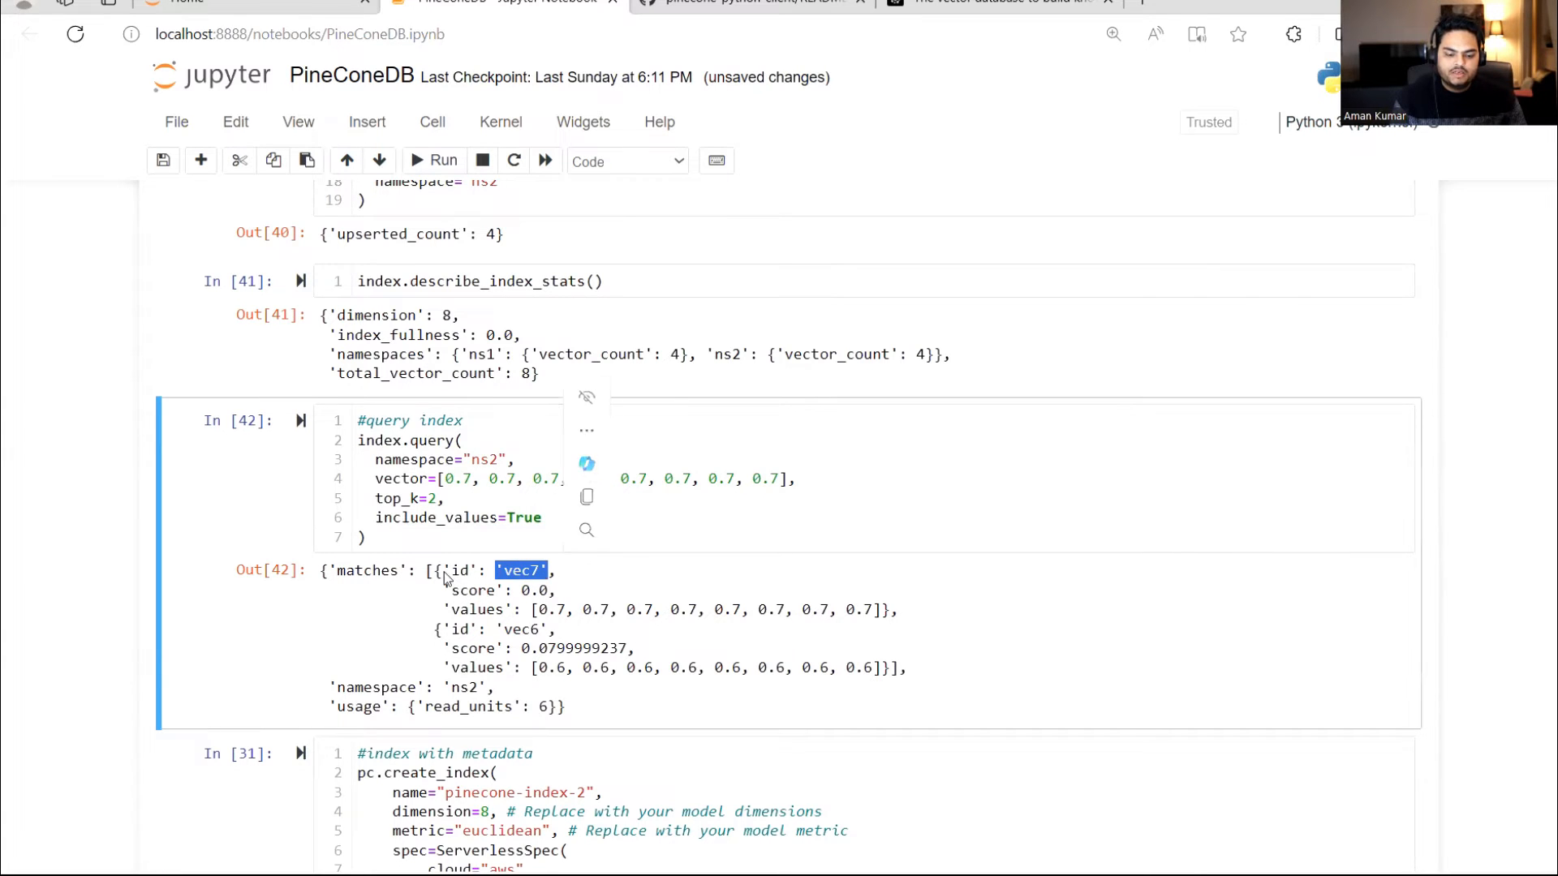
scroll(up, 3)
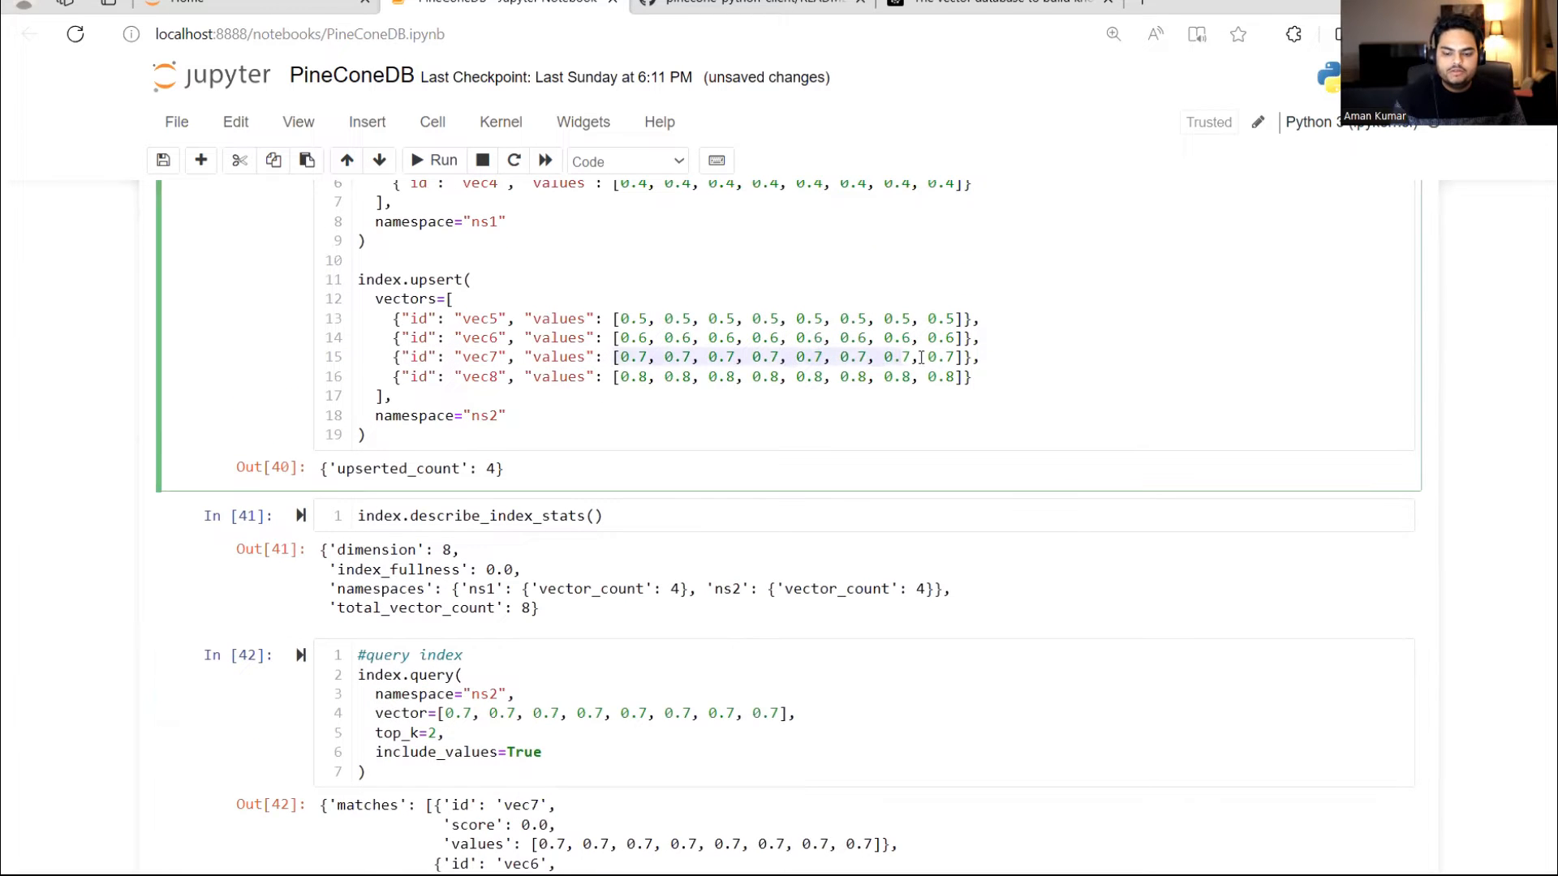
scroll(down, 3)
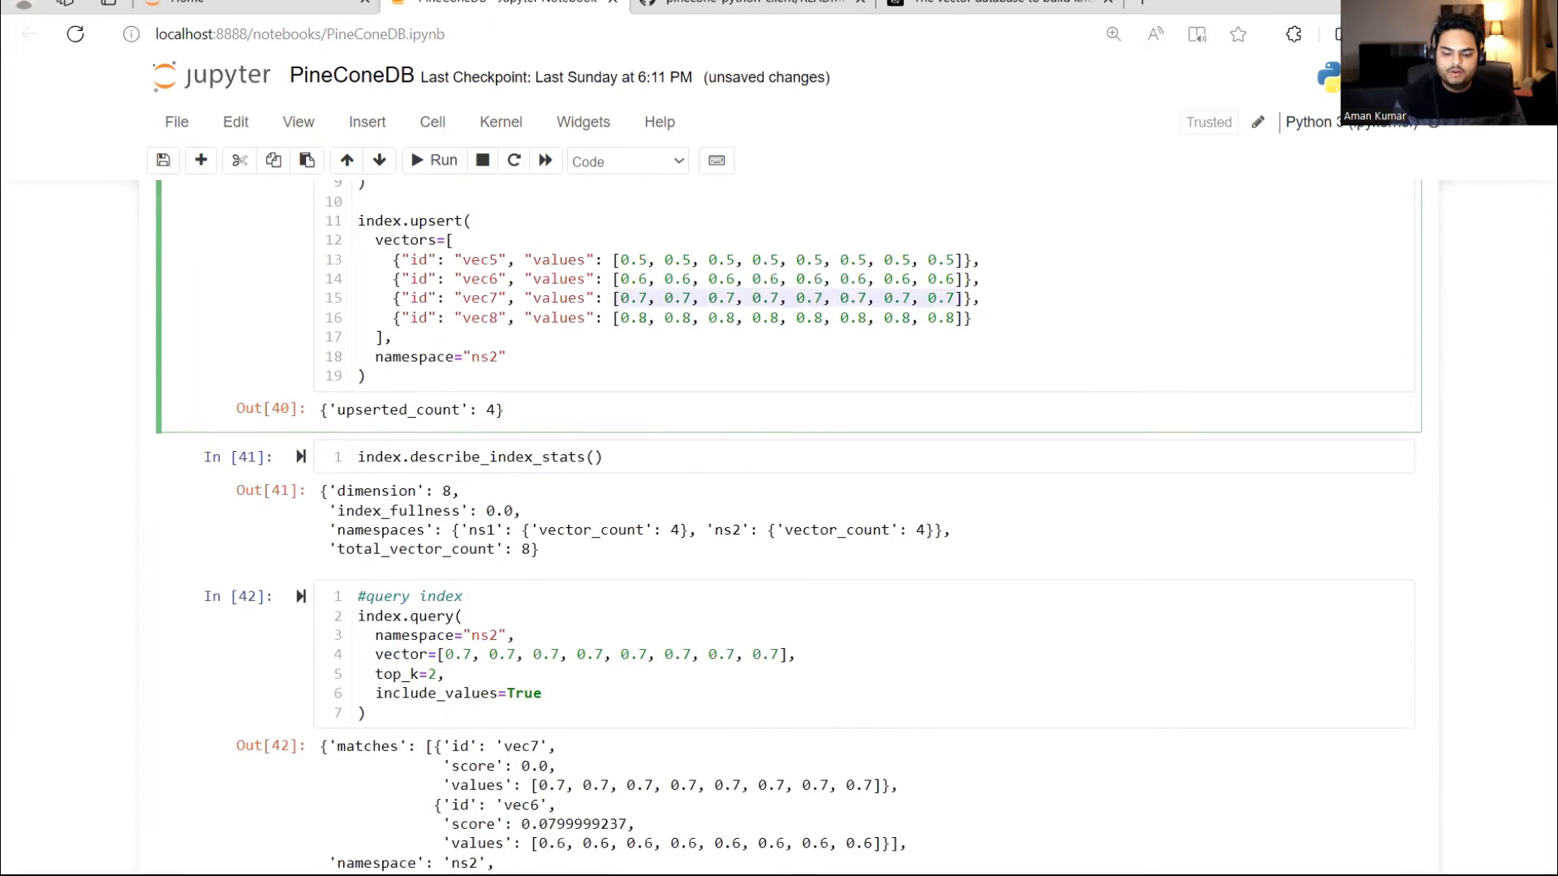
scroll(down, 3)
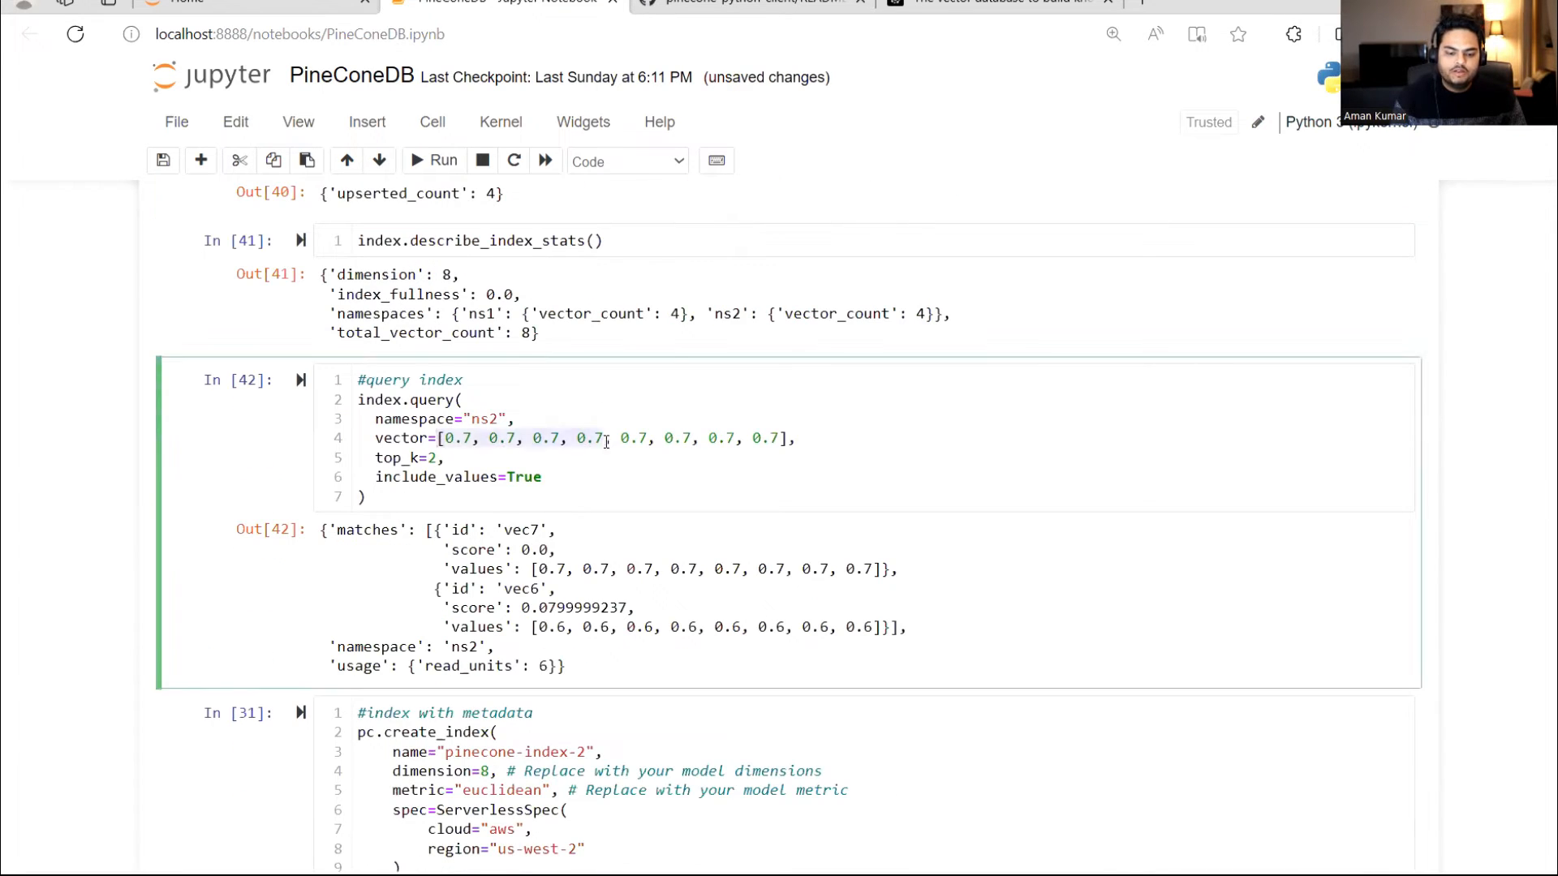
scroll(up, 3)
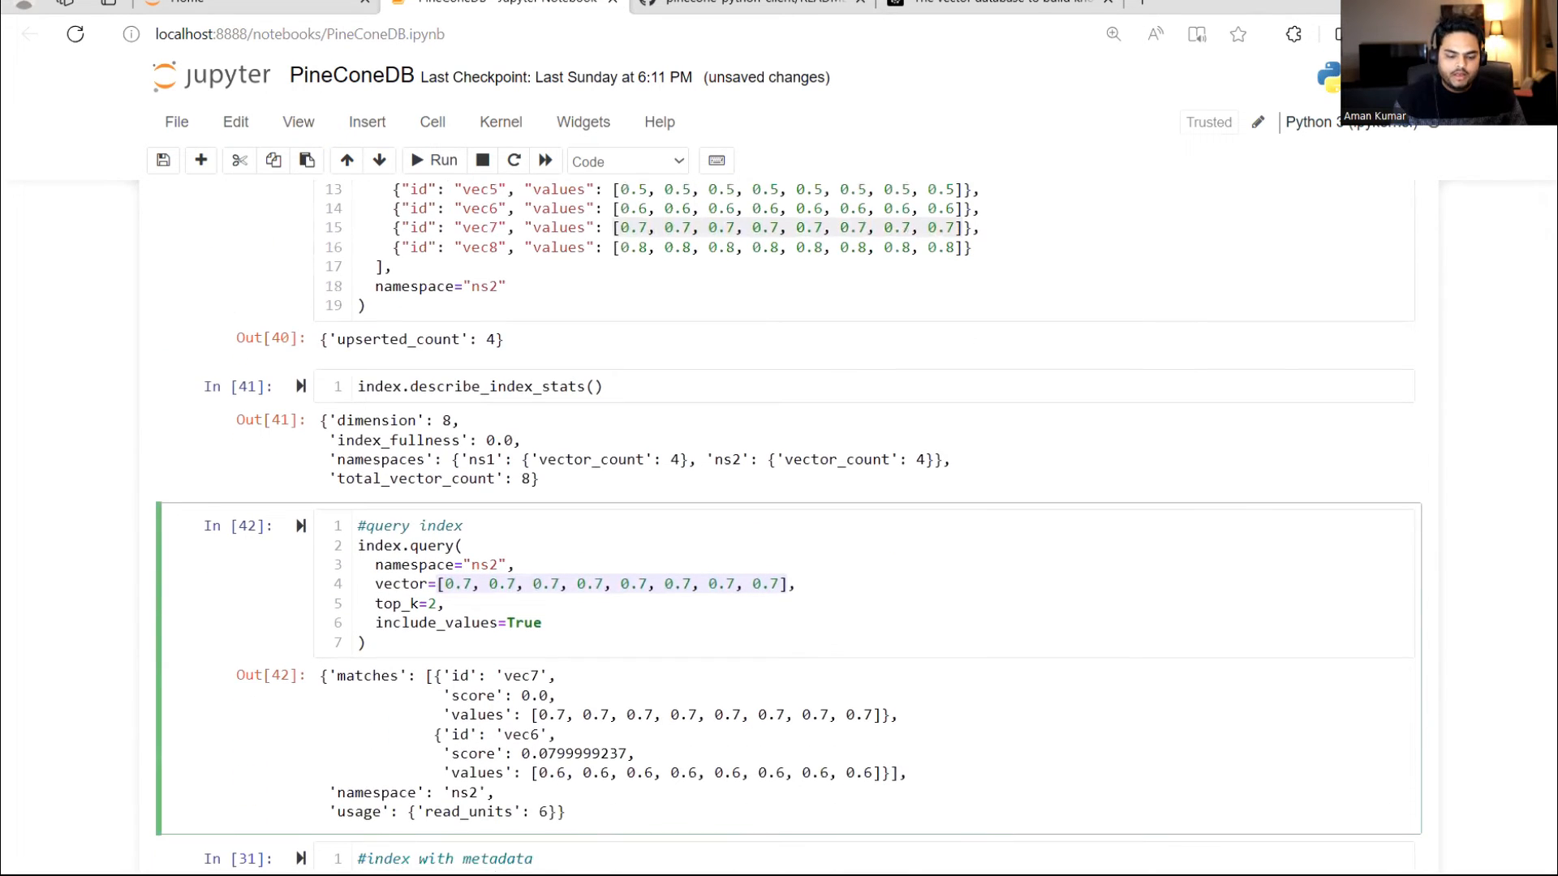
mouse_move(1534, 498)
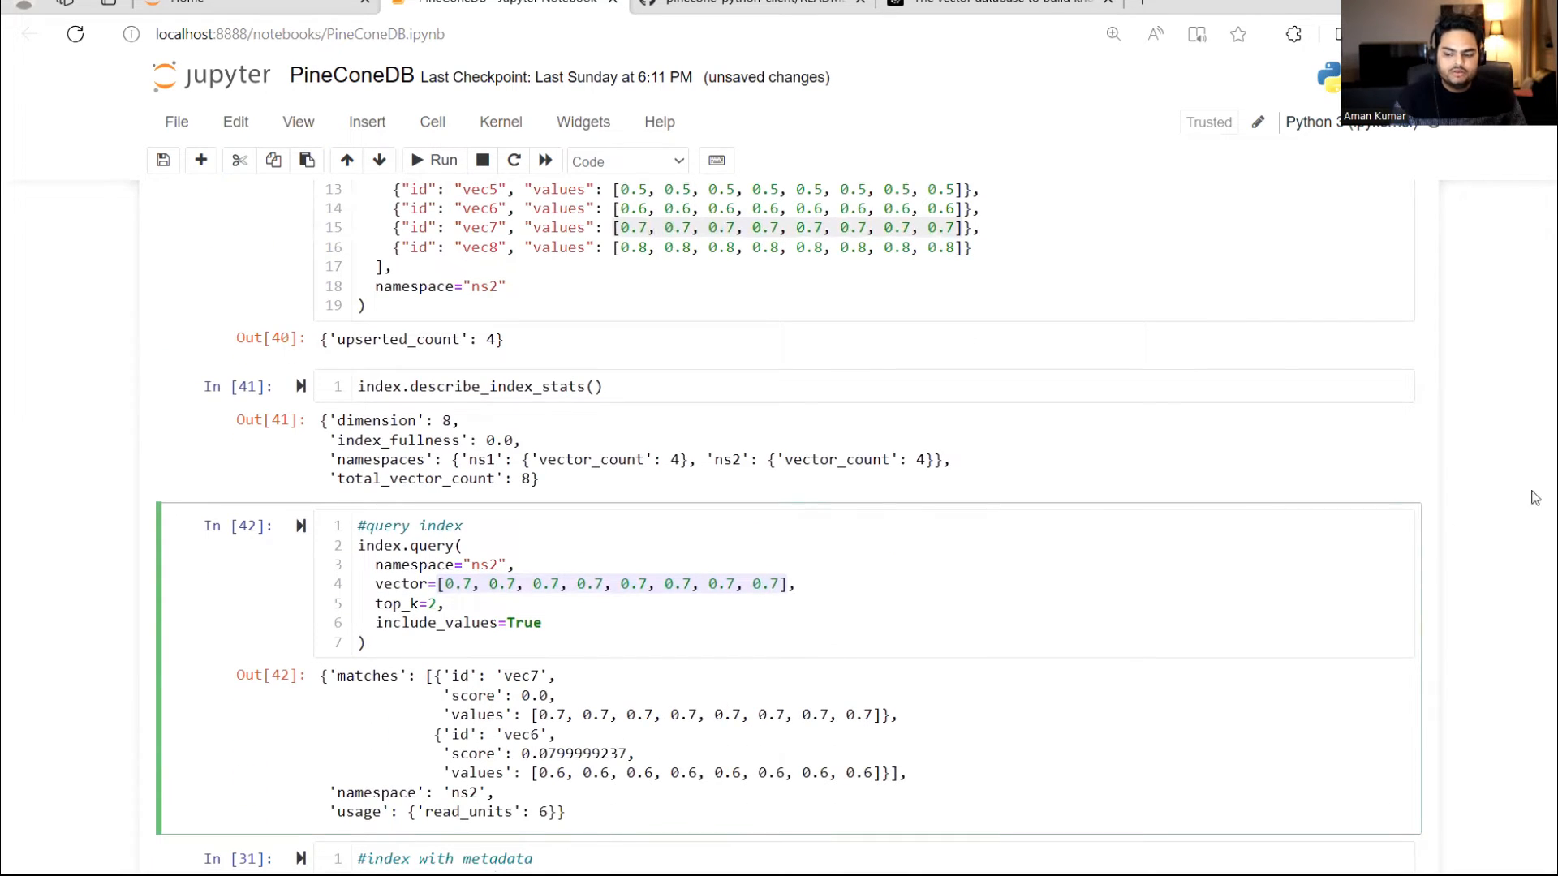
scroll(up, 3)
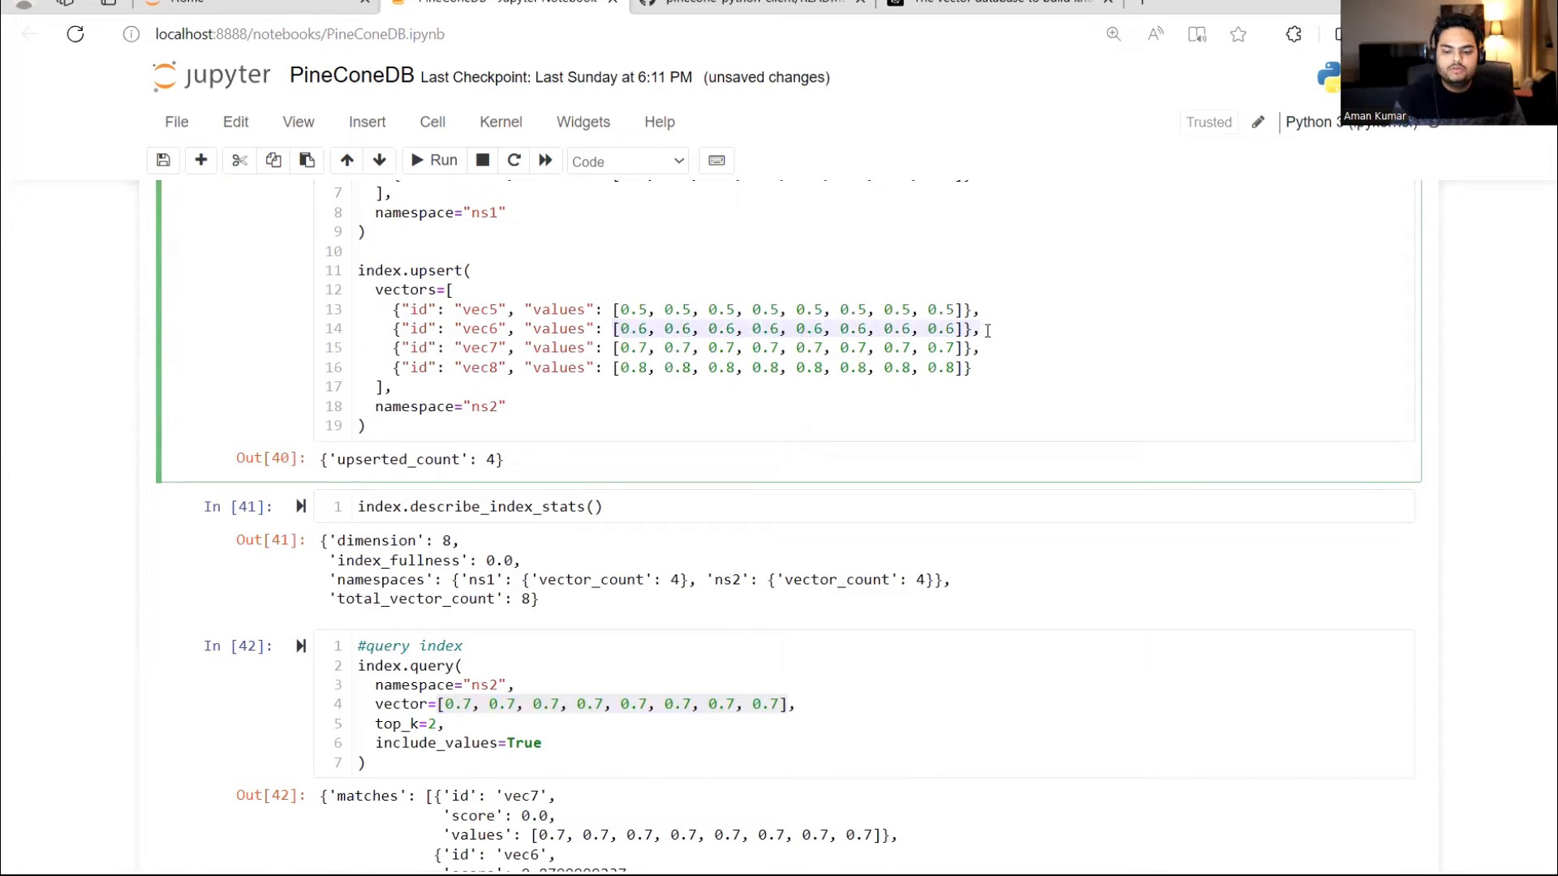
- Rename the metadata index from pinecone-index-2 to pinecone-index-3 in the create_index and pc.Index lines
scroll(down, 3)
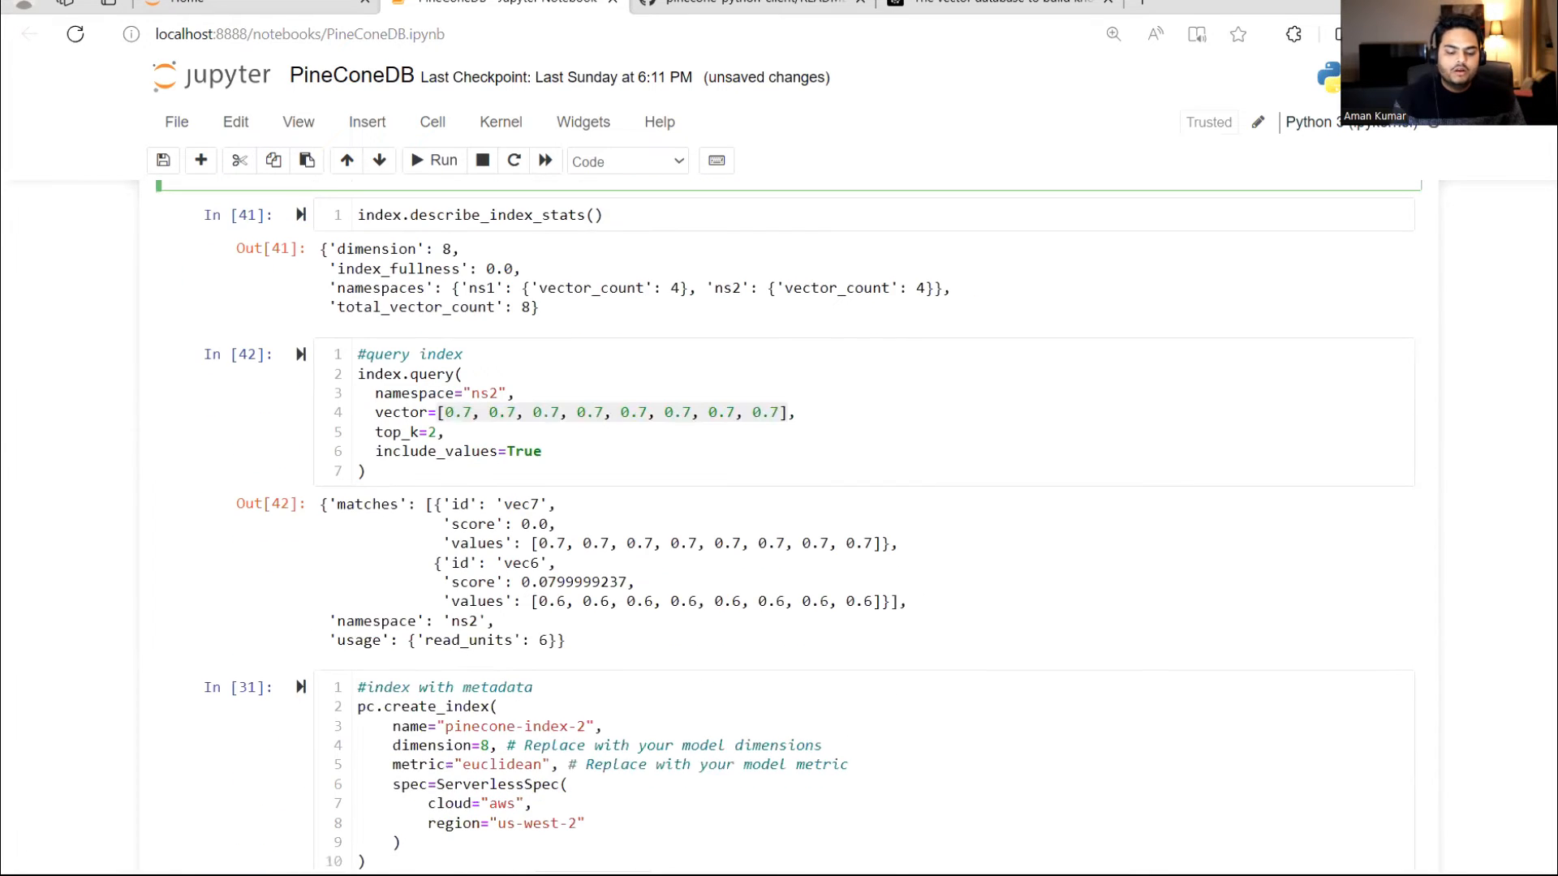
scroll(down, 3)
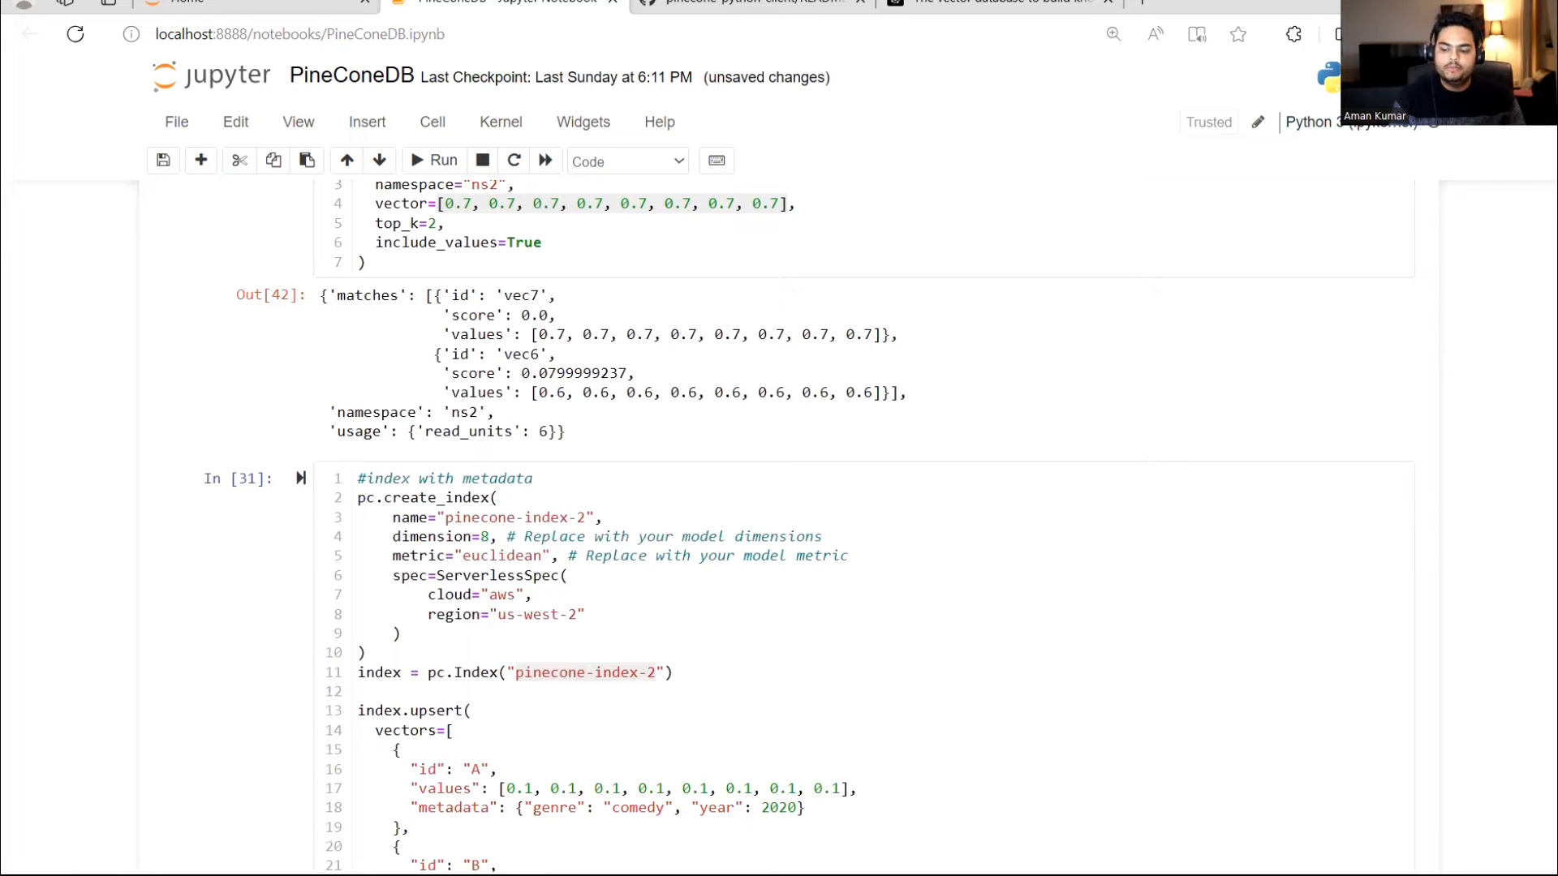
scroll(down, 3)
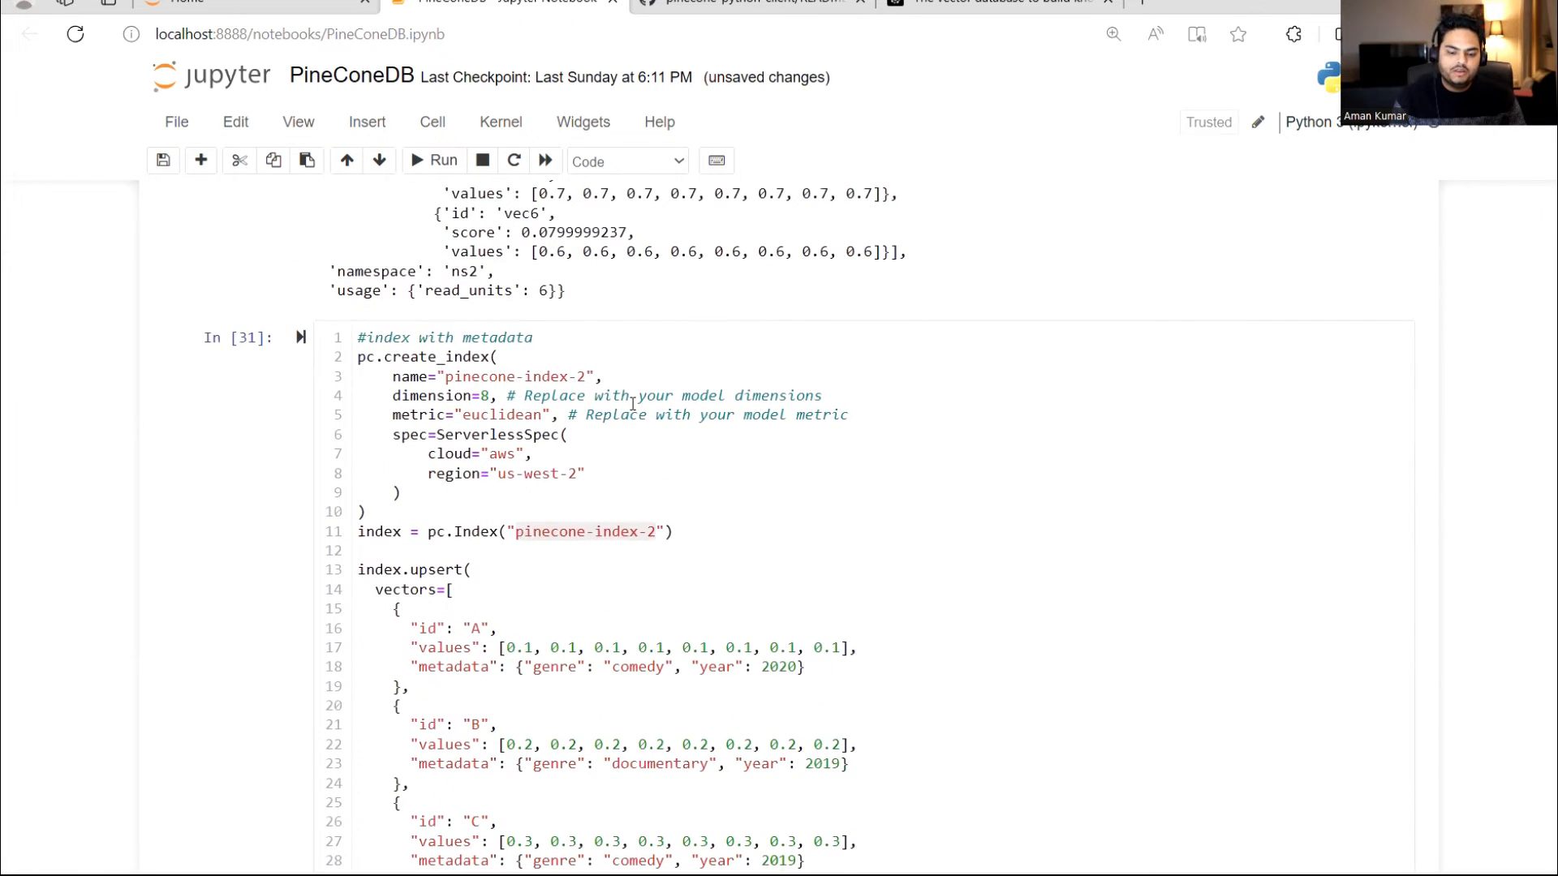
click(584, 375)
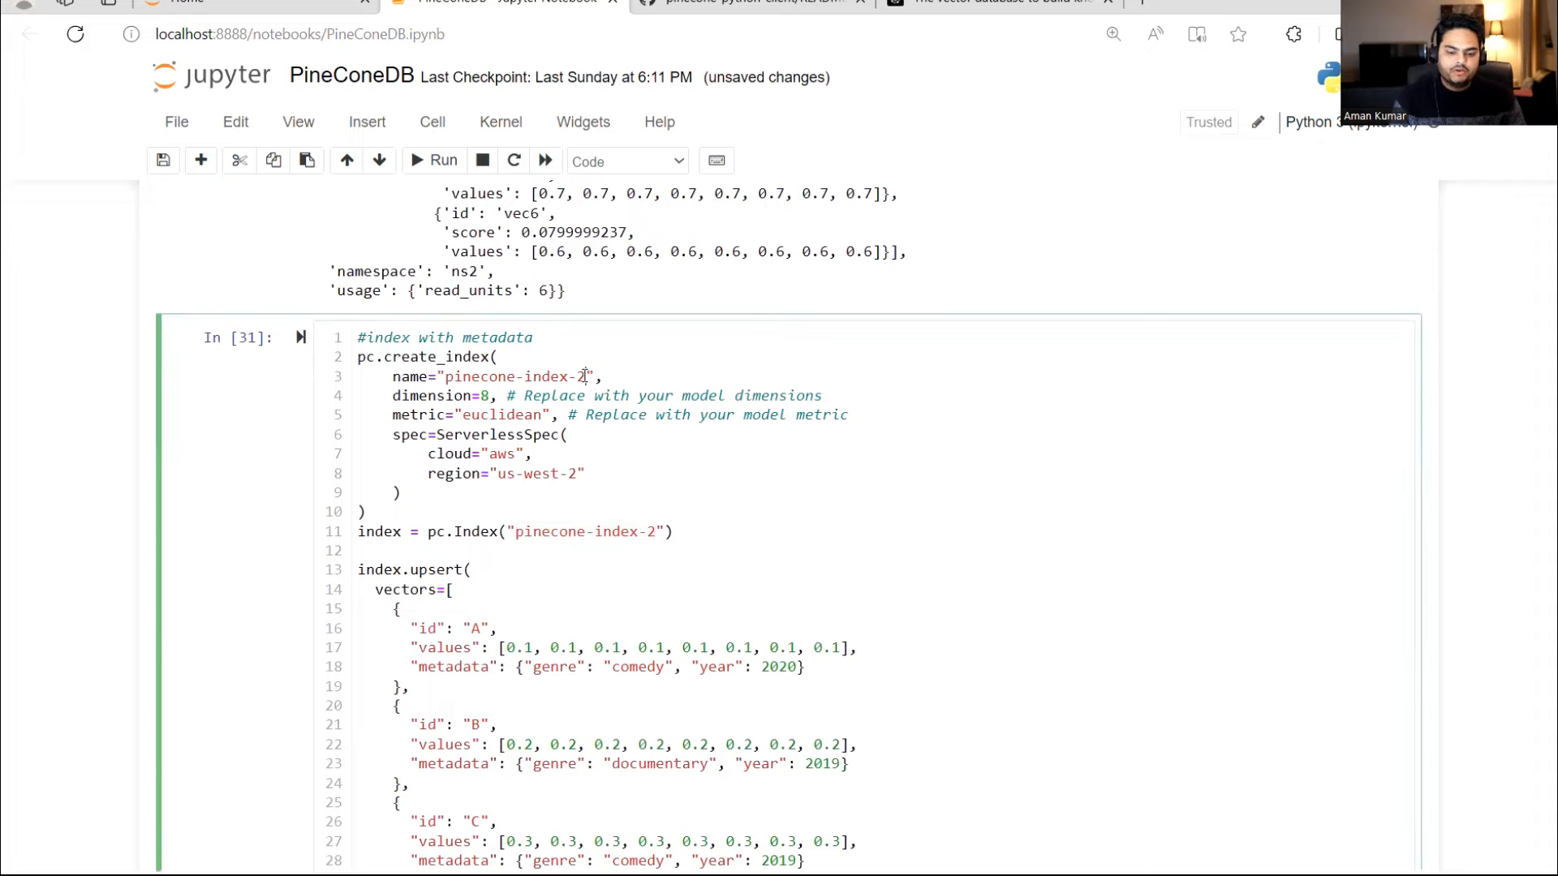
text(3)
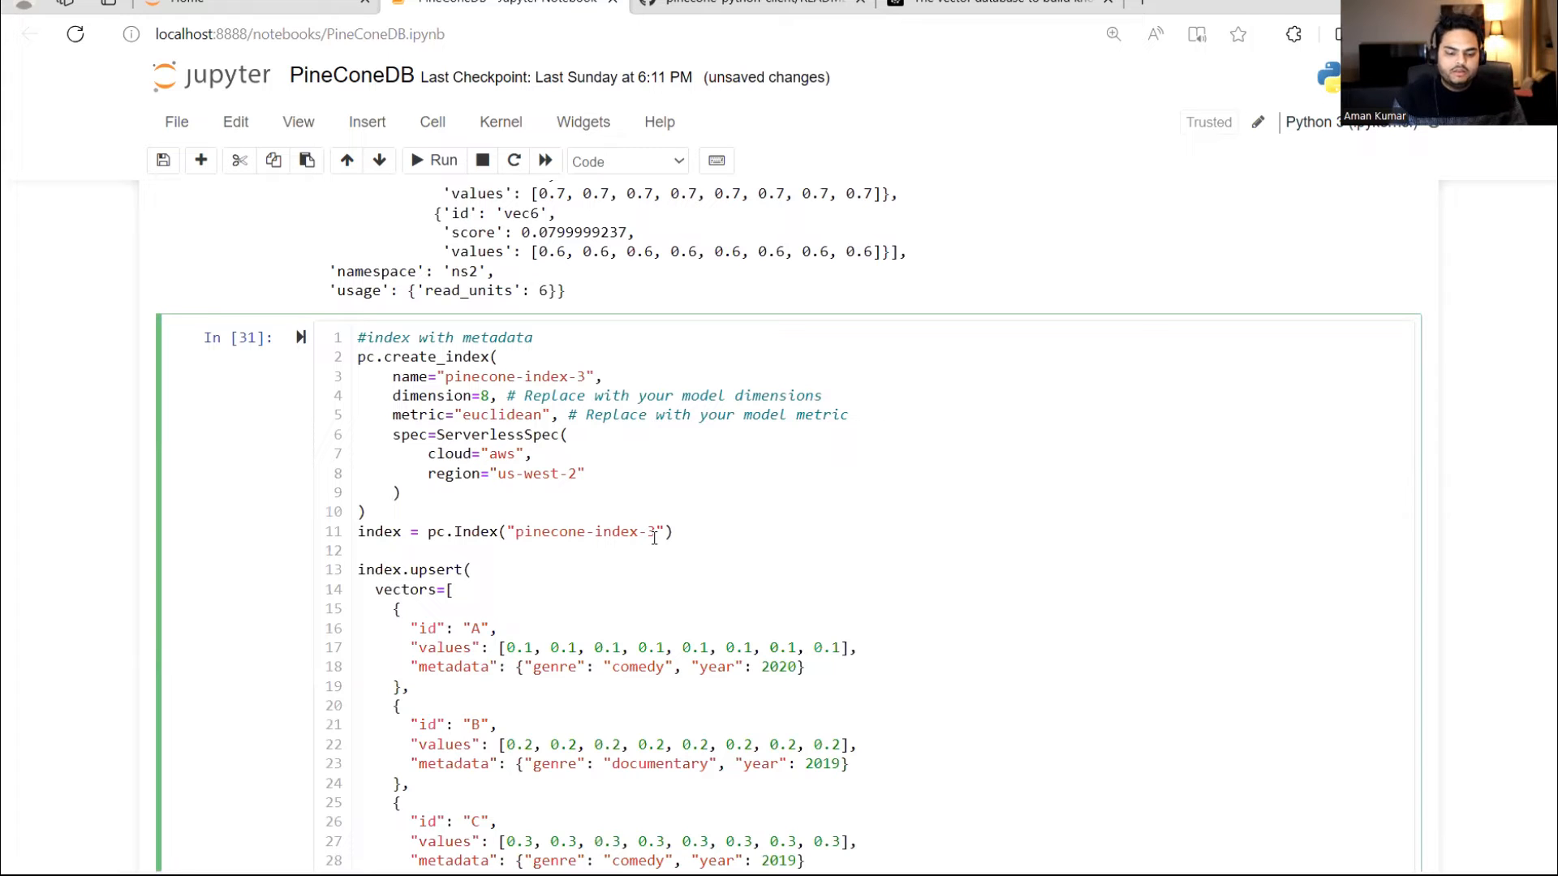
scroll(down, 3)
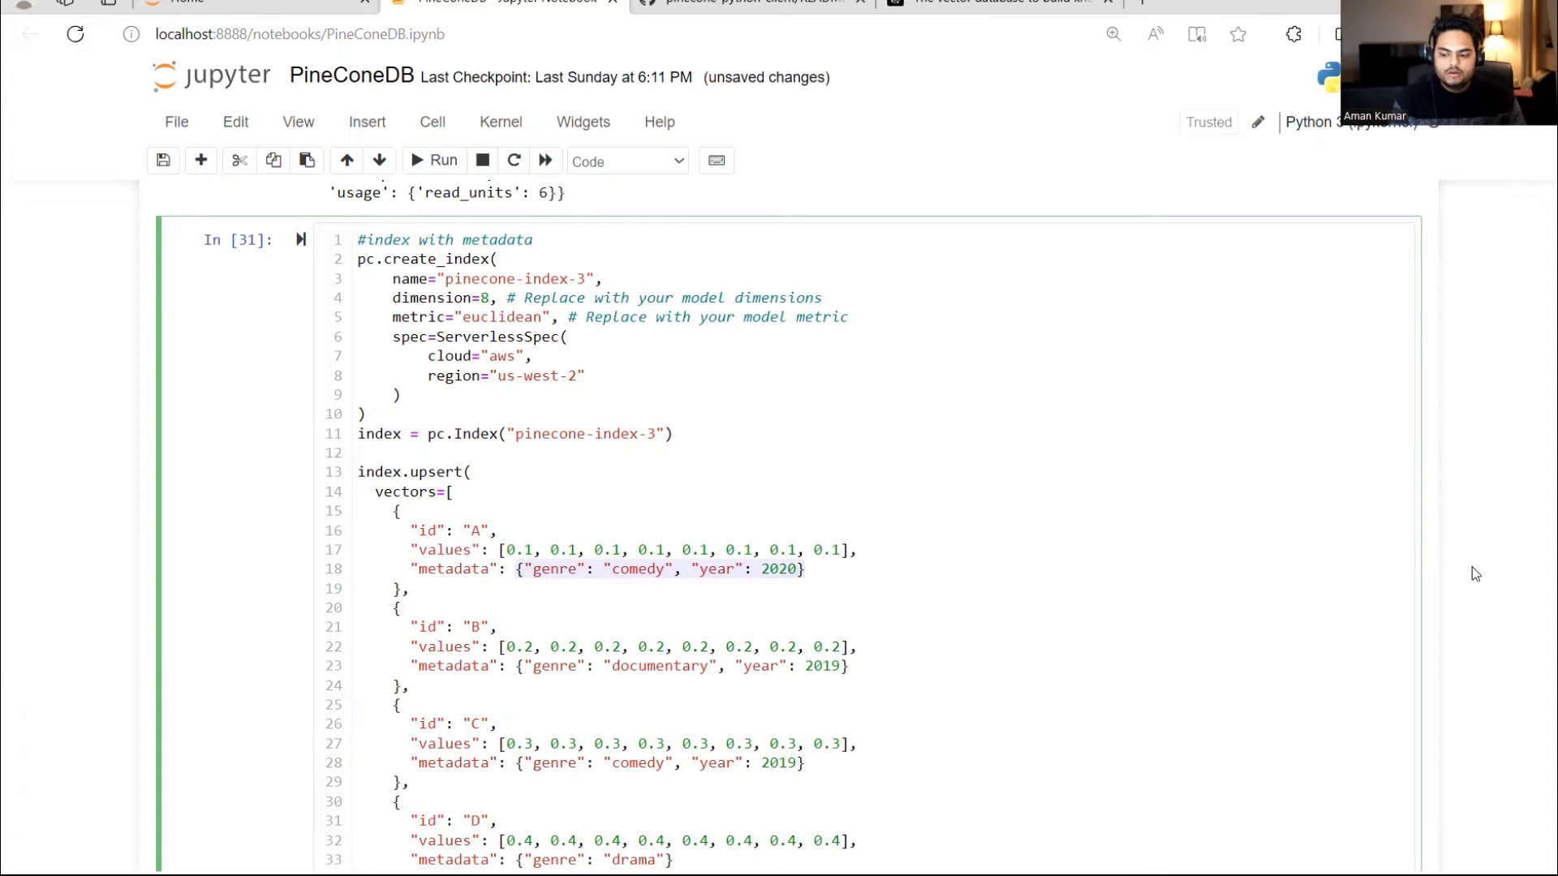
scroll(down, 3)
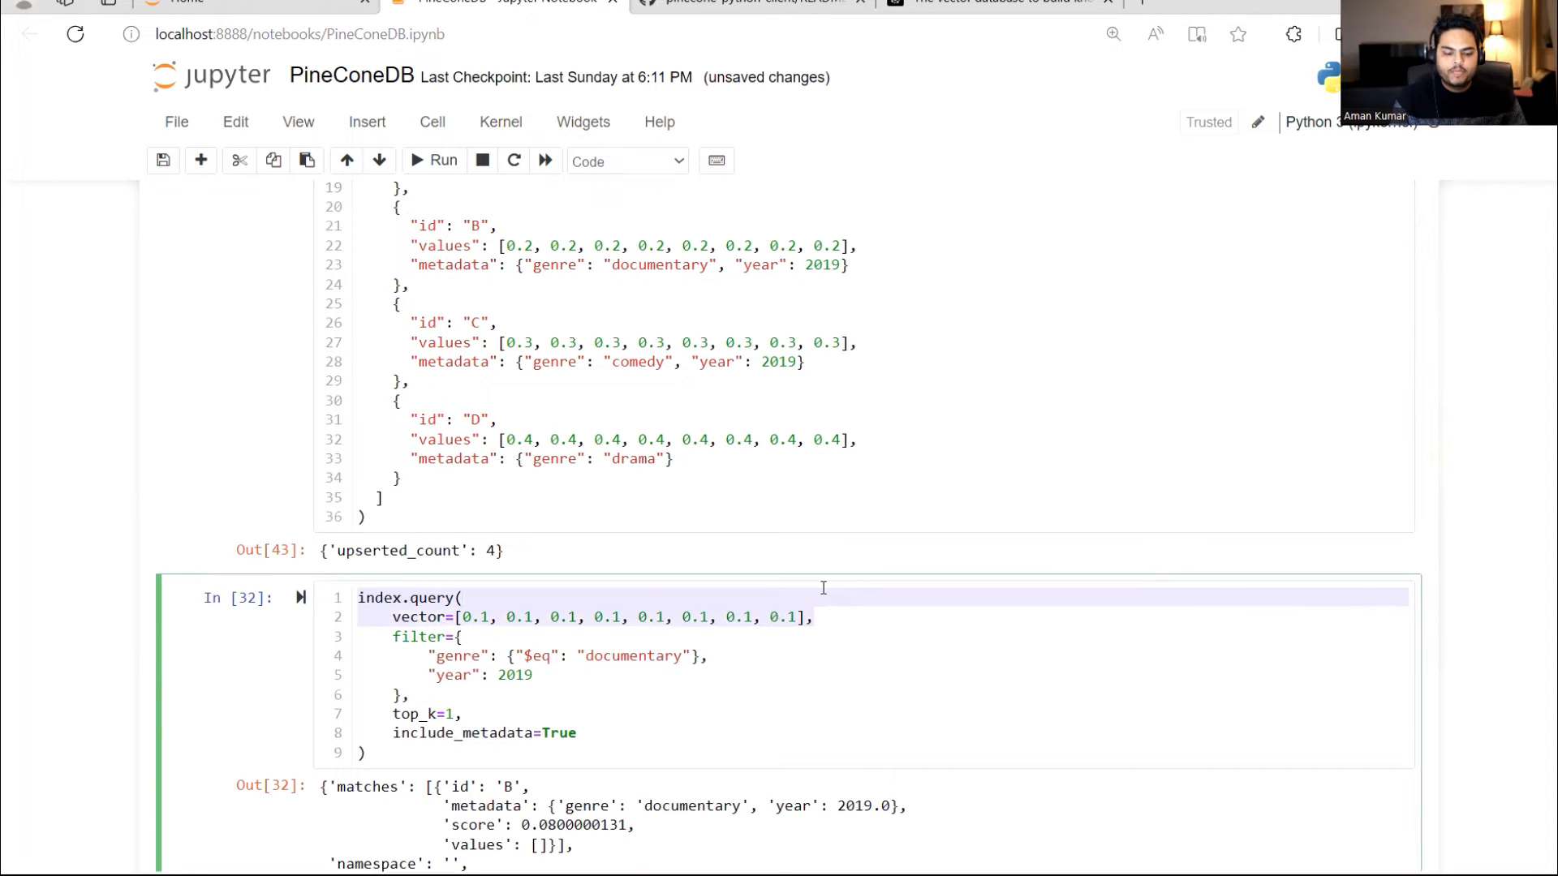
mouse_move(424, 659)
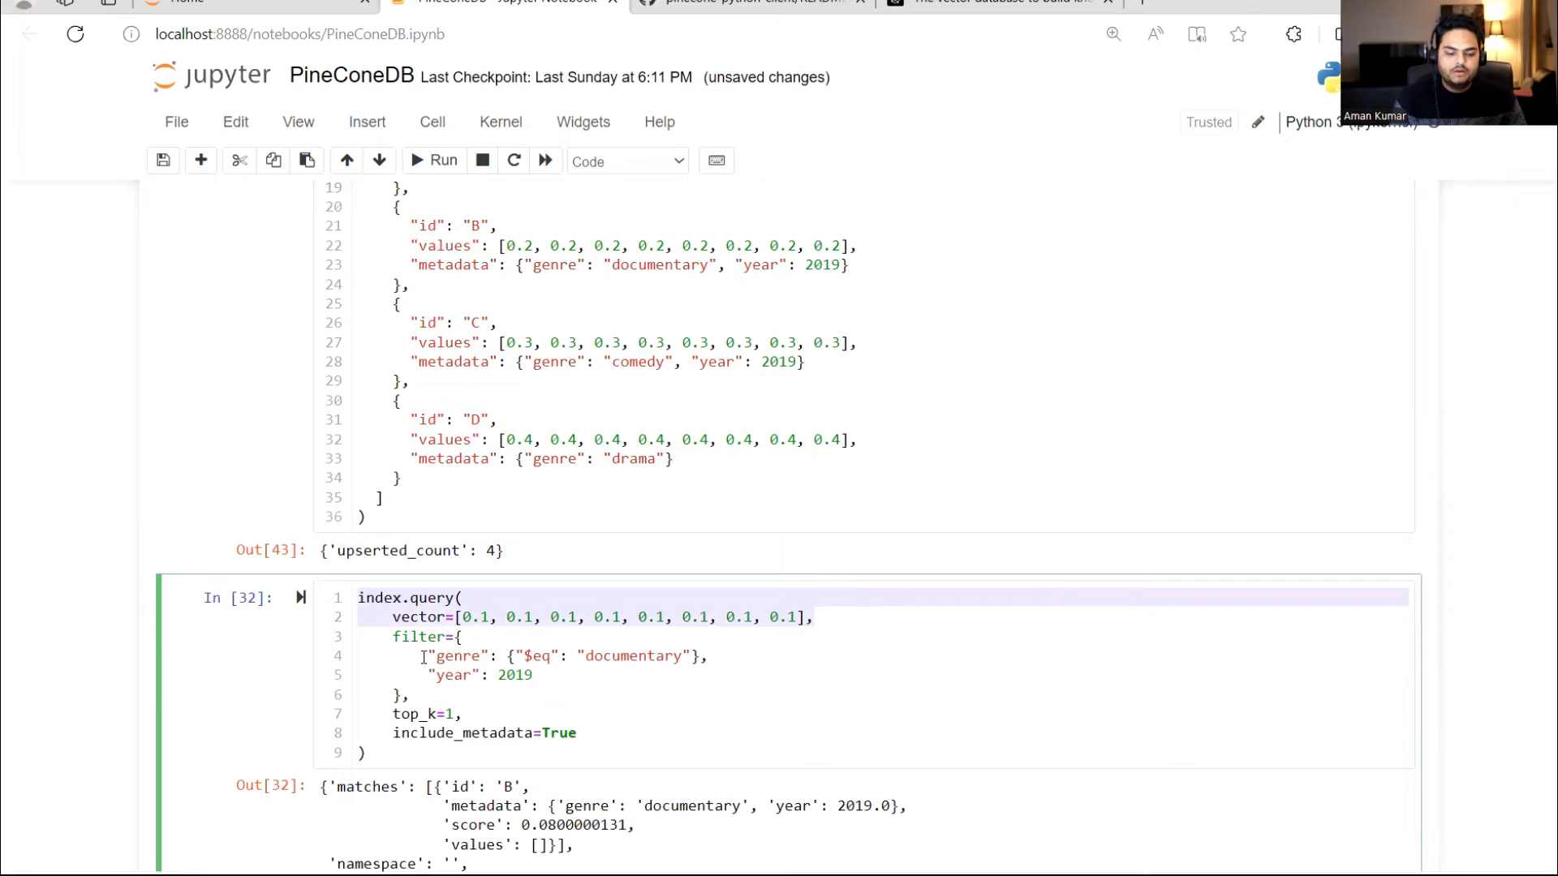
- Save the notebook and rerun the genre documentary / year 2019 query until vector B matches with score 0.08
key(ctrl+s)
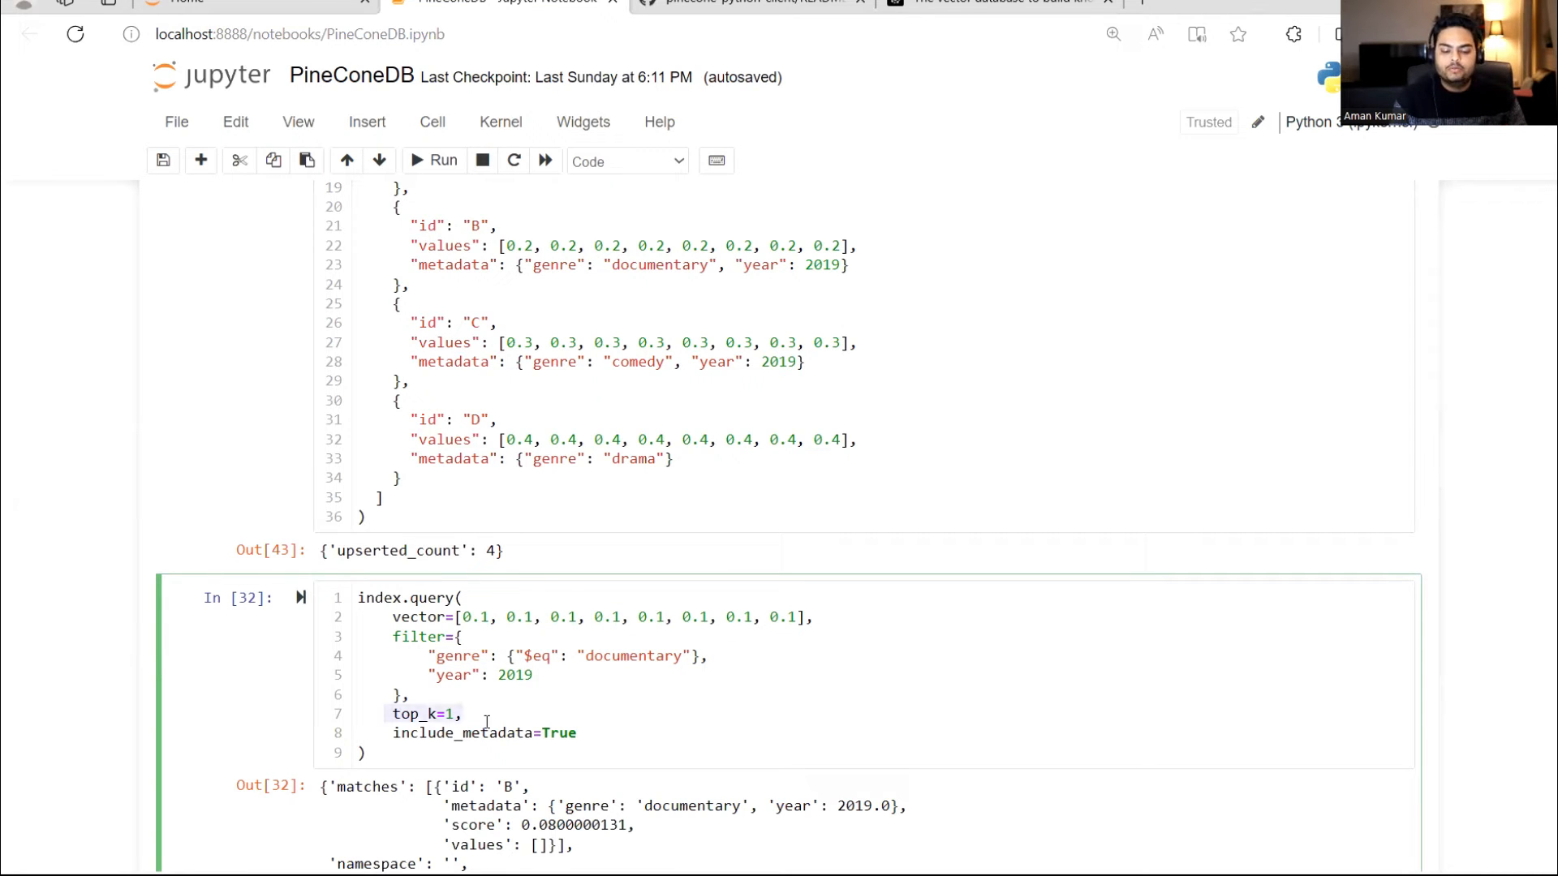
click(442, 160)
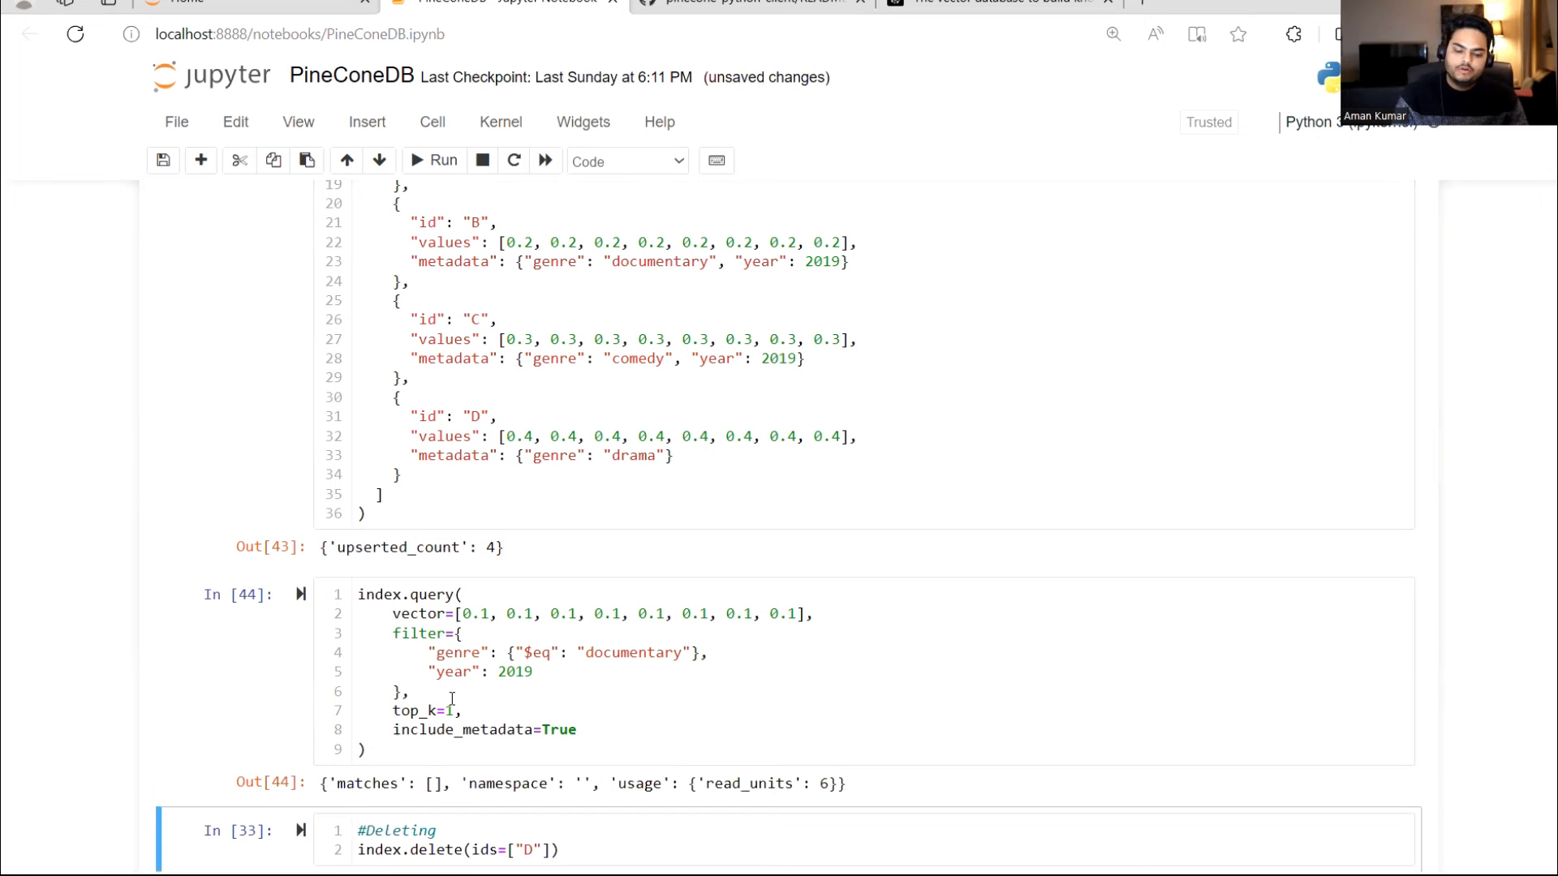
click(495, 696)
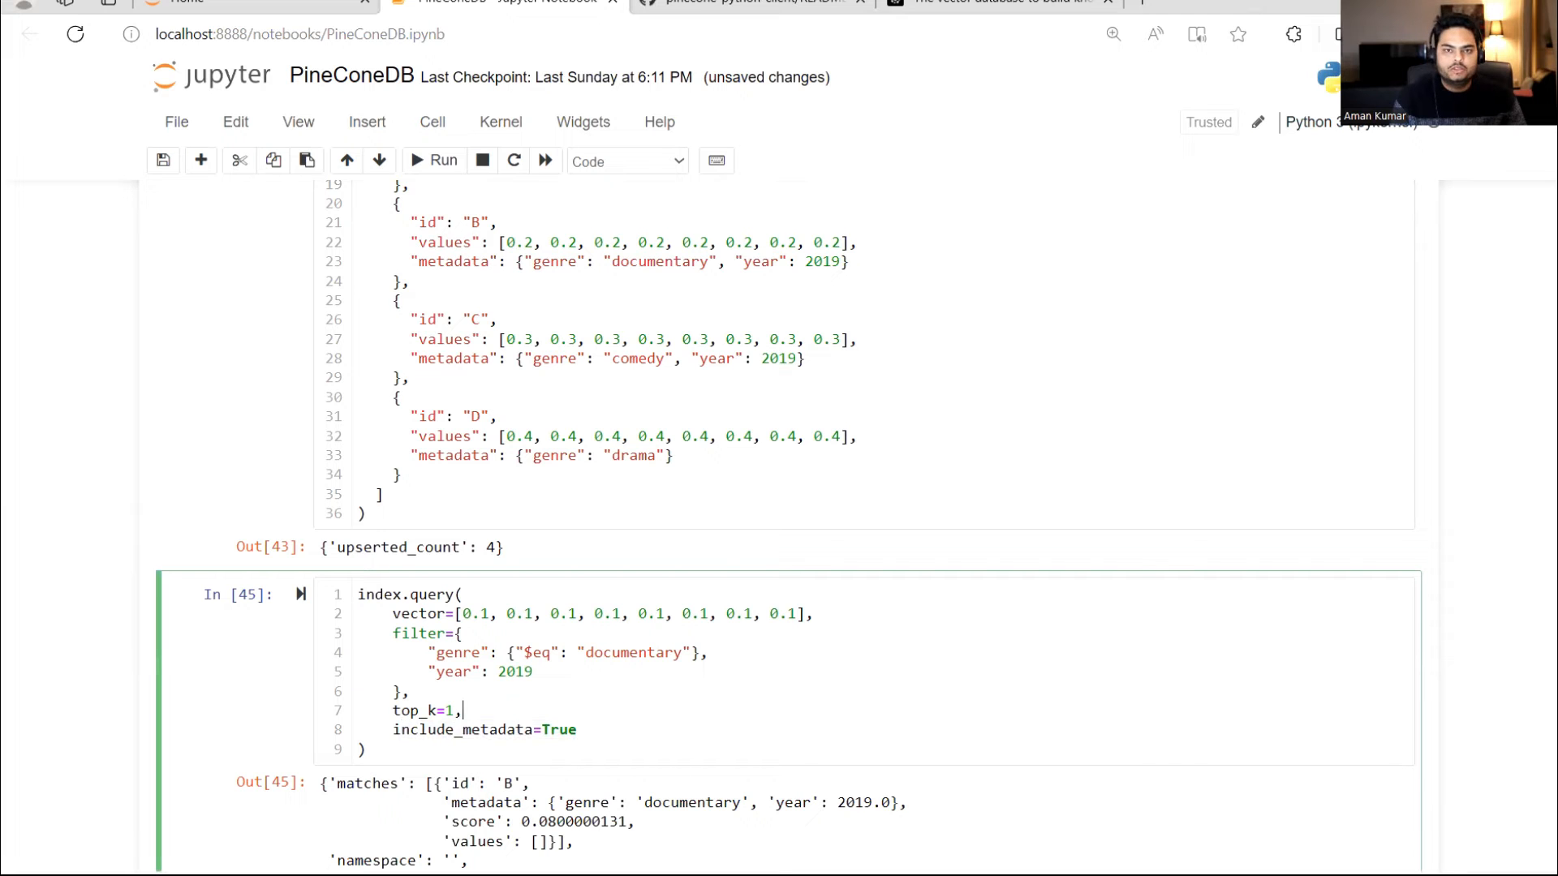
scroll(down, 3)
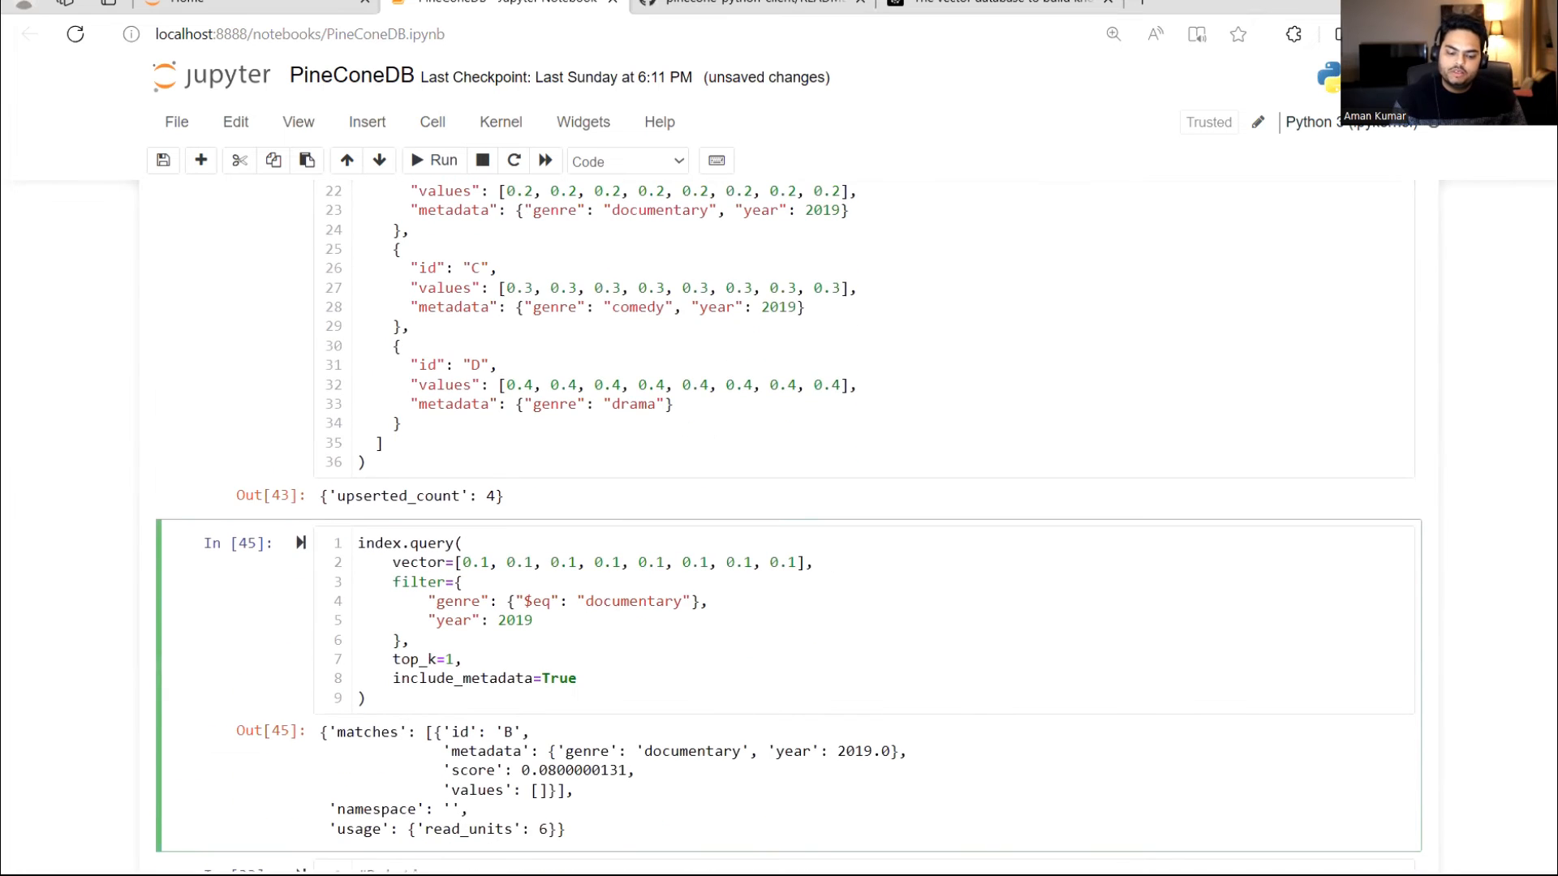
- Delete vector D, confirm 3 vectors remain, and run the pinecone-index-3 clean-up call
scroll(down, 3)
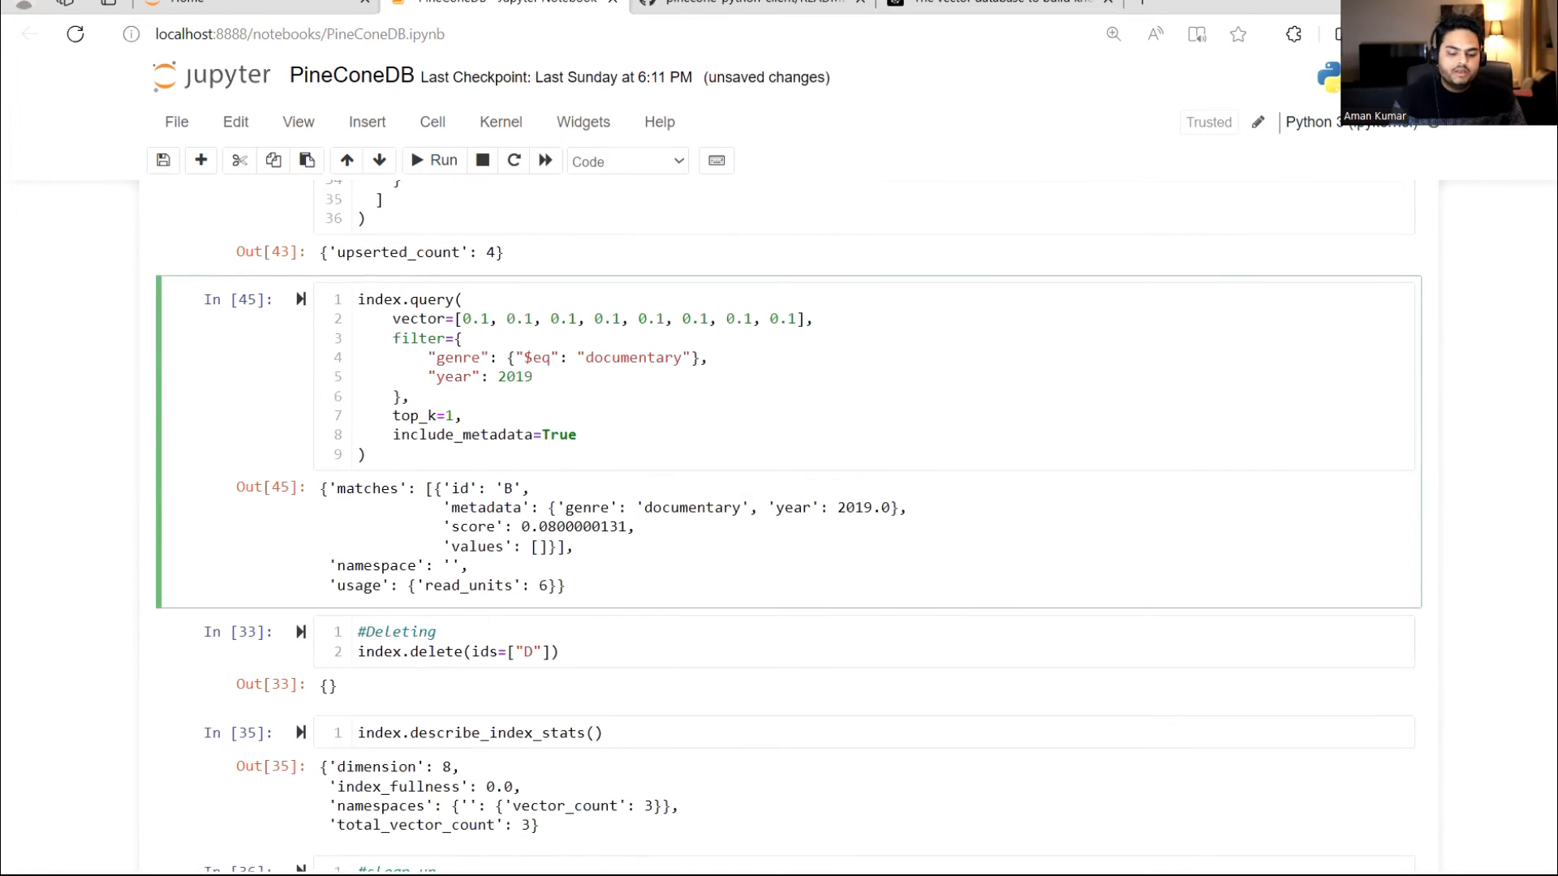
click(701, 652)
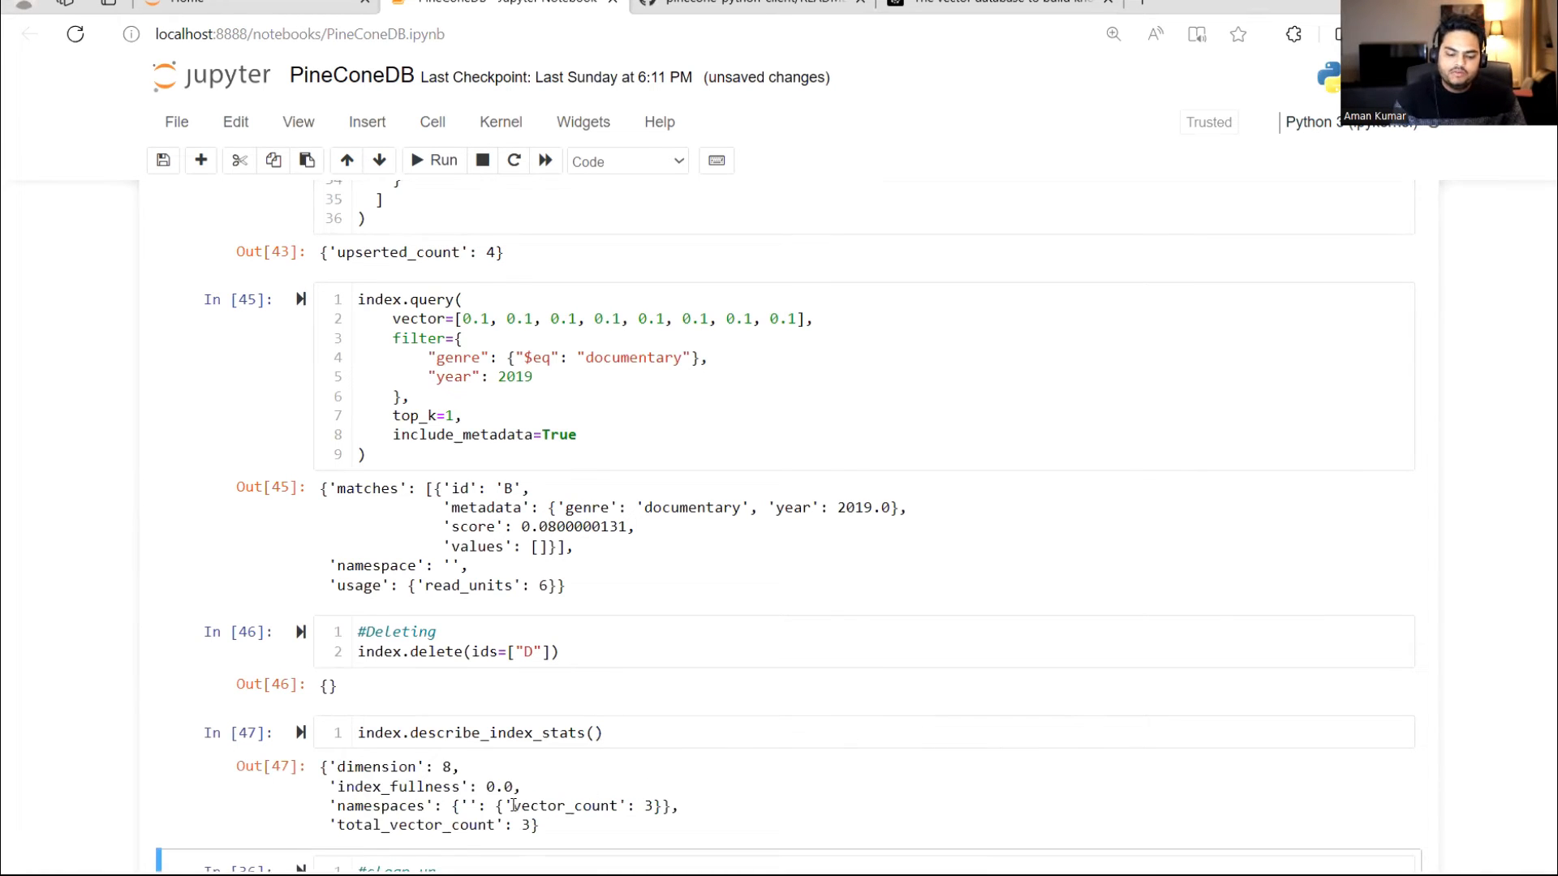
double_click(586, 806)
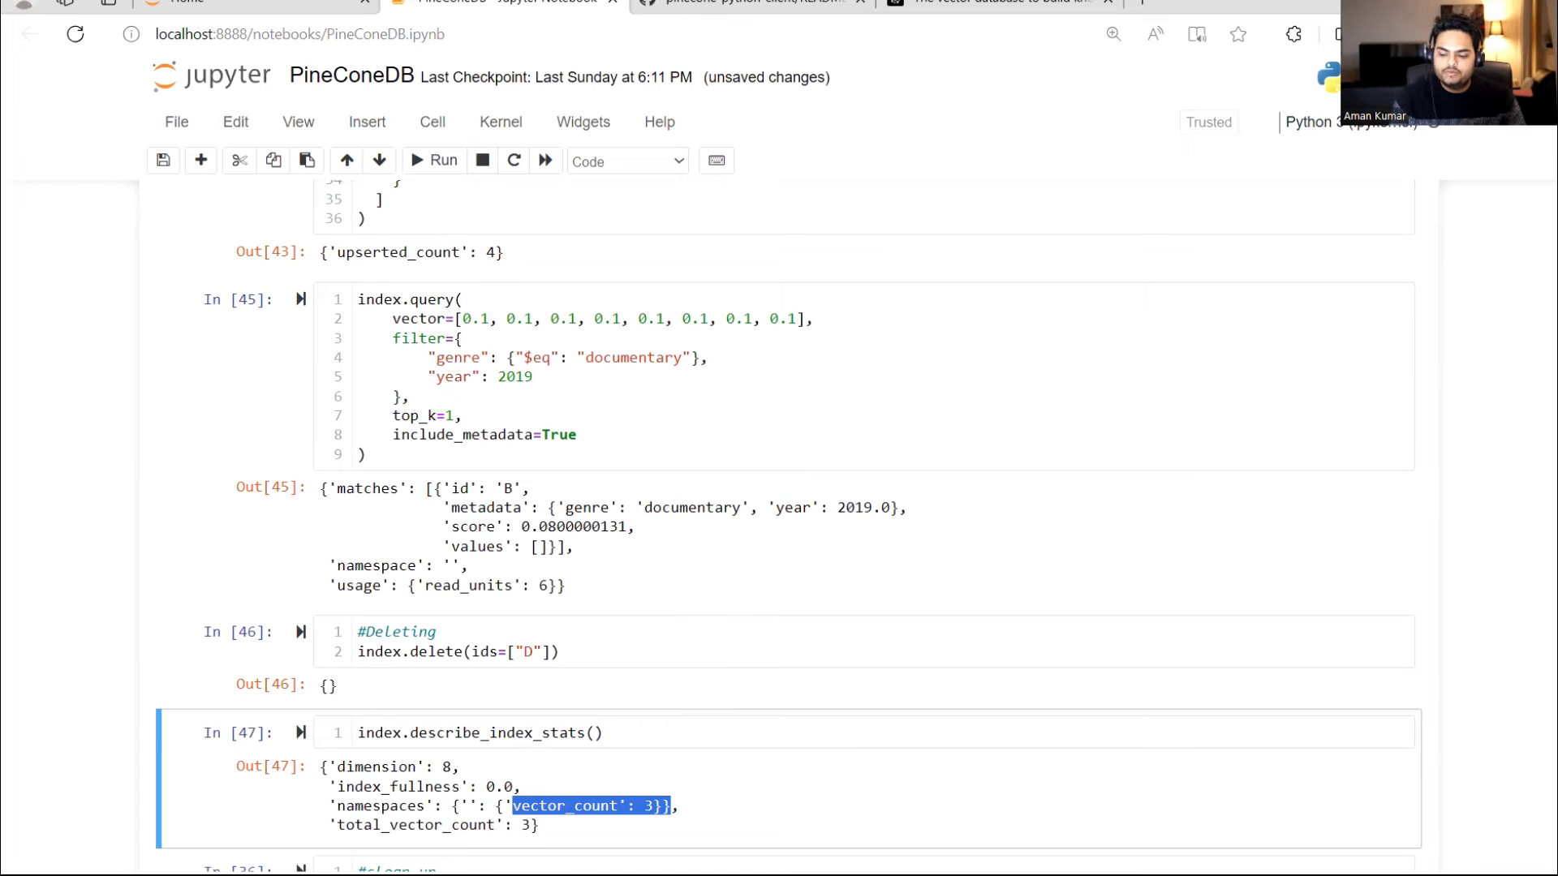
scroll(down, 3)
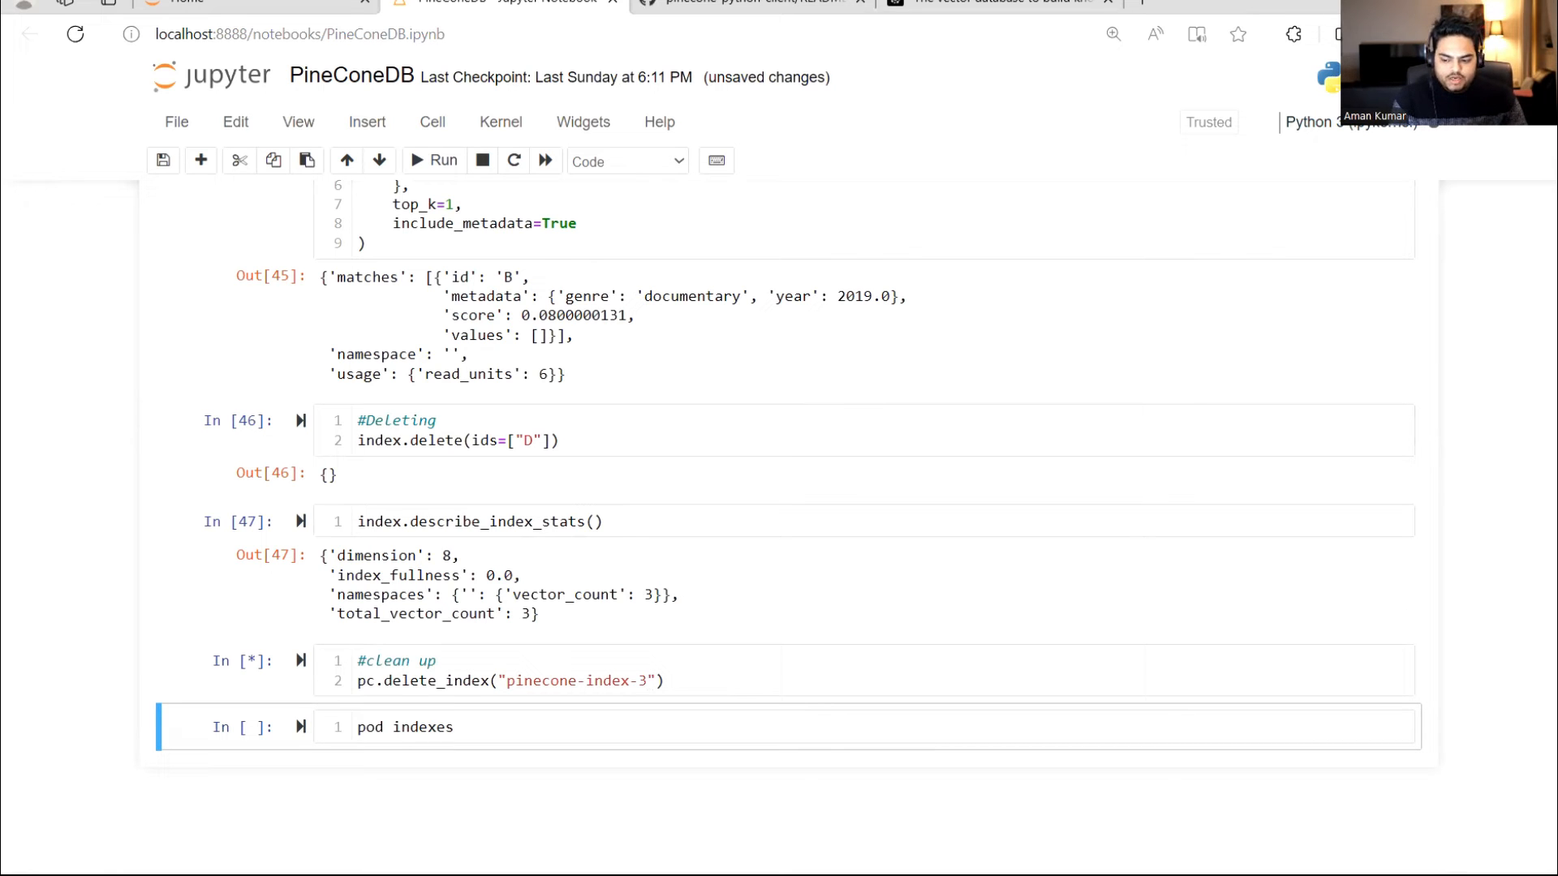
scroll(up, 3)
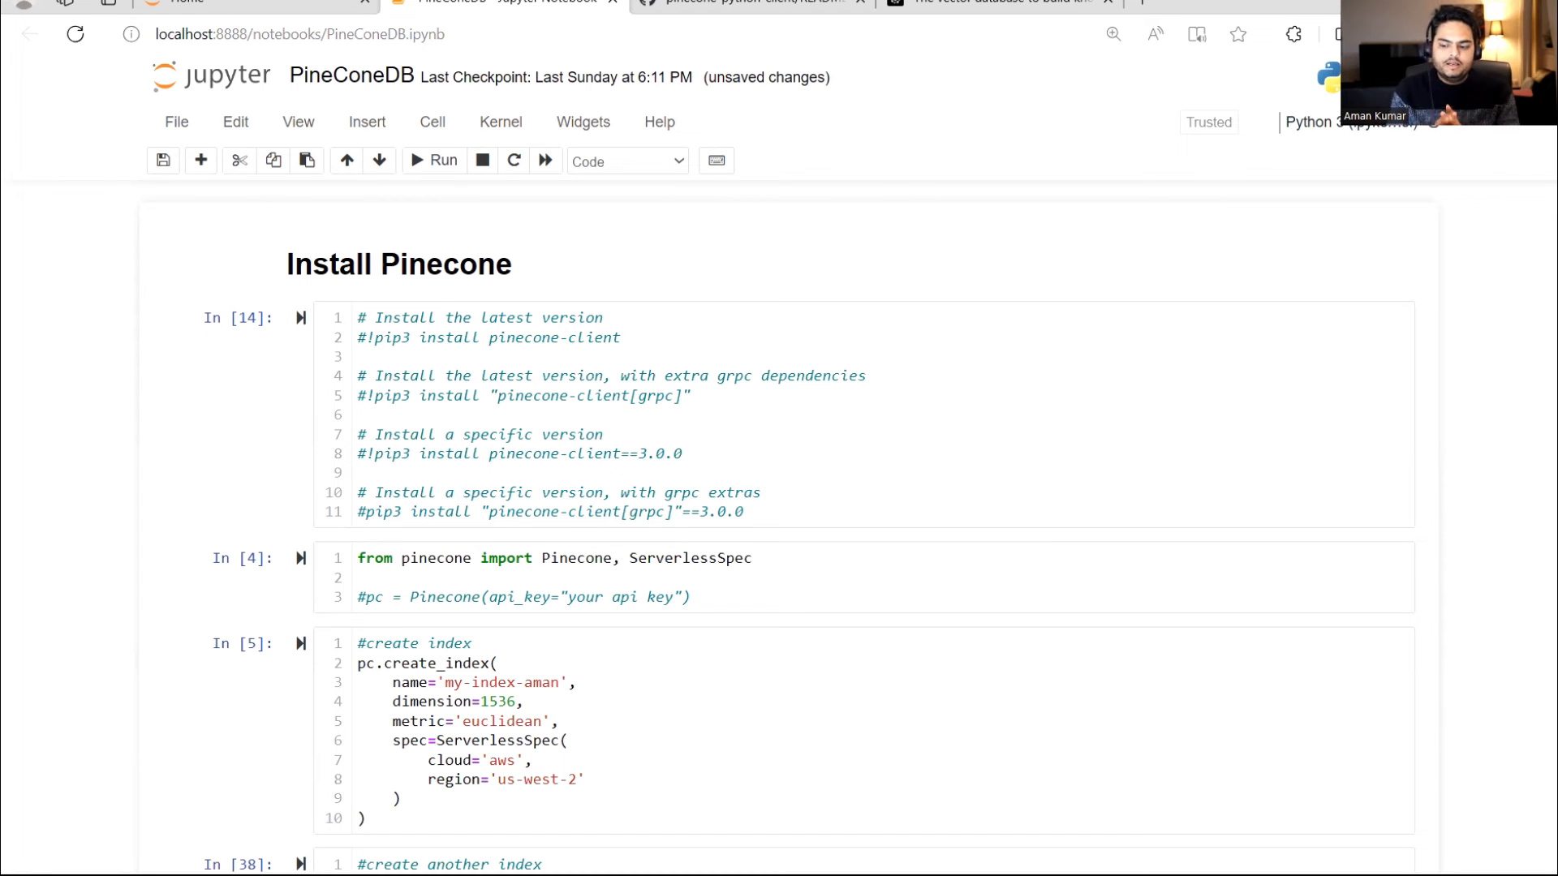
- Scroll through the notebook cells to review the walkthrough before moving to the Pinecone homepage
scroll(down, 3)
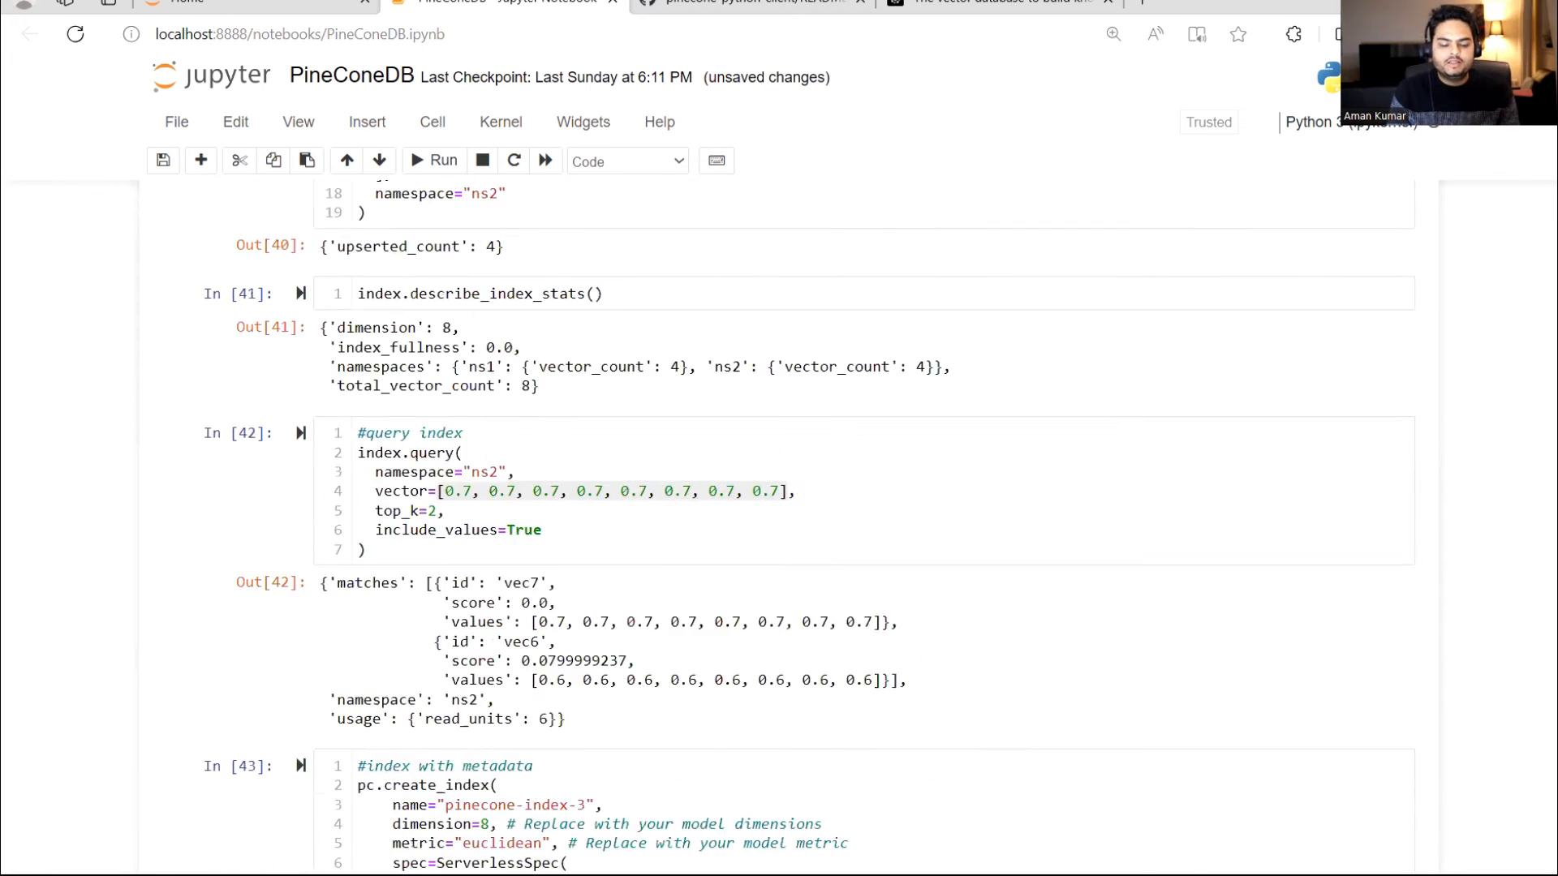
scroll(down, 3)
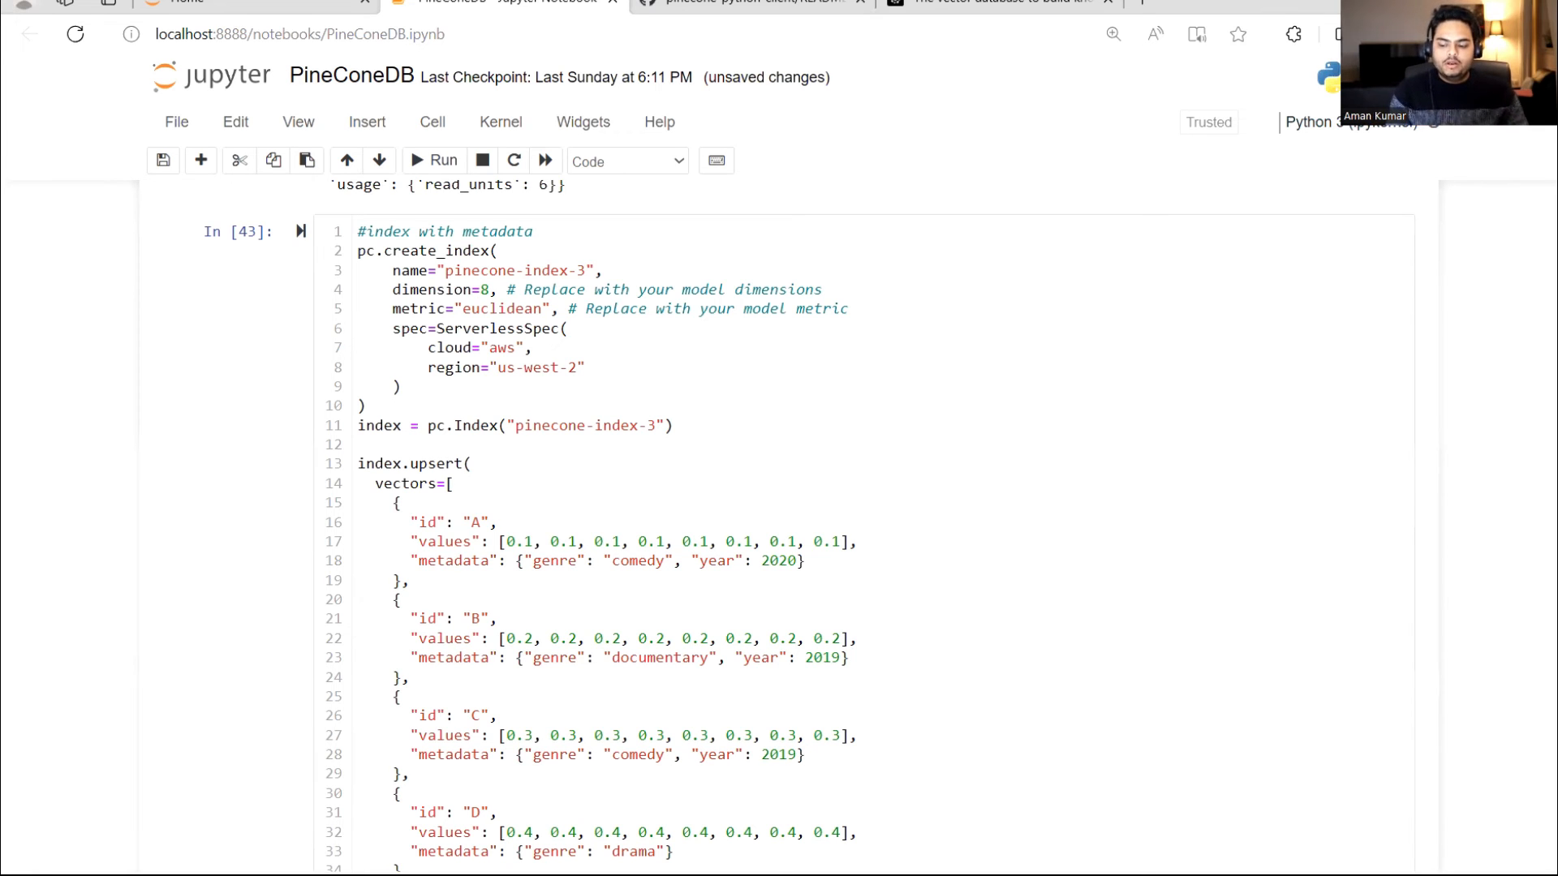
scroll(down, 3)
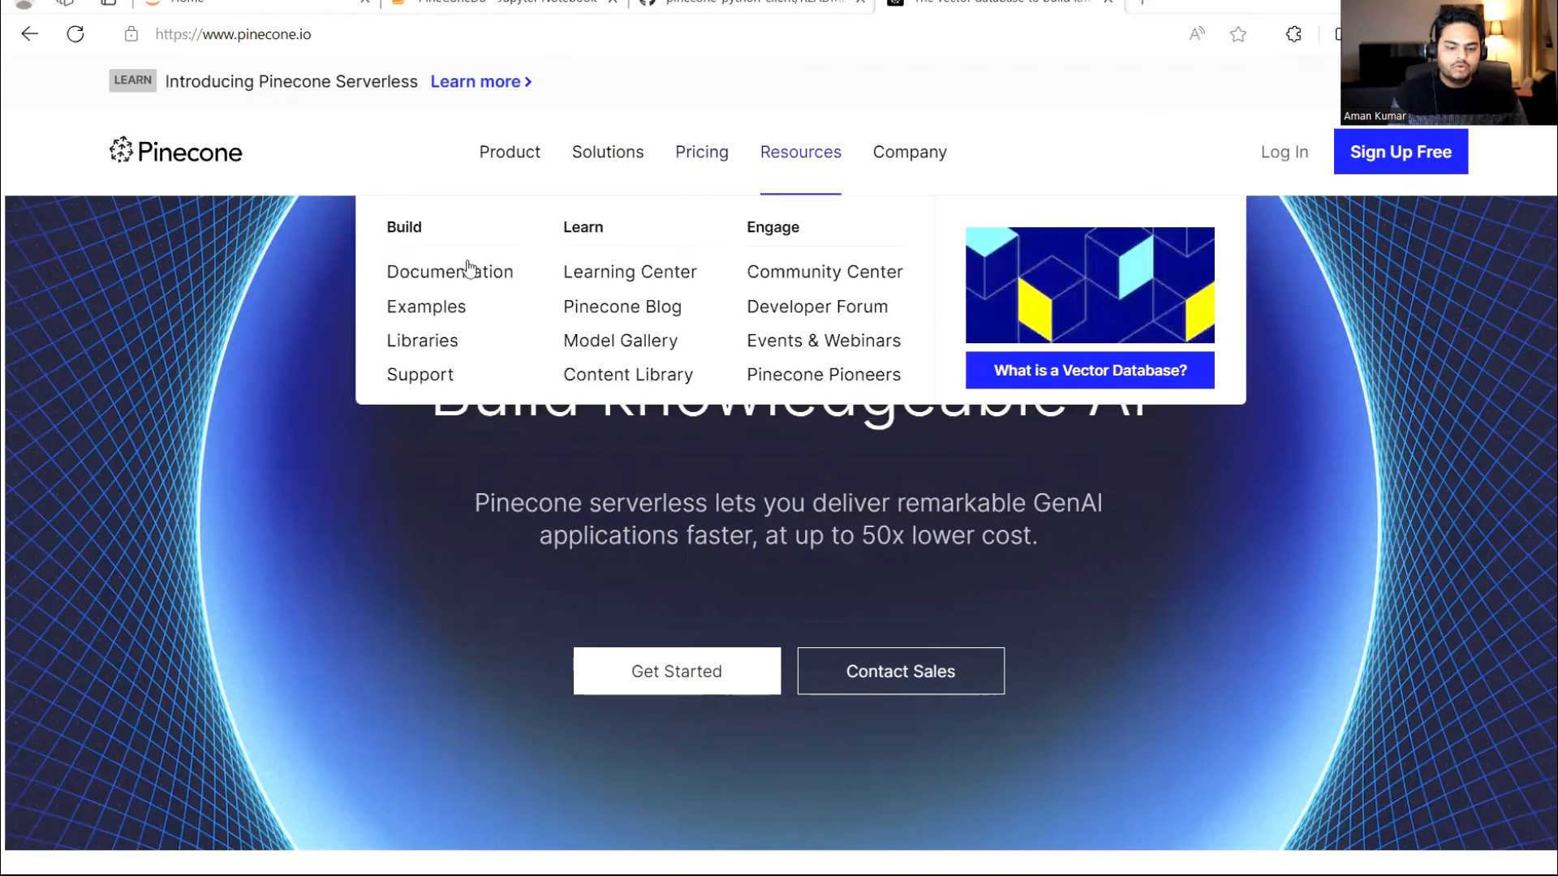
- Go to the Pinecone documentation from the Resources menu and browse its landing page
click(450, 271)
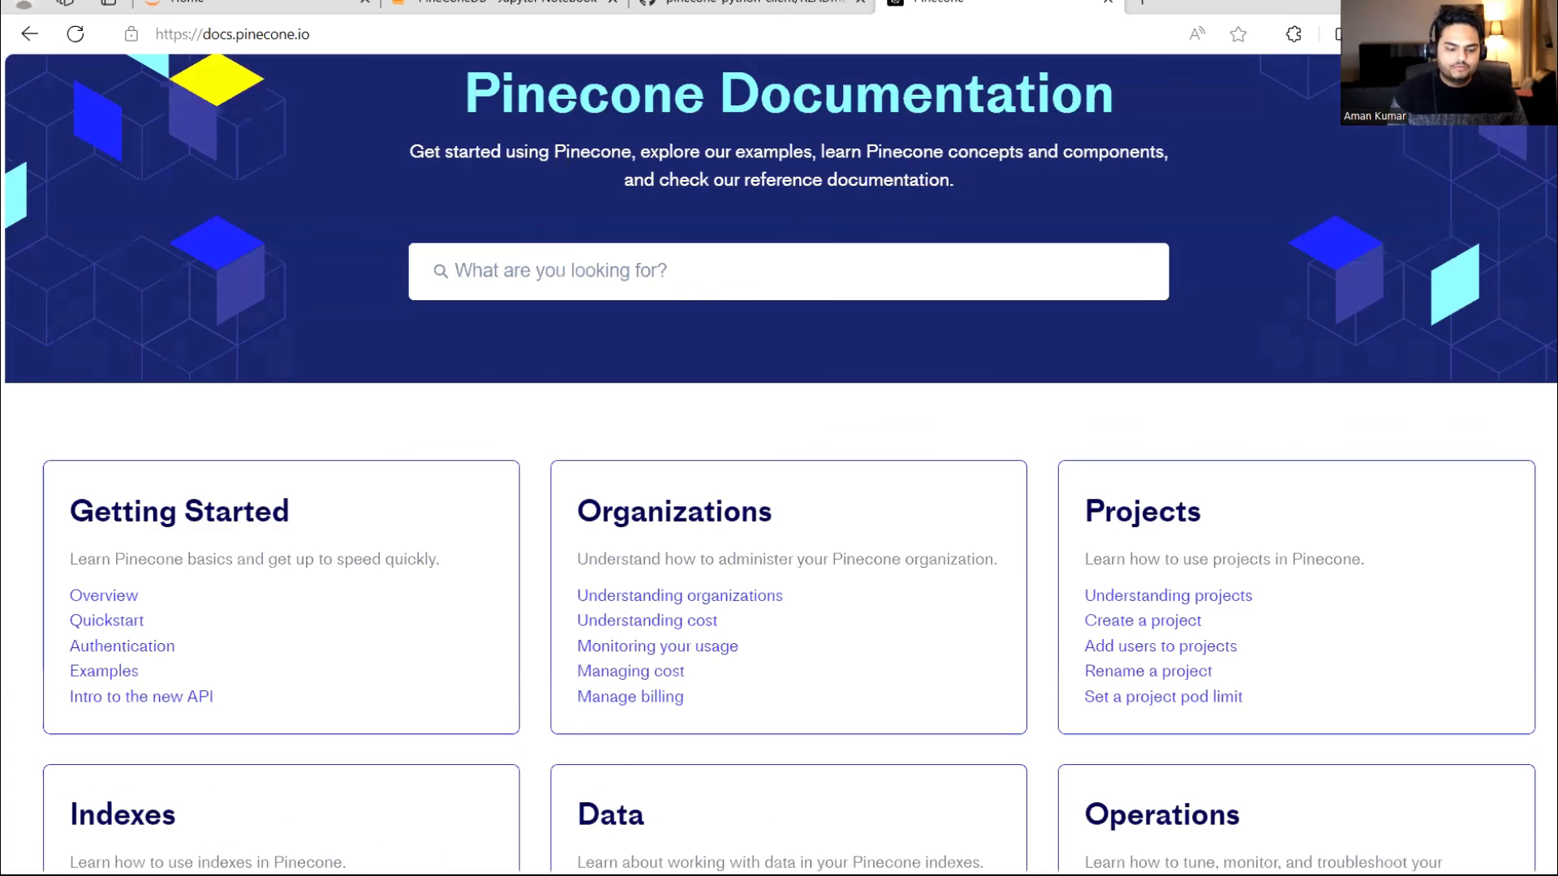
scroll(up, 3)
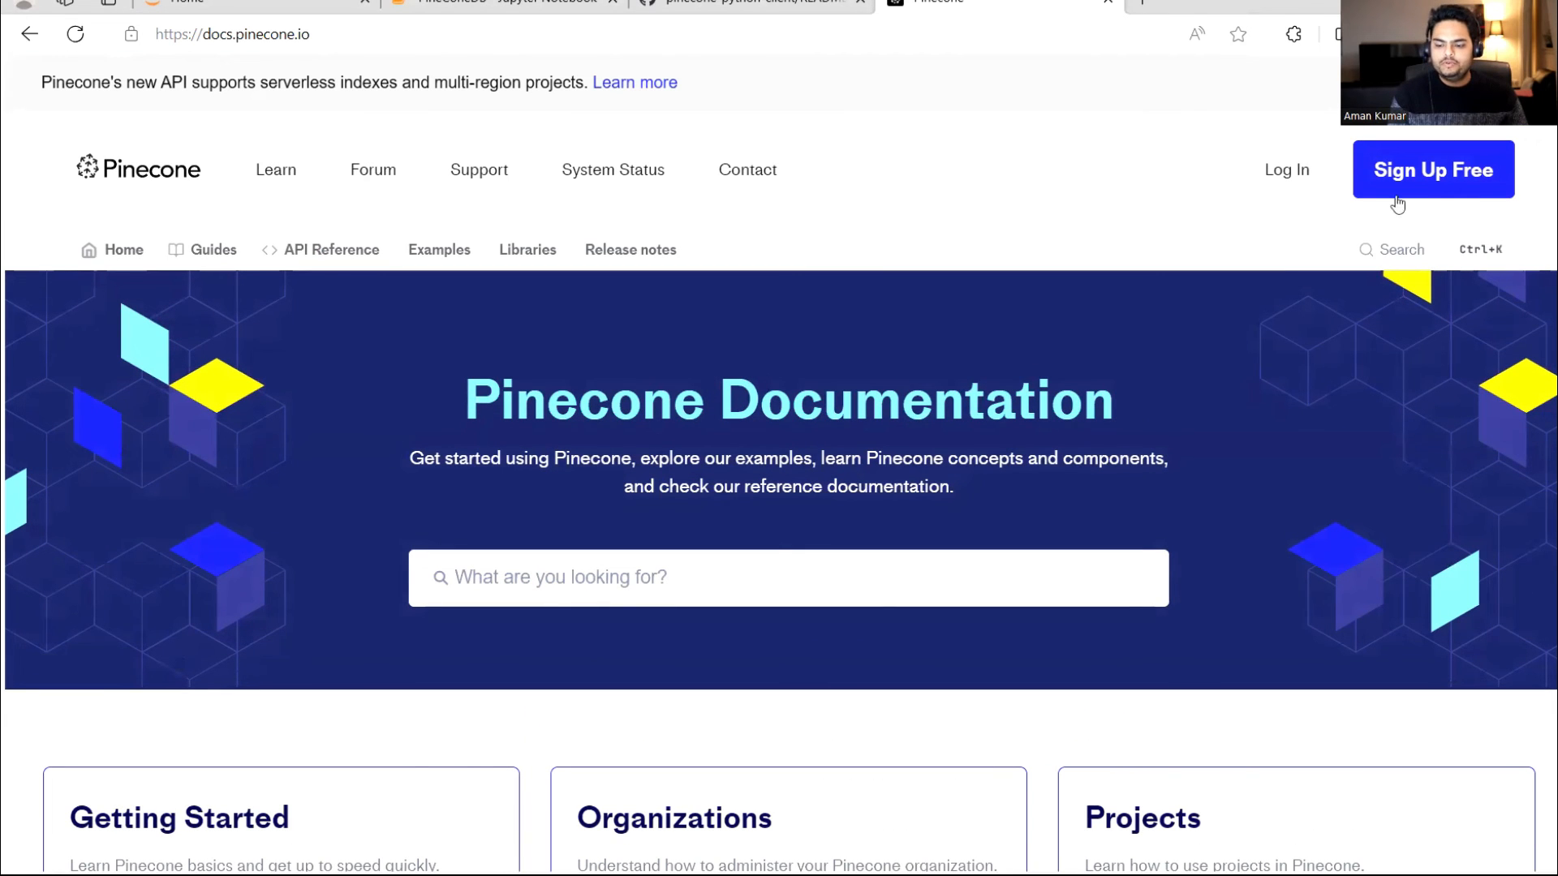
scroll(down, 3)
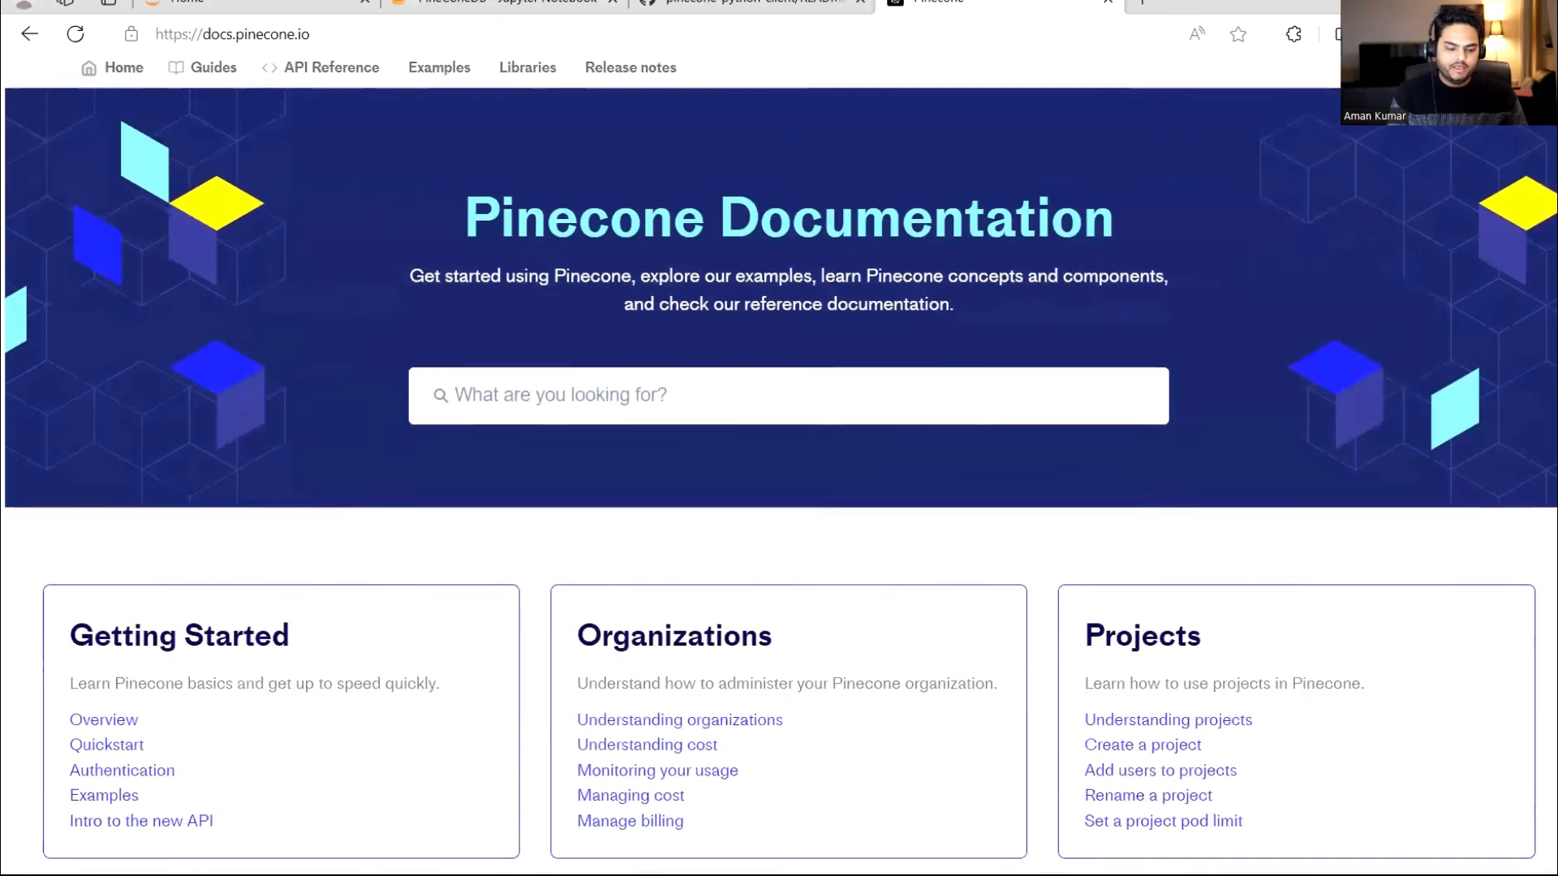
scroll(down, 3)
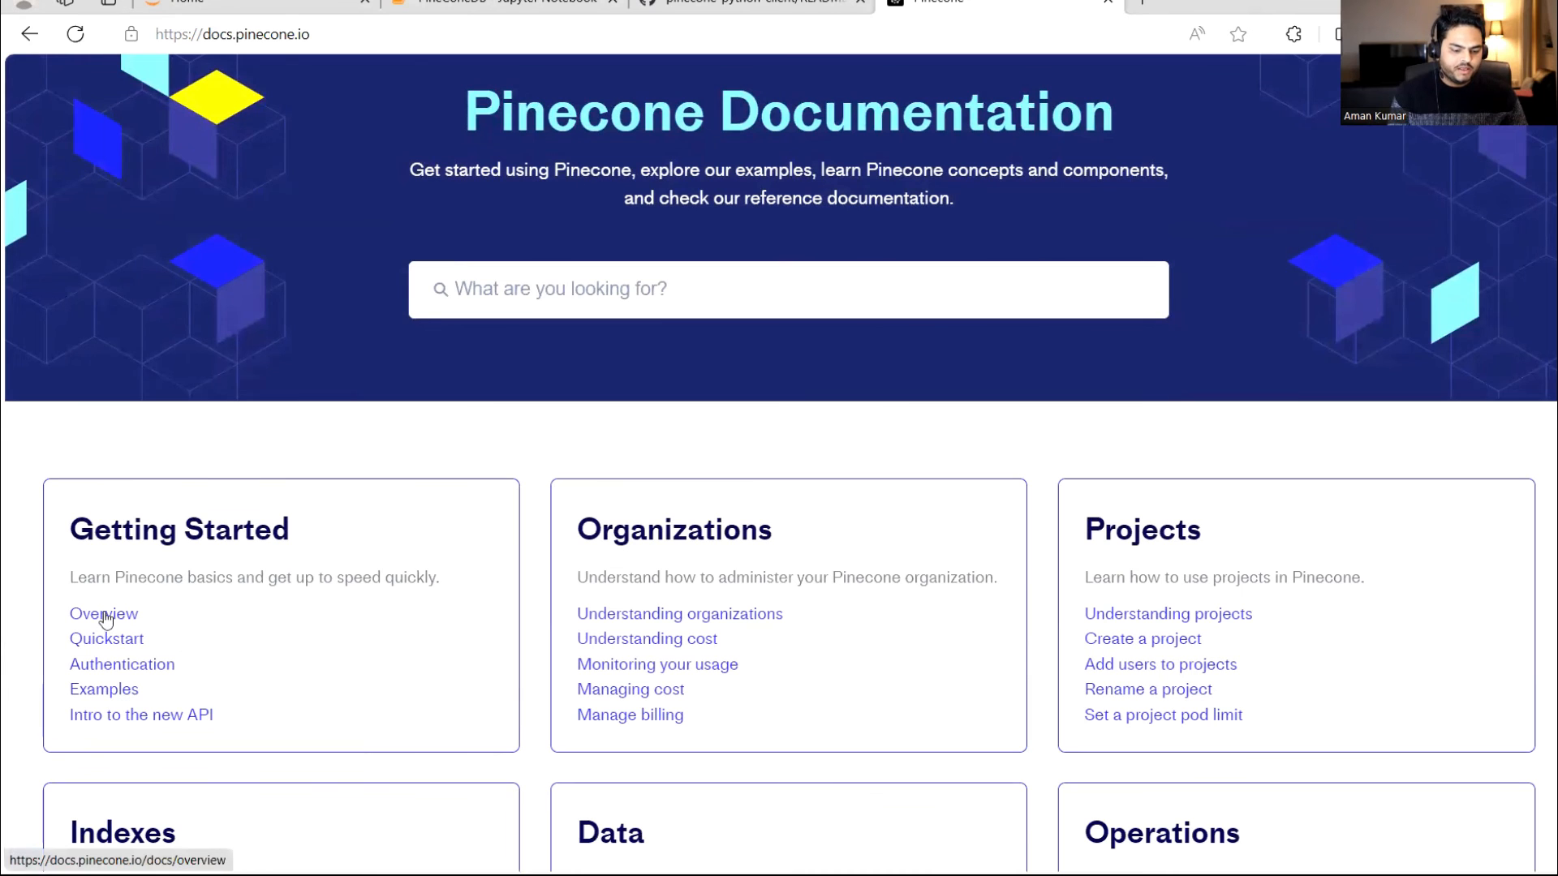
- Read the Getting Started Overview page down to the vector-record section and Integrations list
click(104, 614)
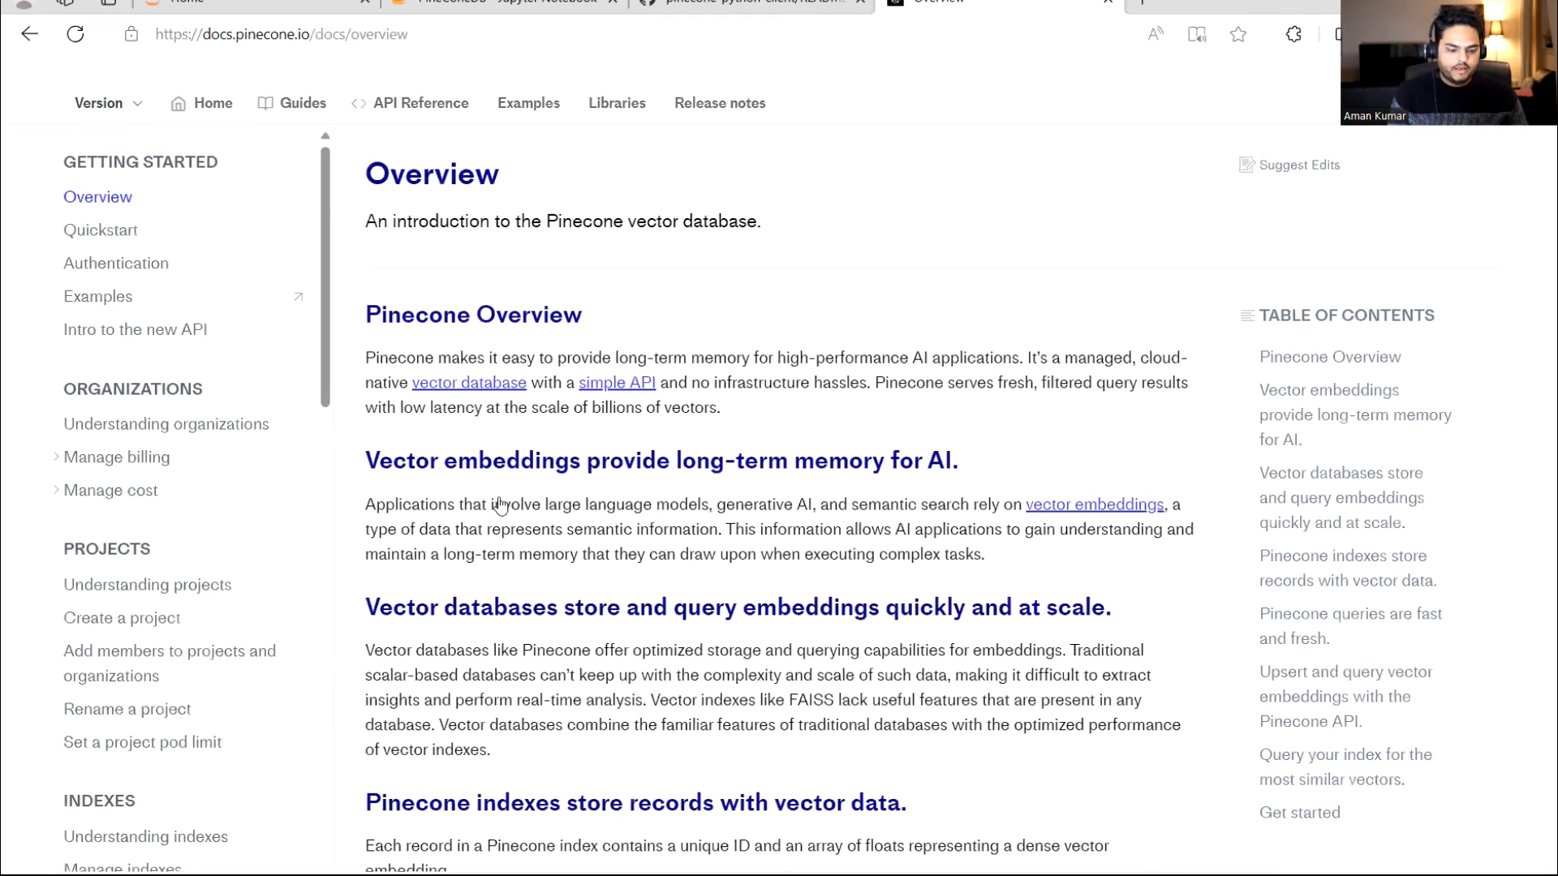
scroll(down, 3)
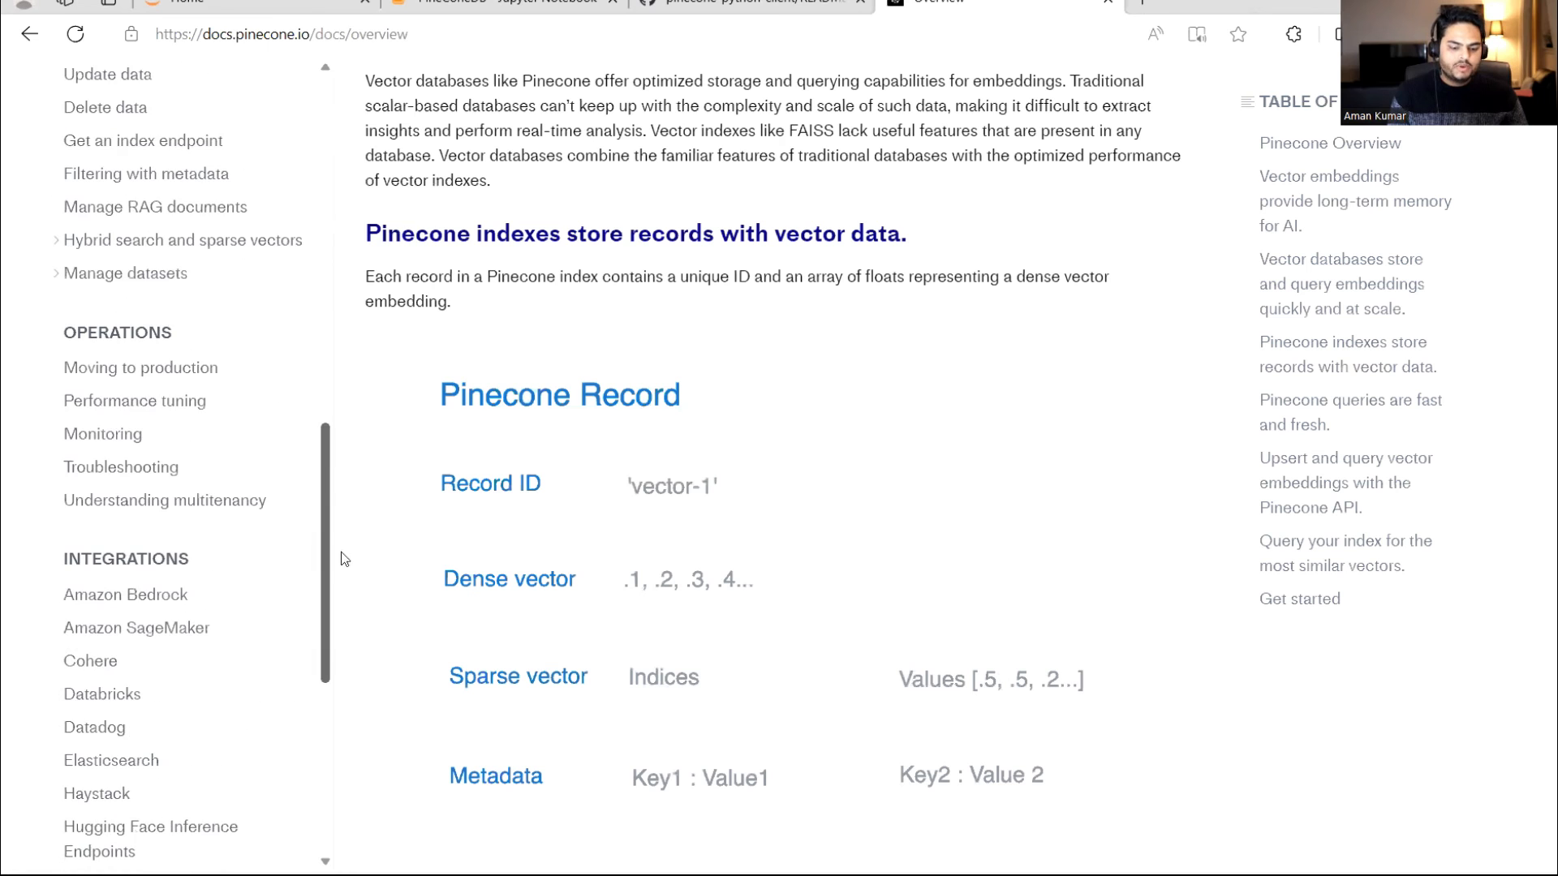
scroll(down, 3)
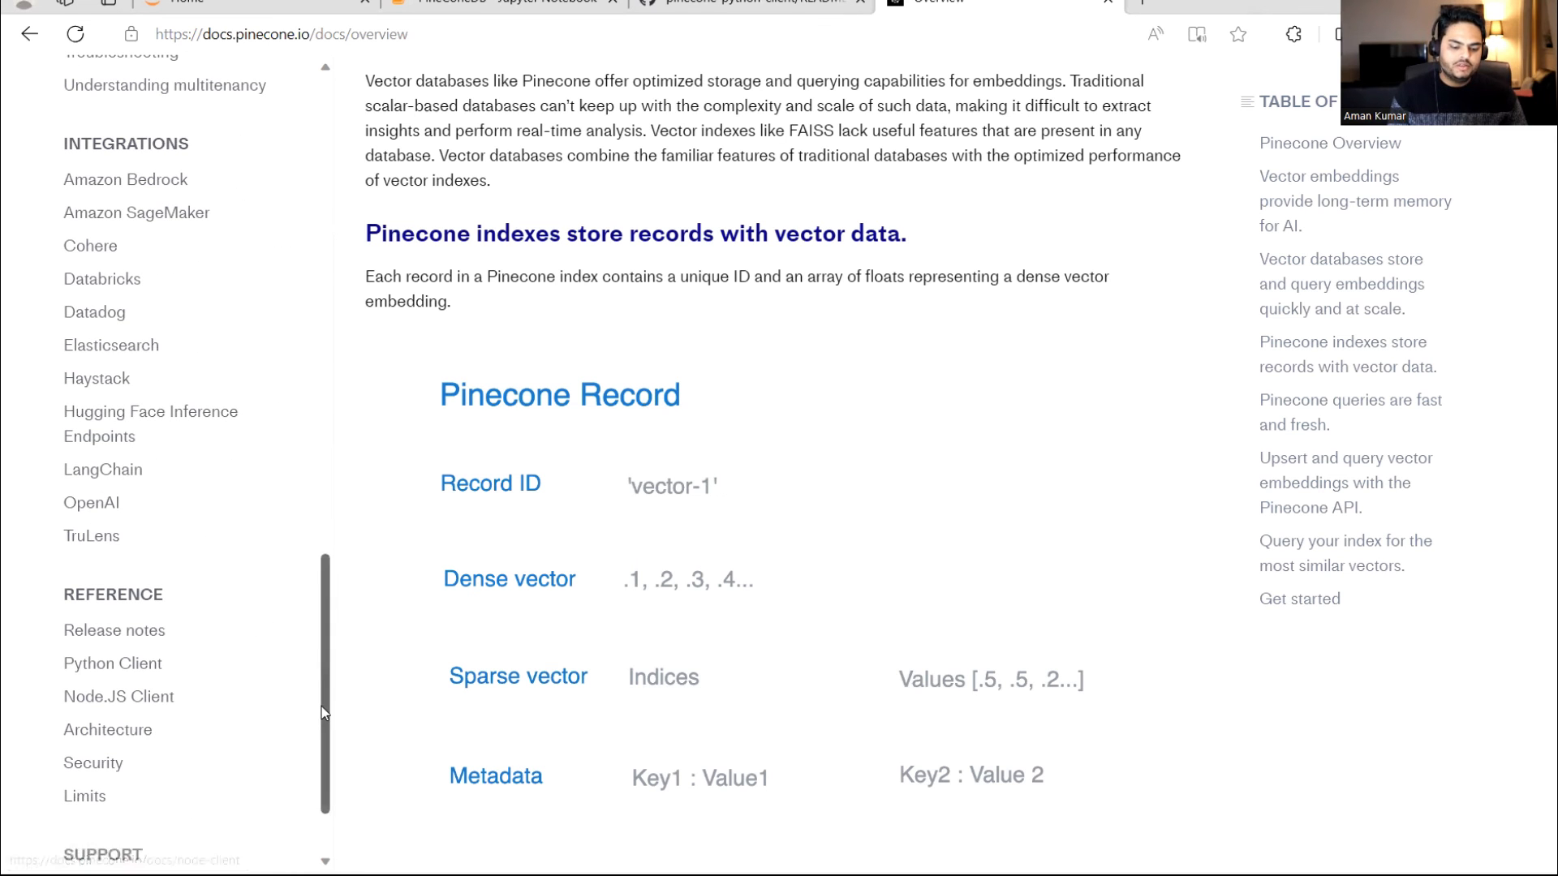
scroll(up, 3)
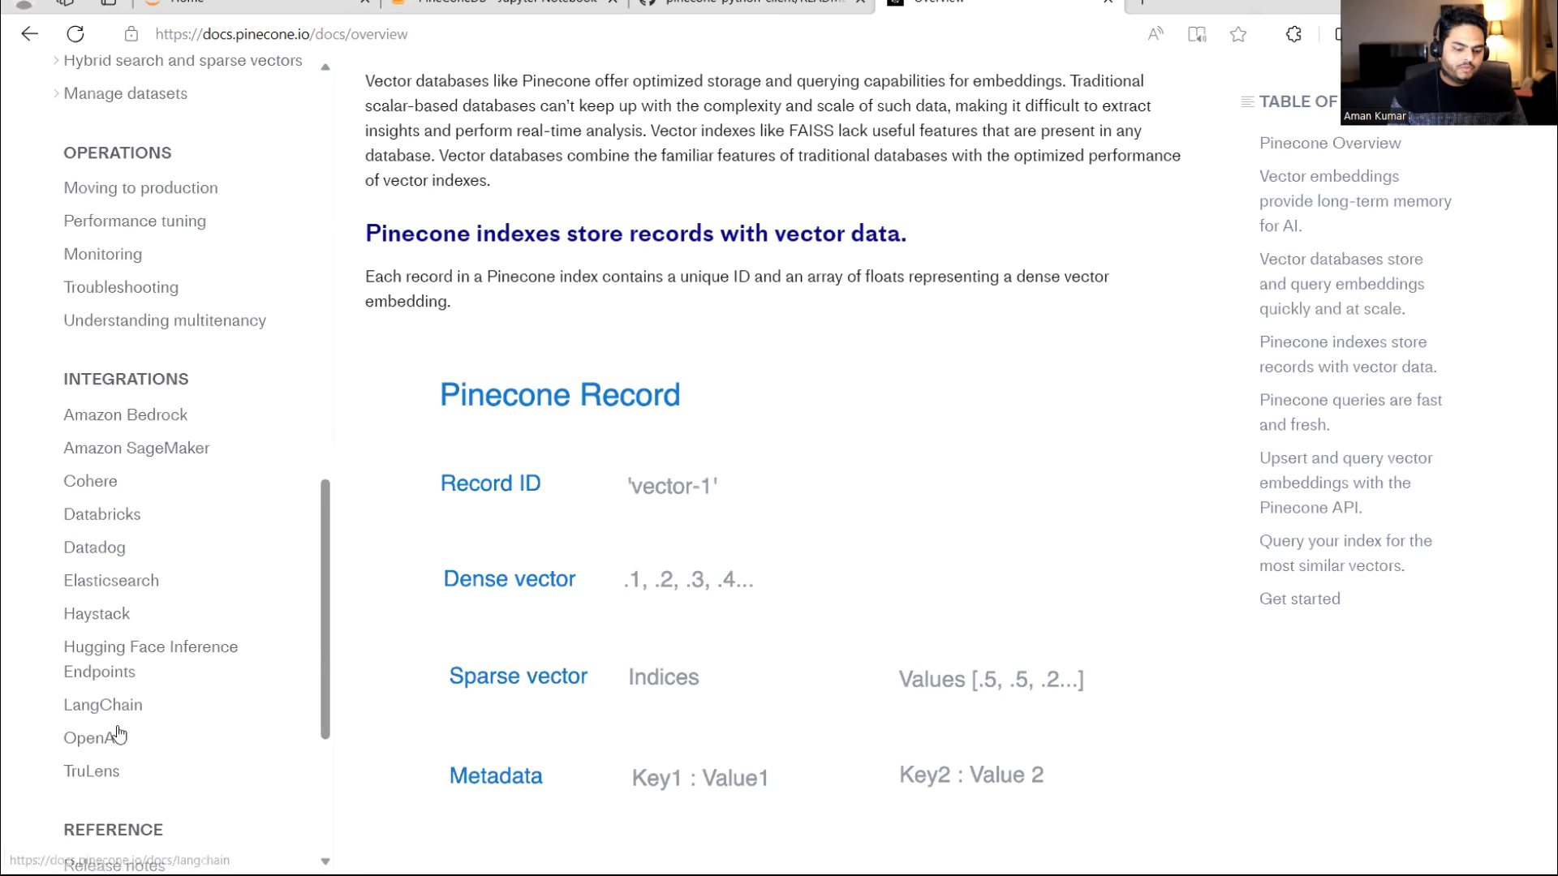
mouse_move(168, 459)
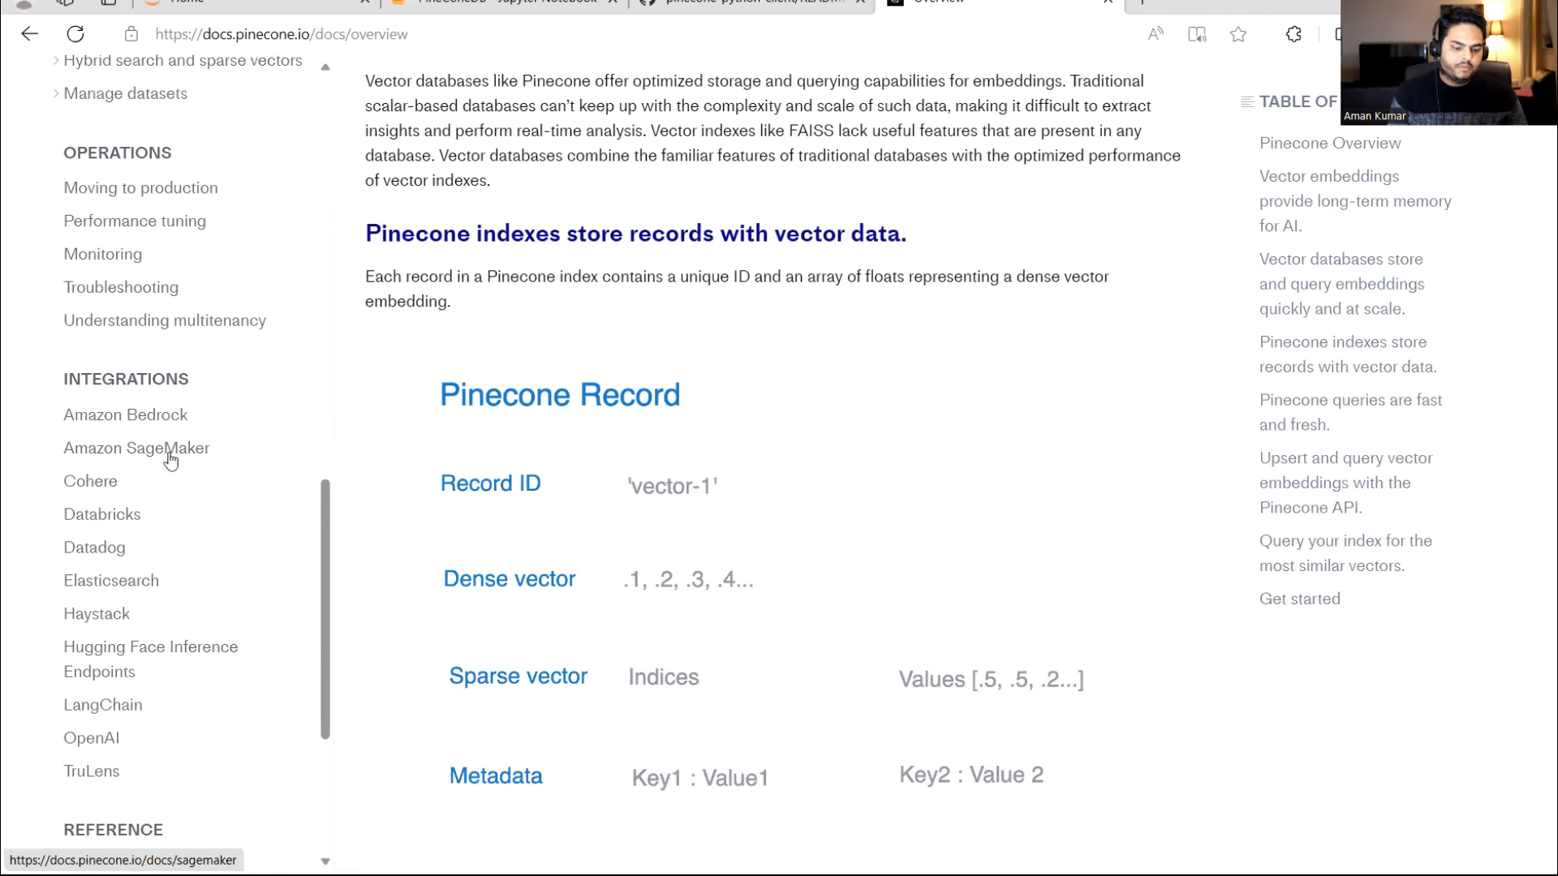
mouse_move(91, 739)
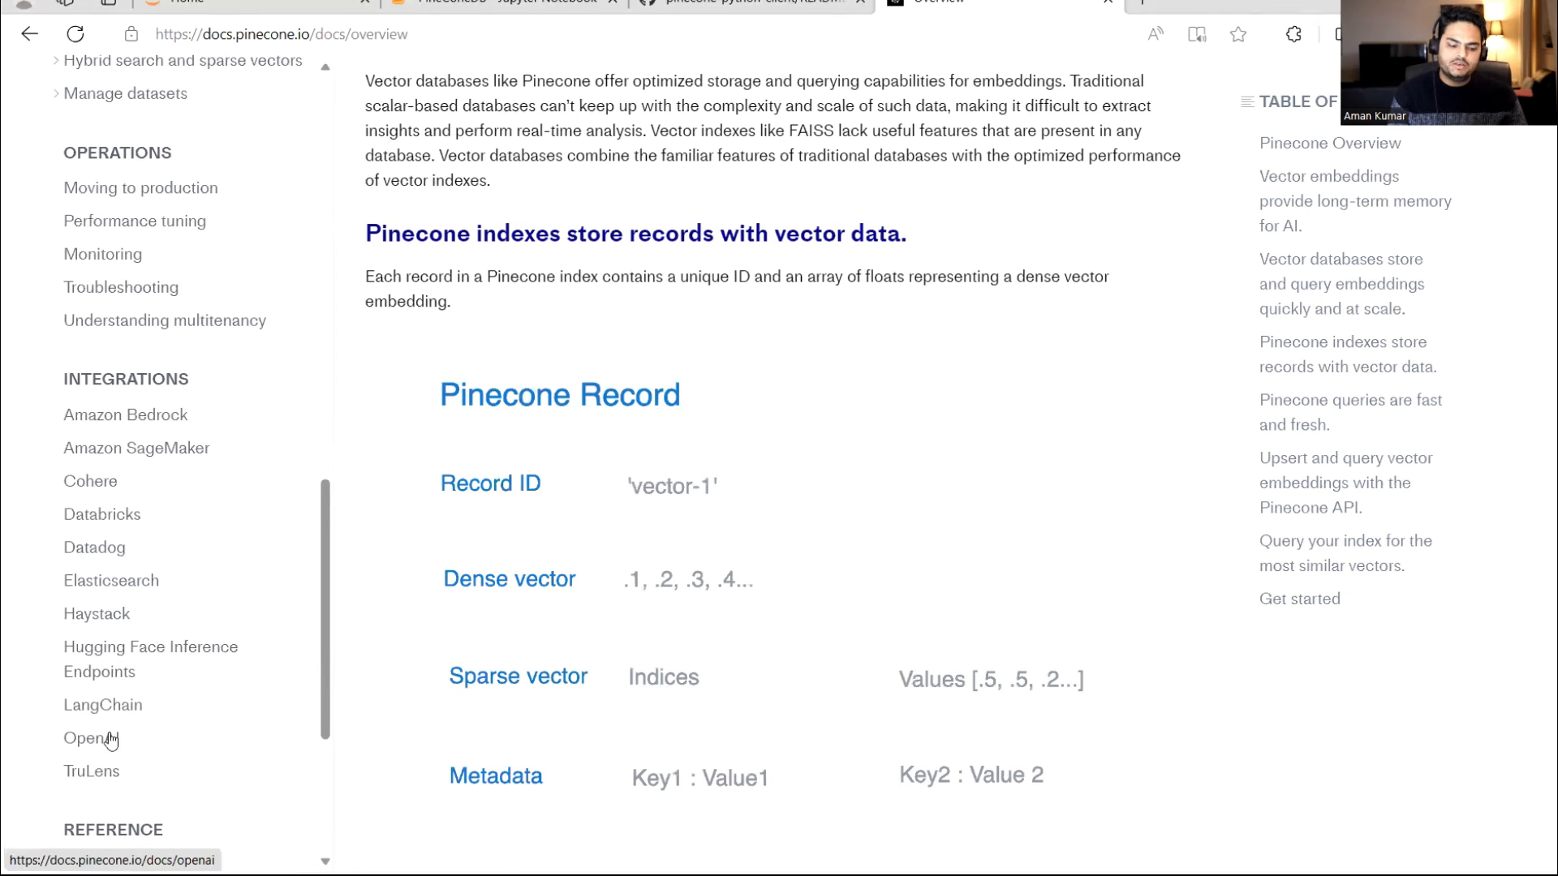
- Read through the OpenAI integration guide from the Integrations sidebar
click(87, 739)
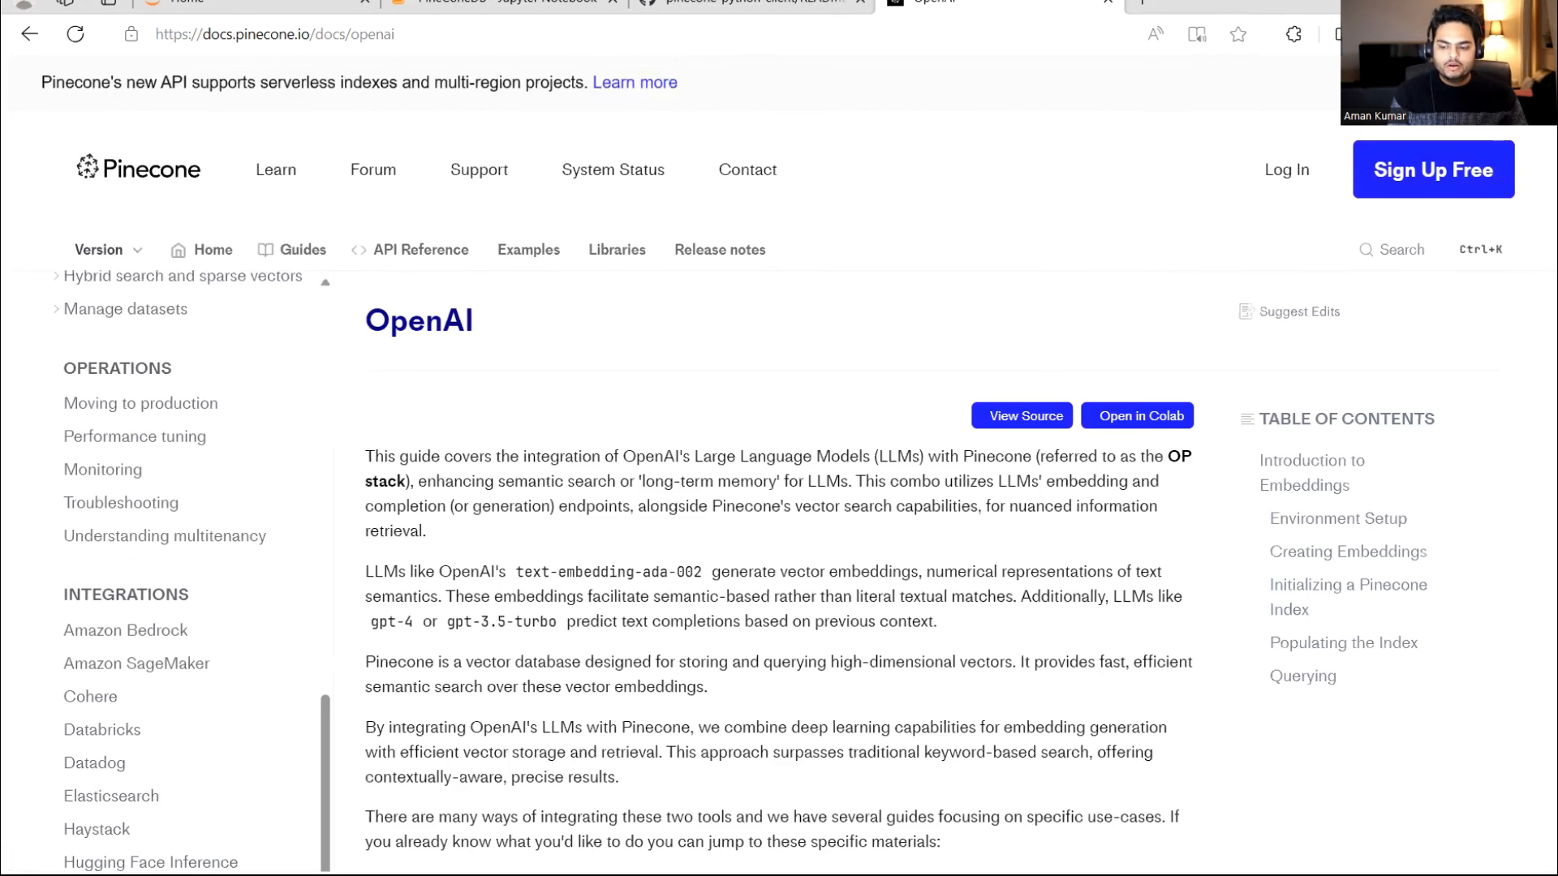
scroll(down, 3)
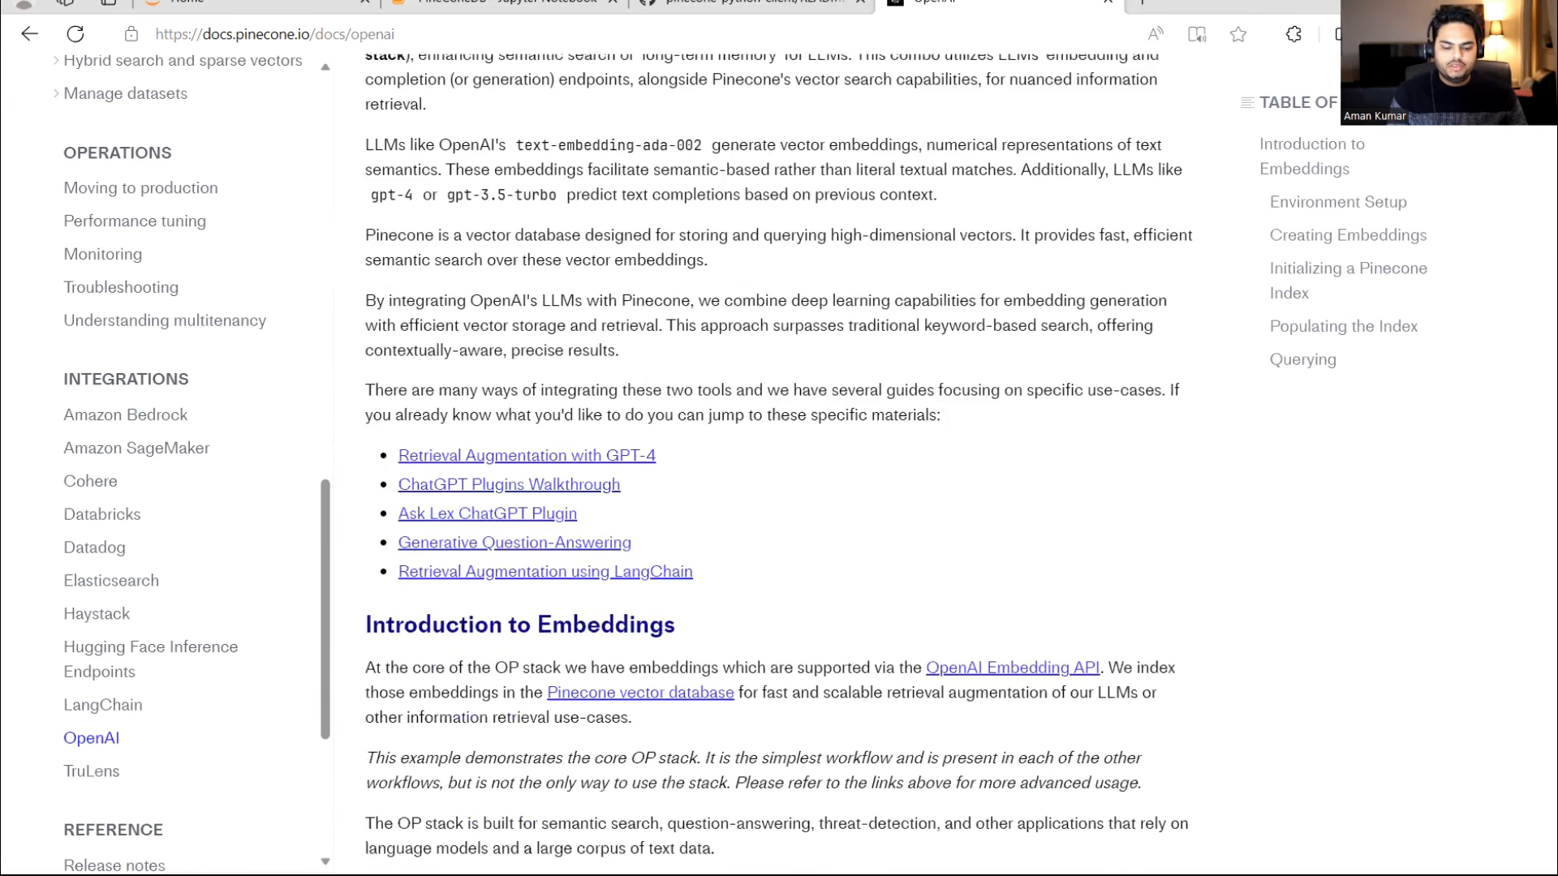
scroll(down, 3)
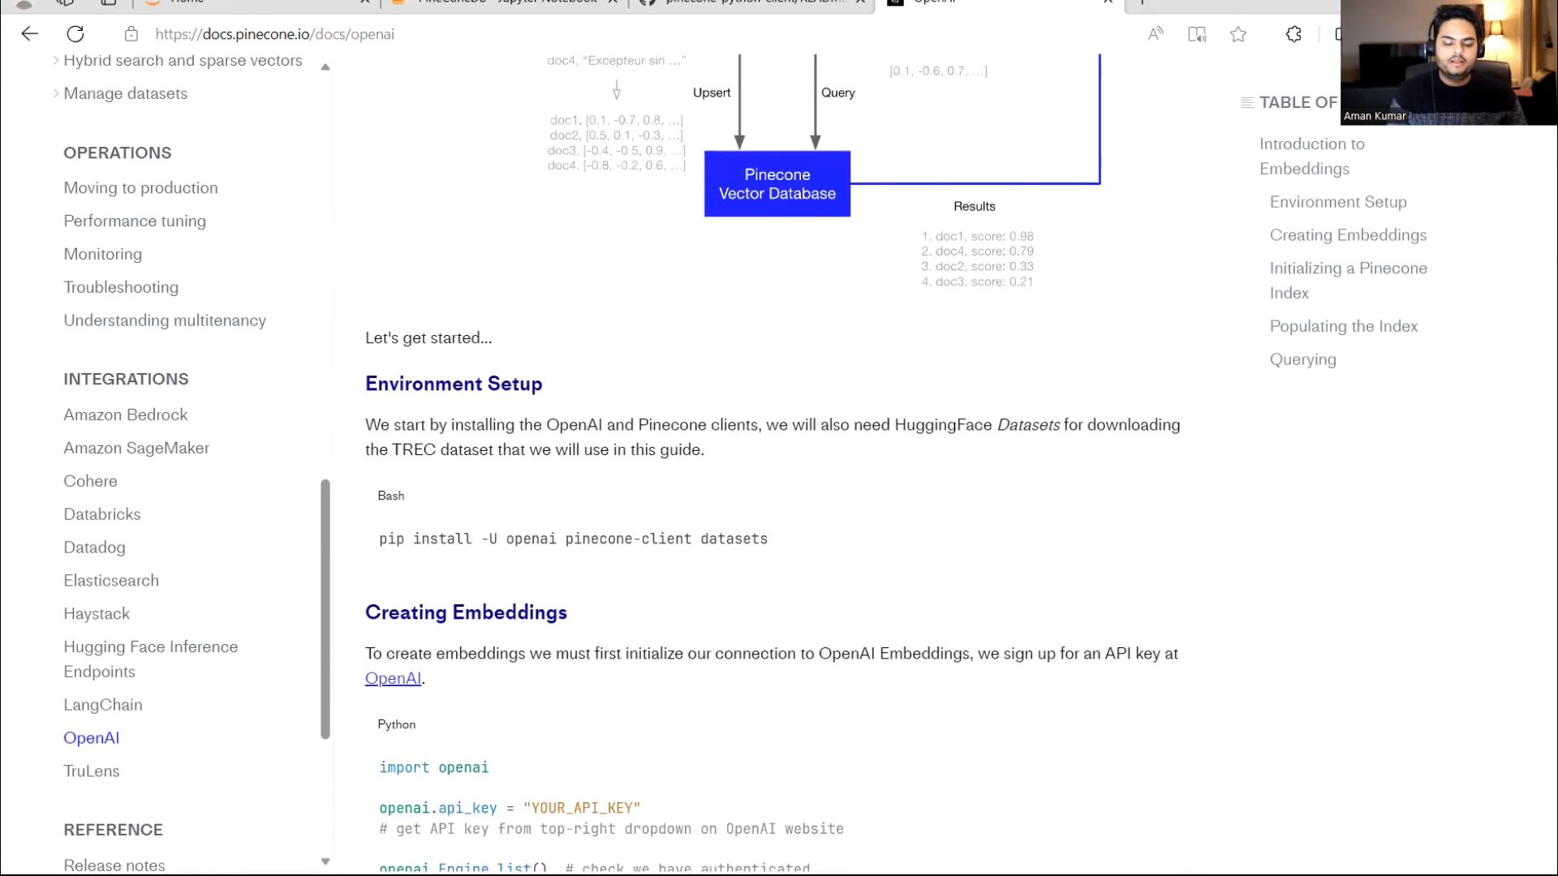
scroll(down, 3)
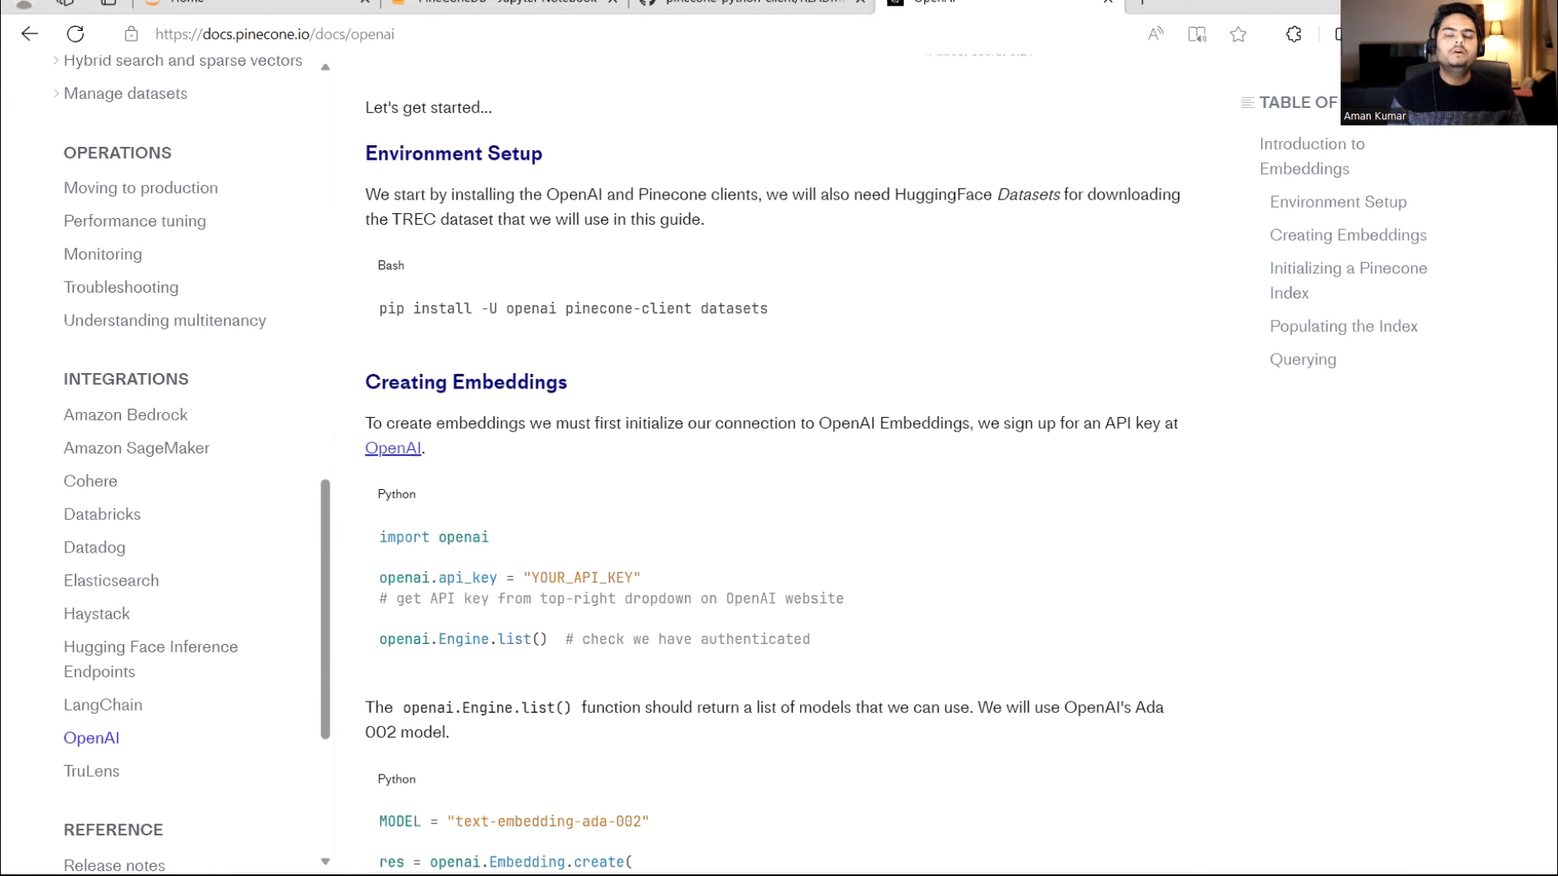
scroll(down, 3)
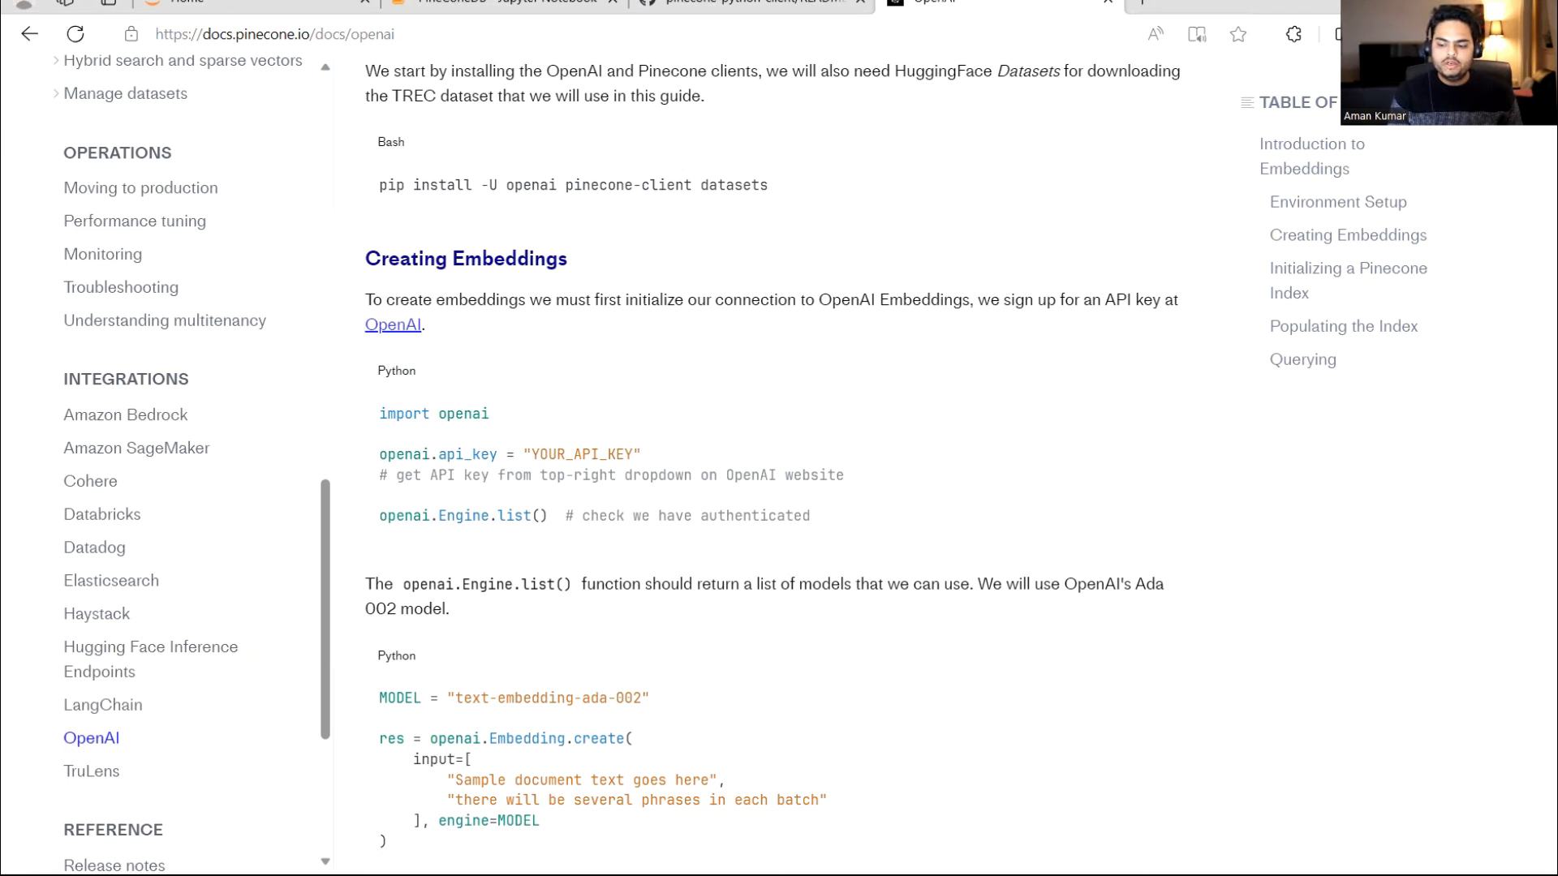
scroll(down, 3)
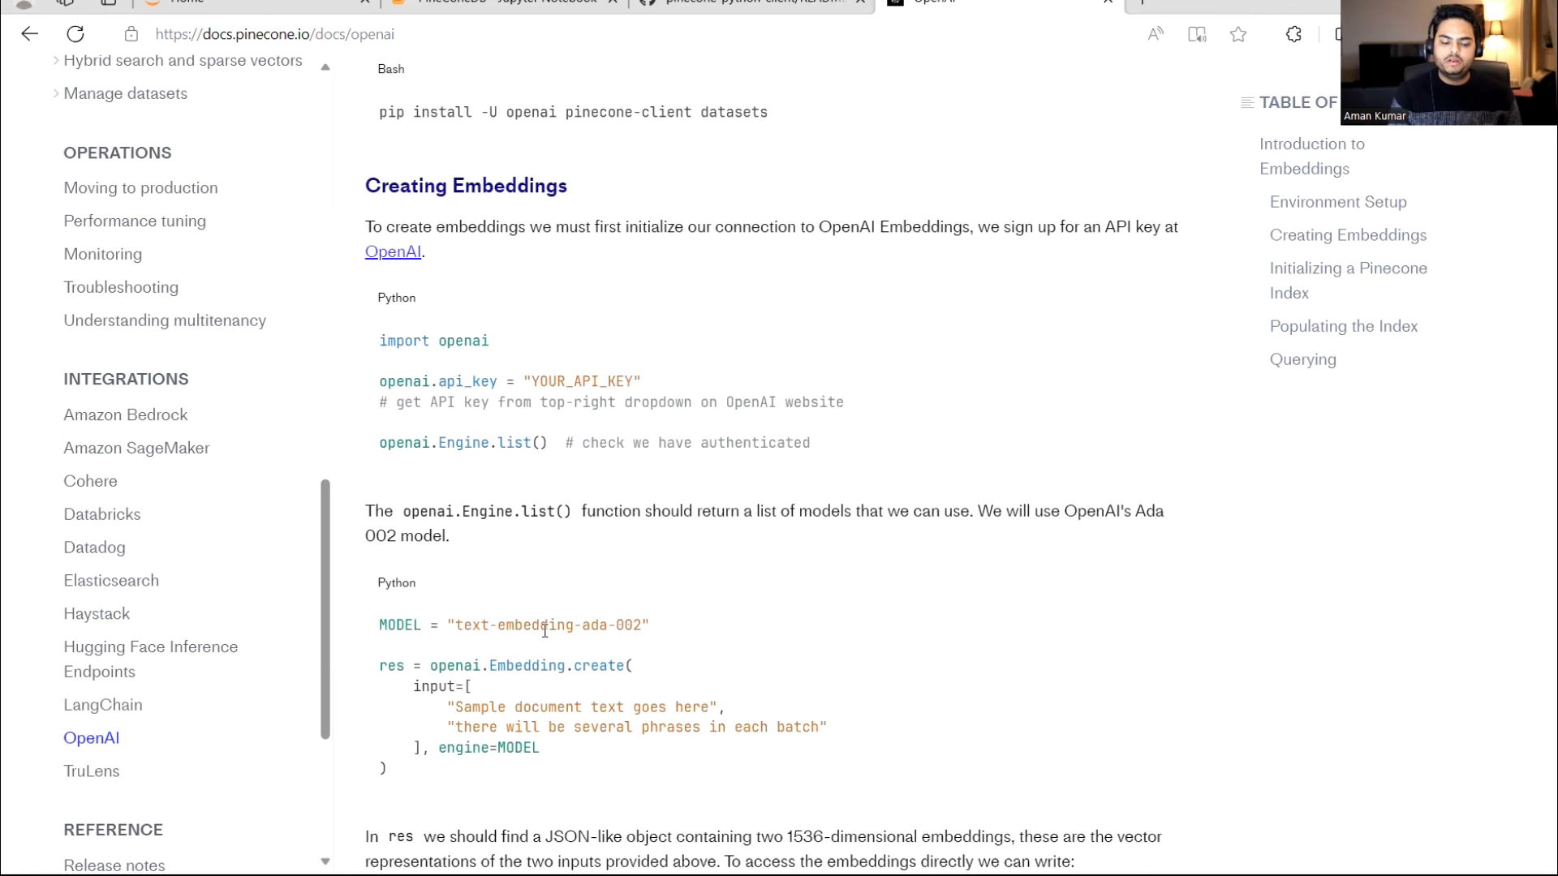
- Select the text-embedding-ada-002 model name, then continue to the Querying examples with TREC question scores
double_click(550, 625)
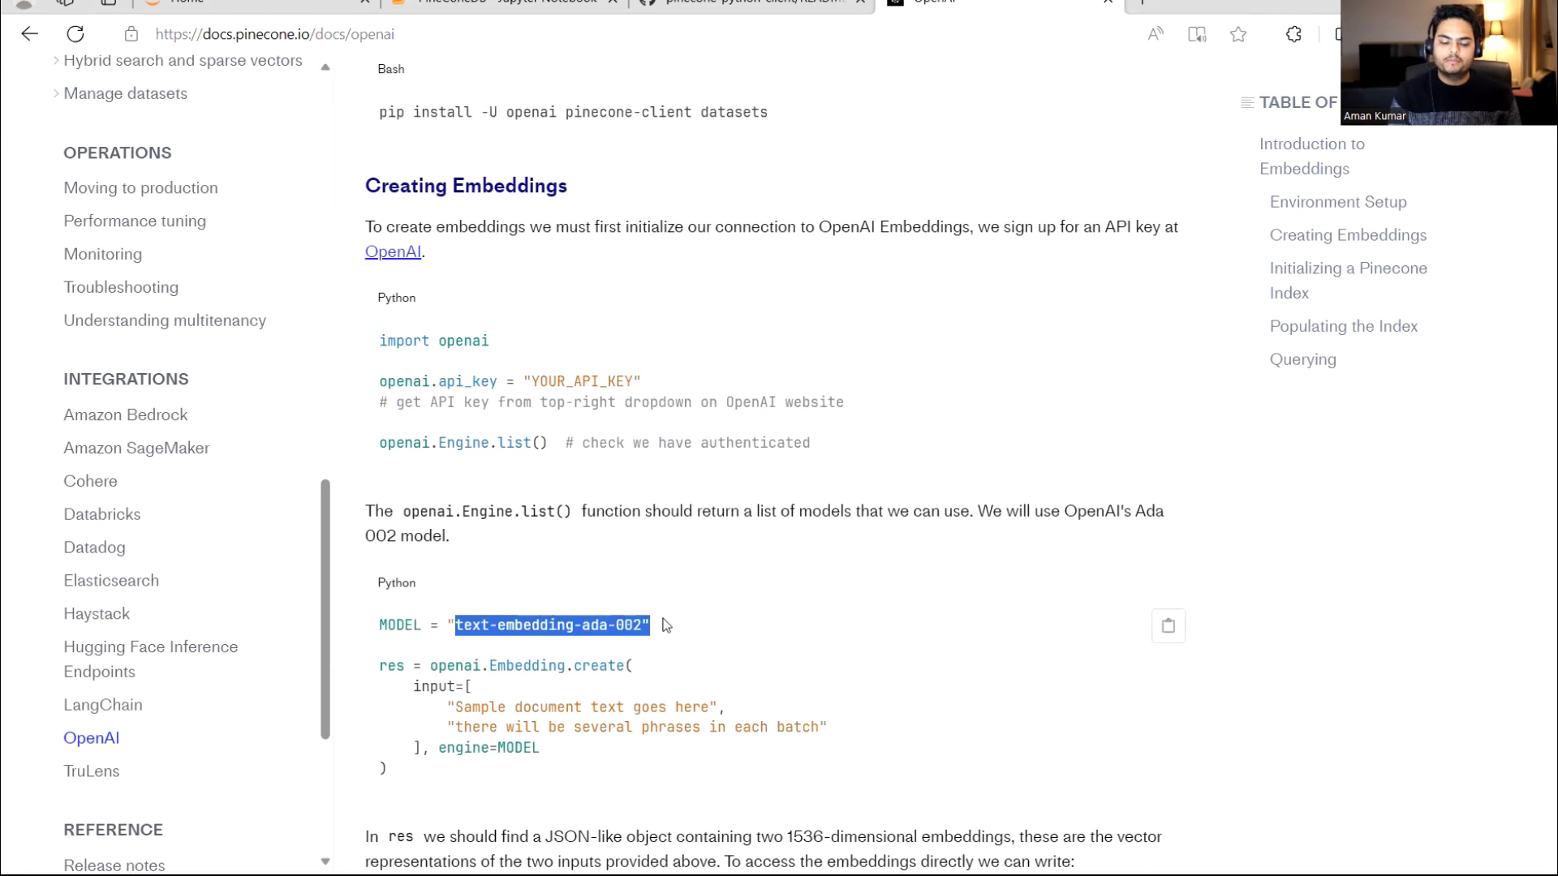
right_click(552, 625)
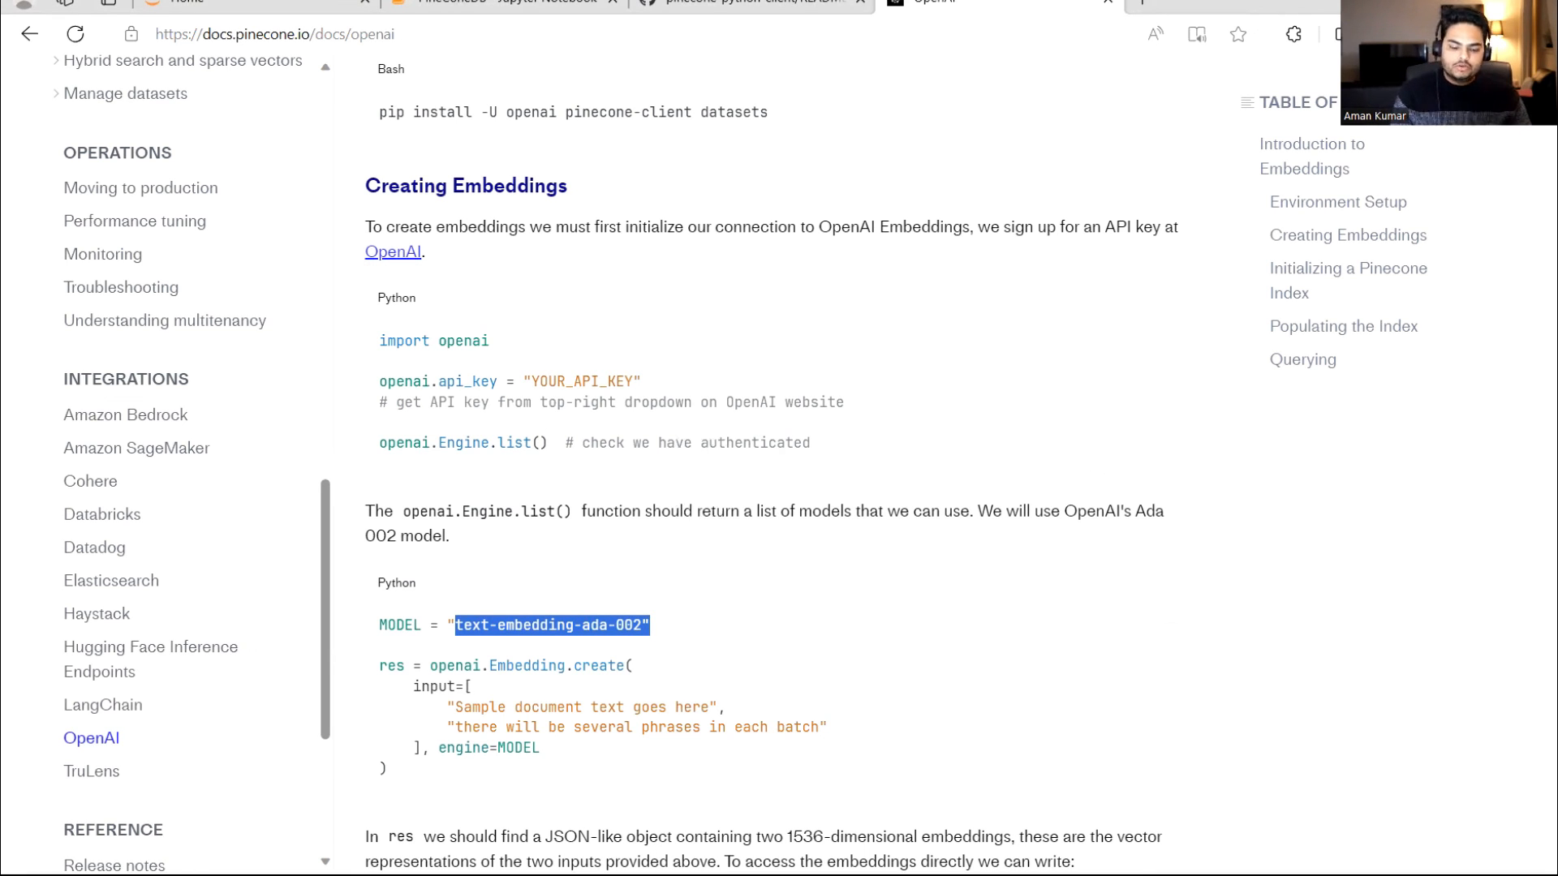
scroll(up, 3)
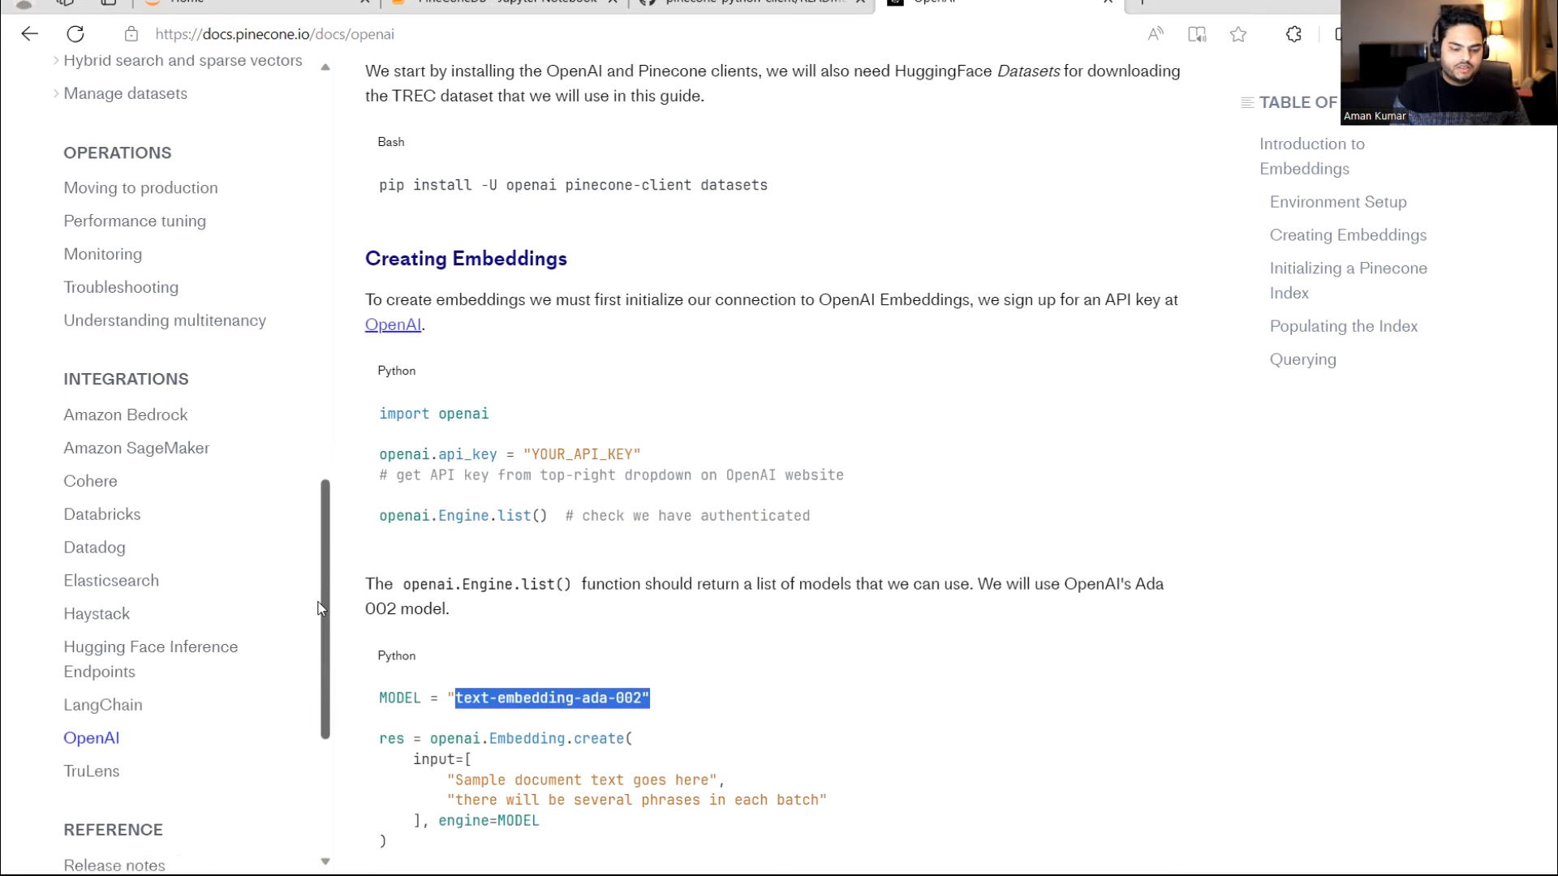
scroll(up, 3)
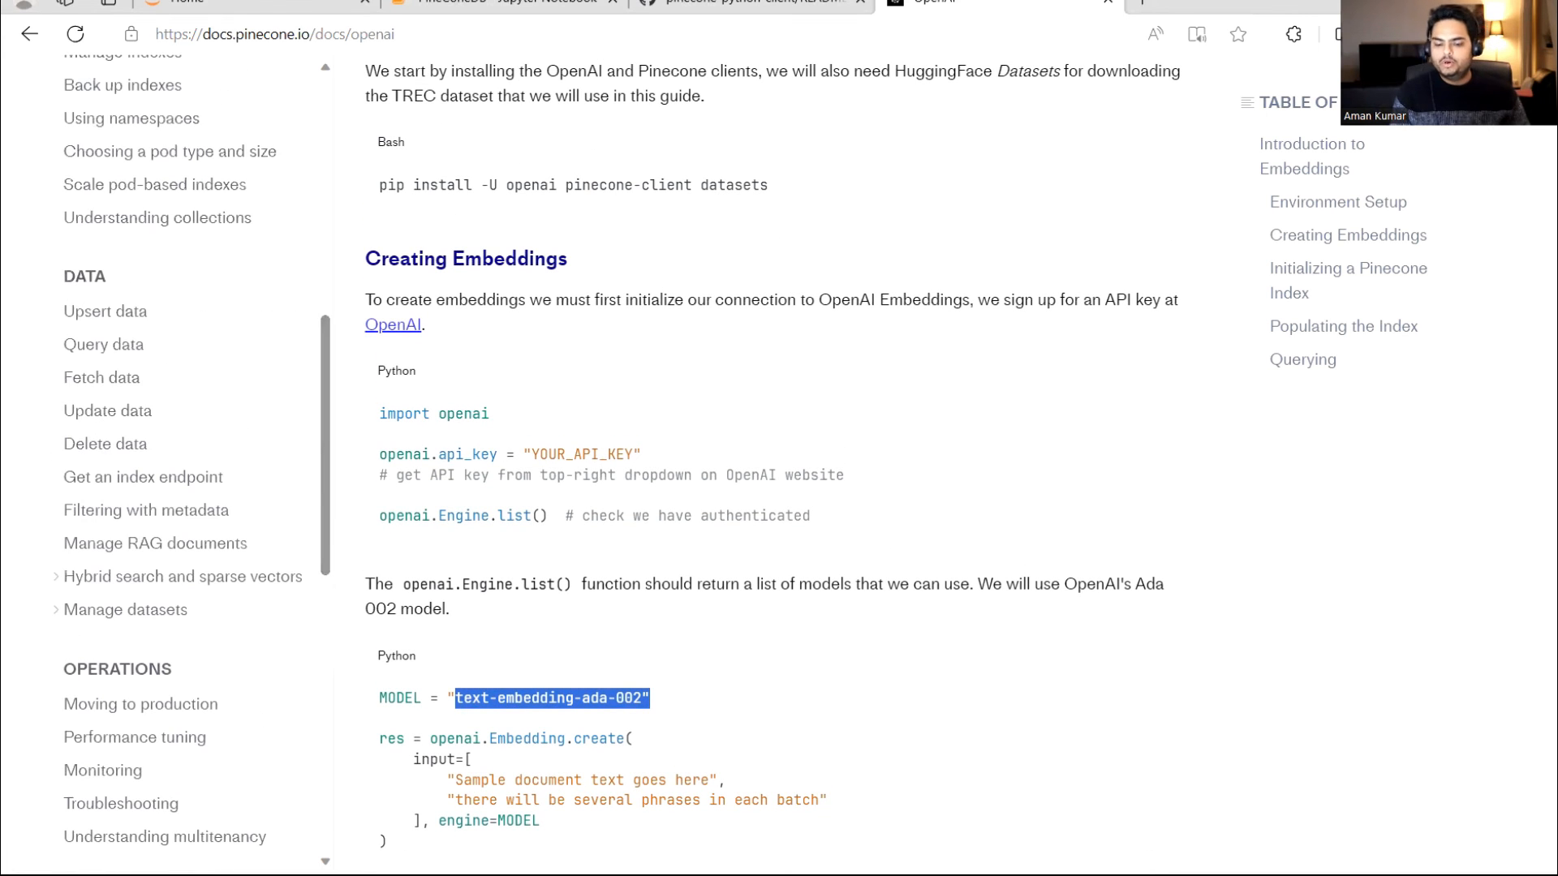
scroll(down, 3)
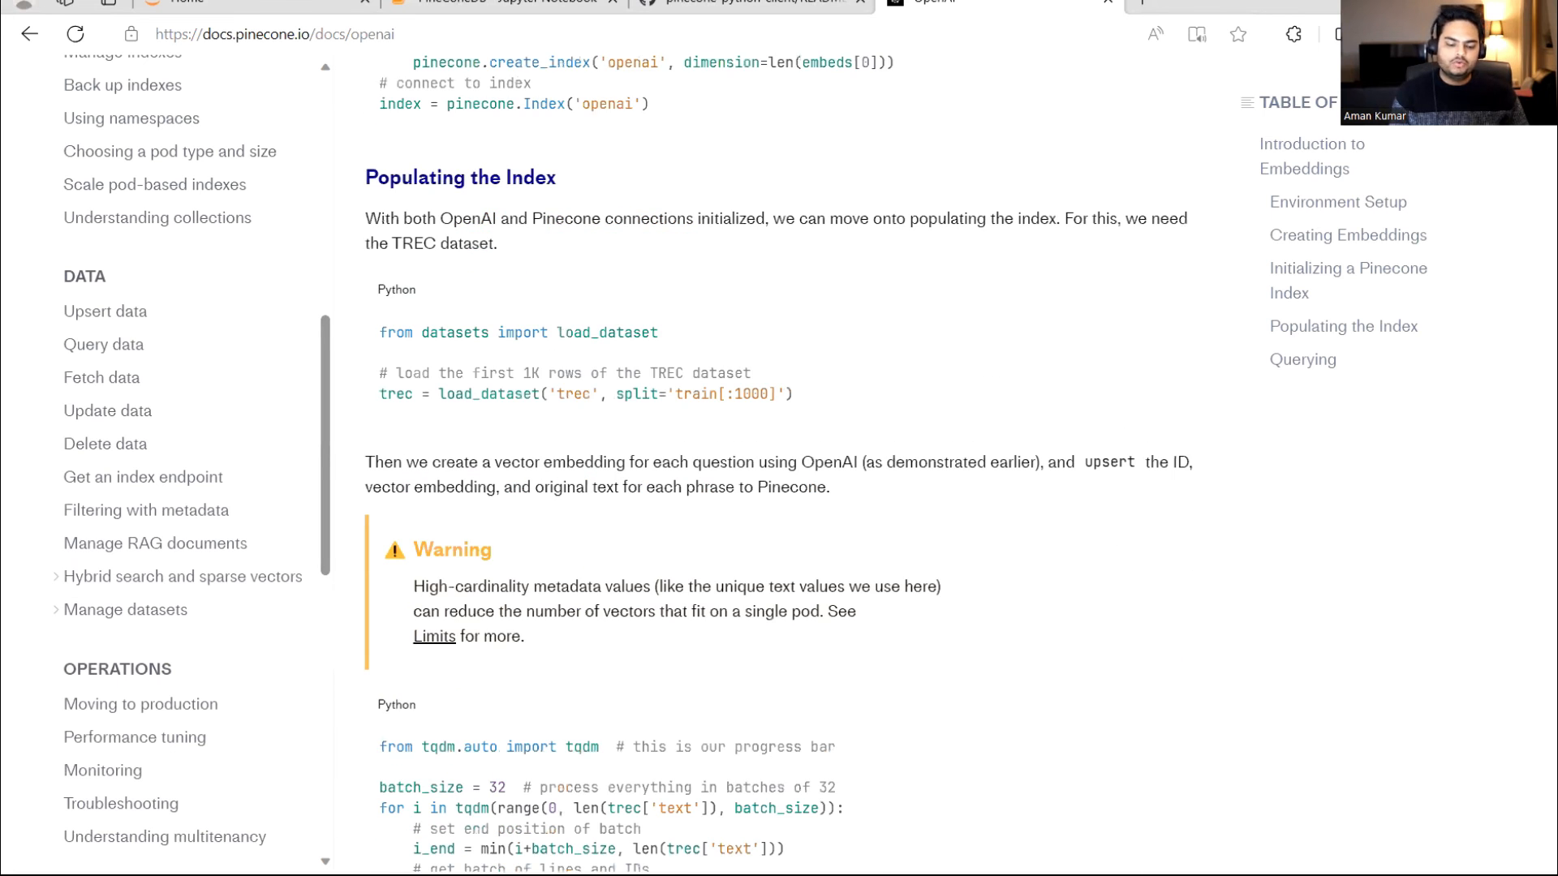
scroll(down, 3)
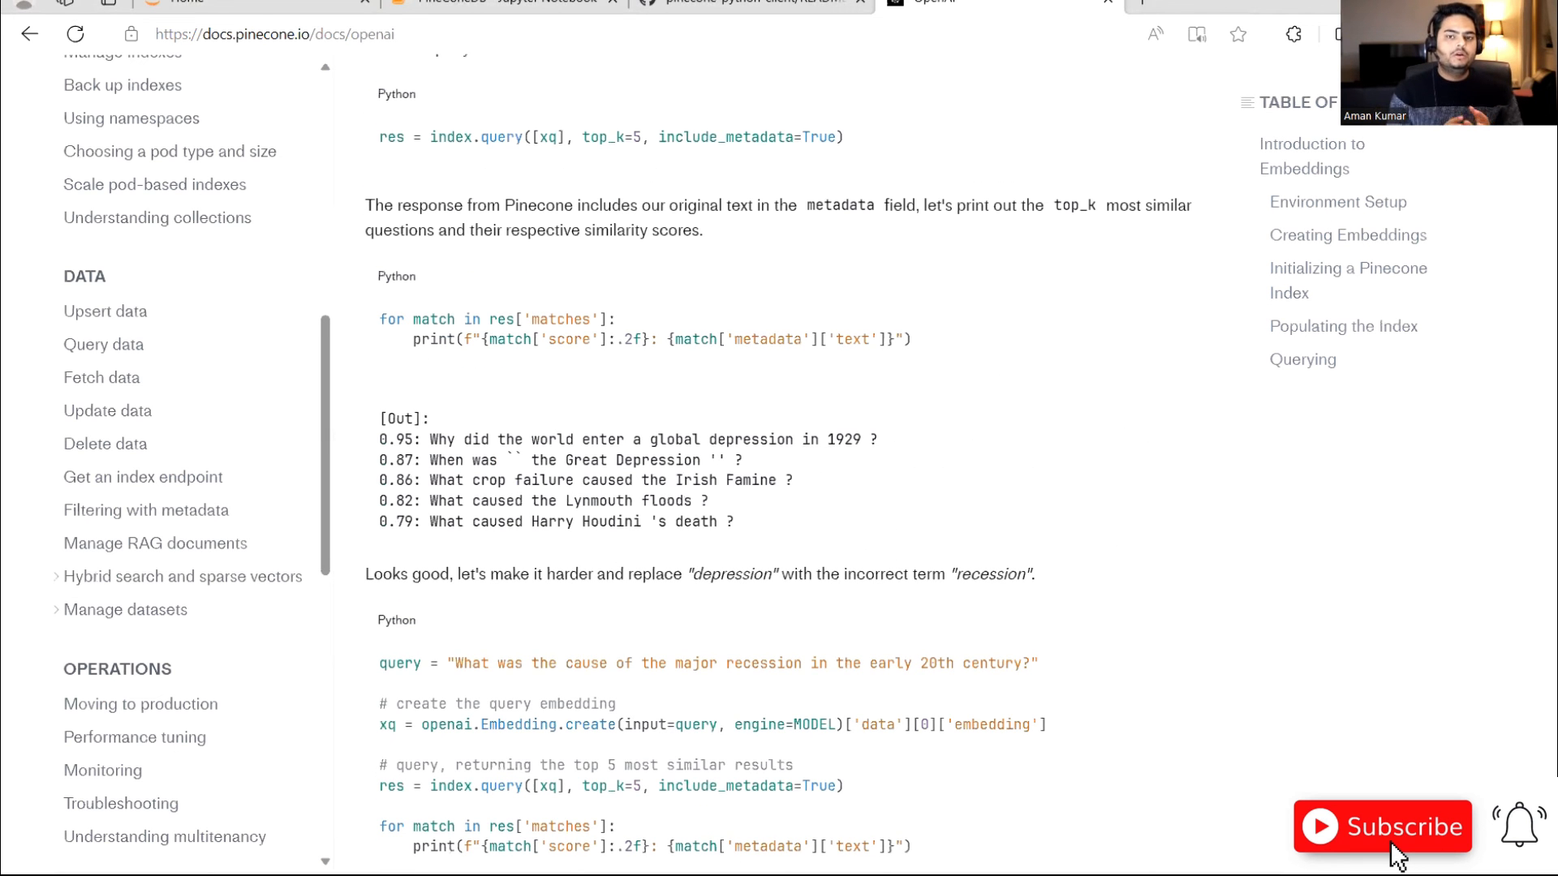